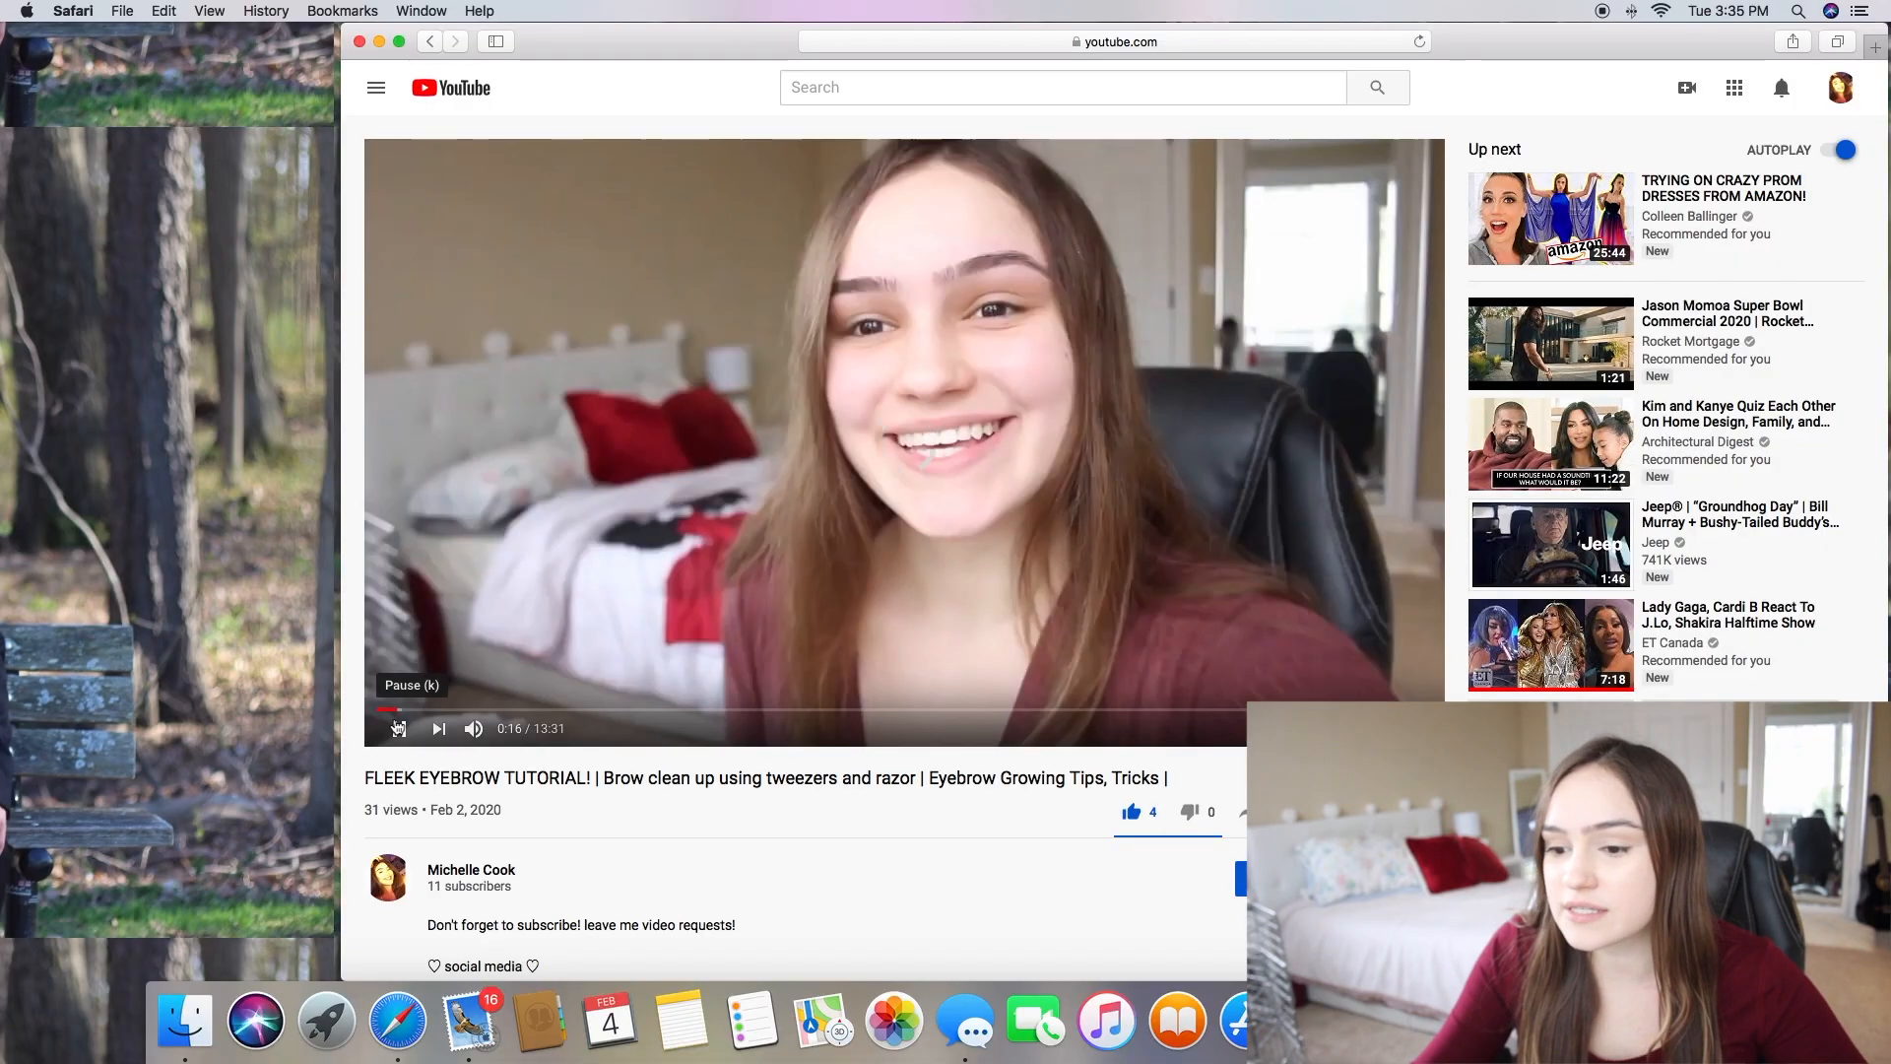
Search YouTube for 'hypnosis4life' via the suggestion for the typed 'hy'
scroll("down", 3)
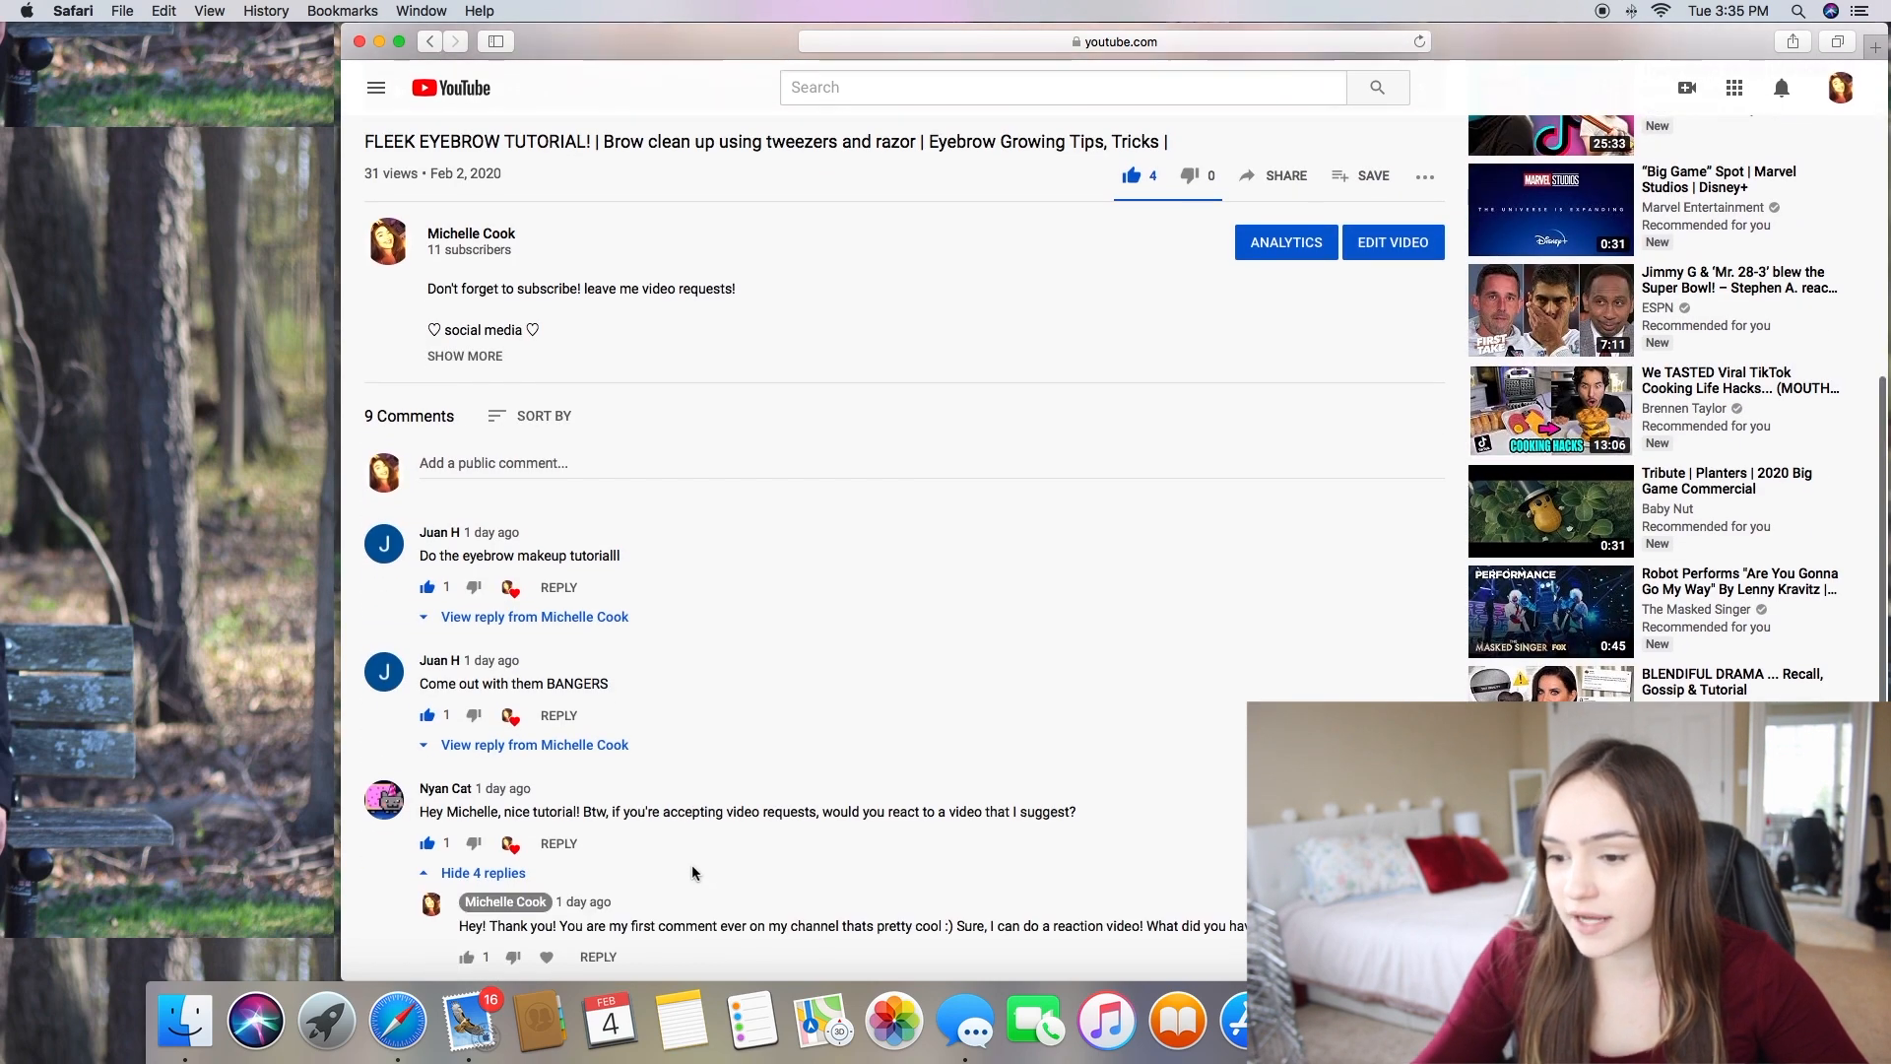
scroll("down", 3)
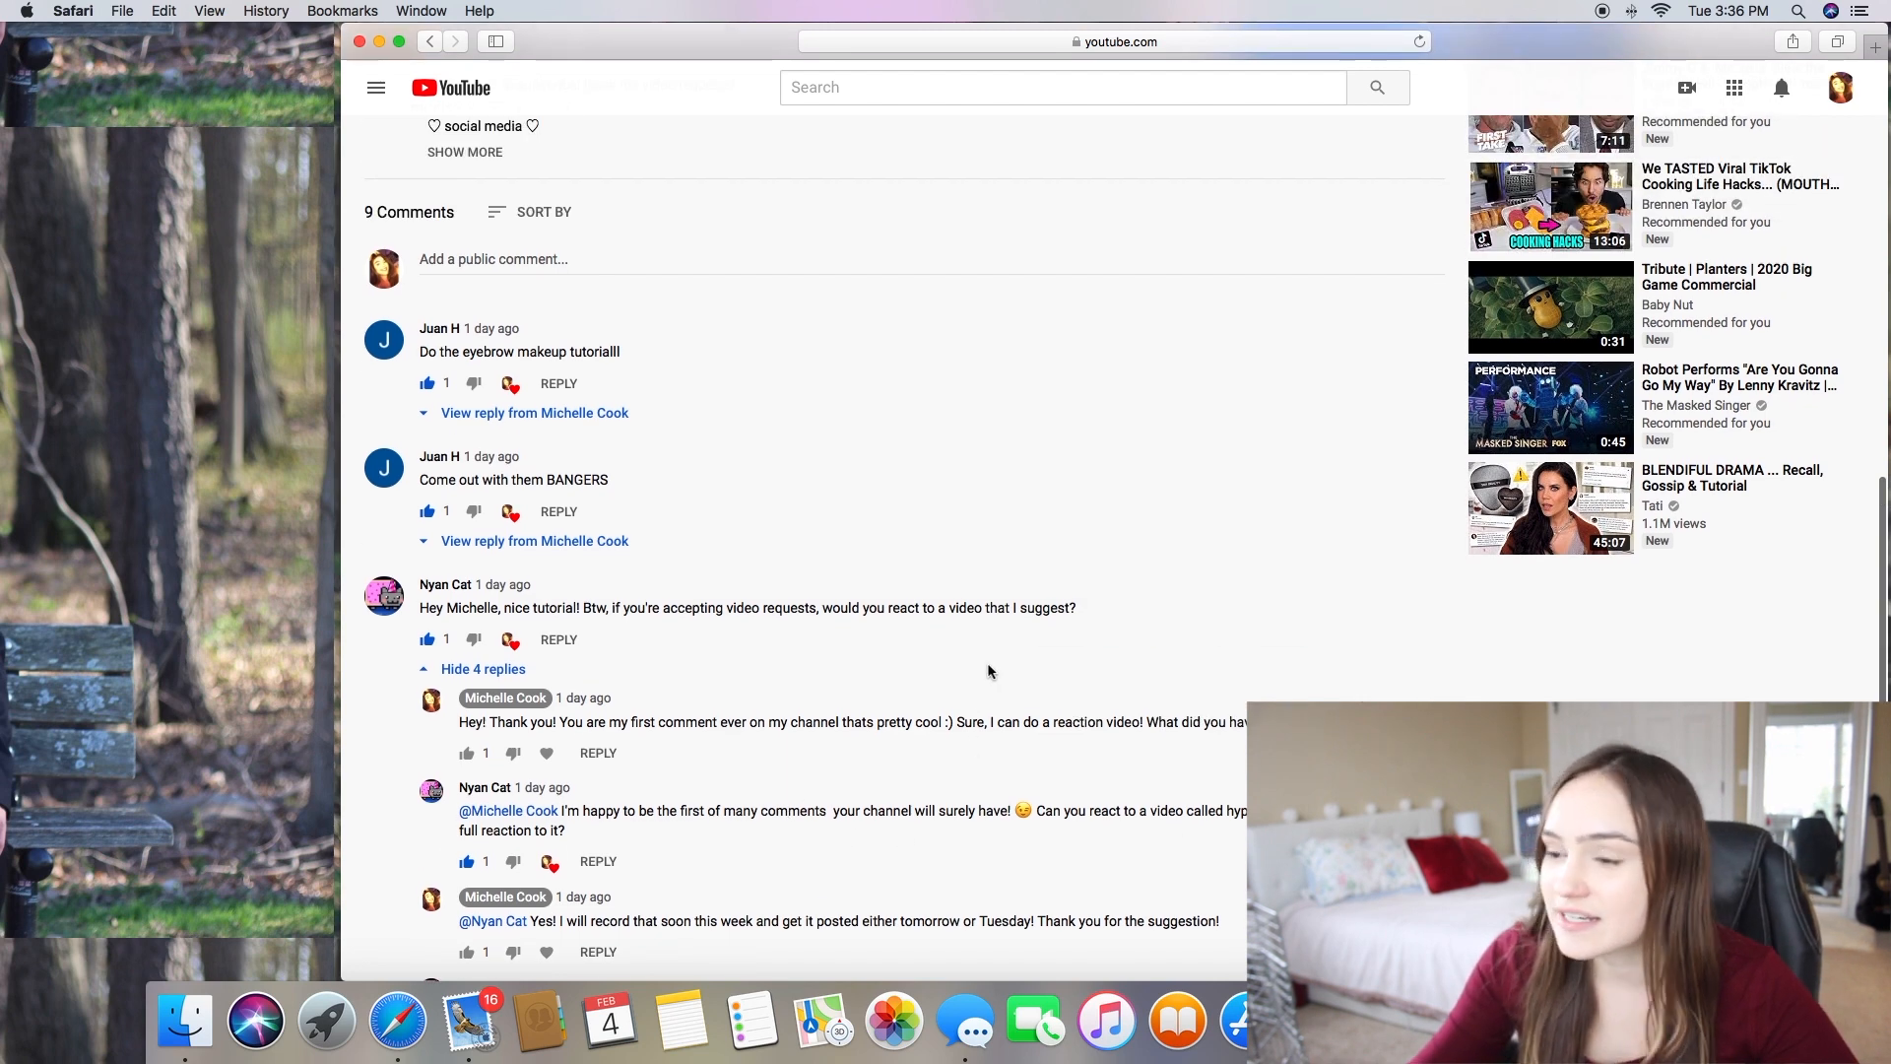
type("hy")
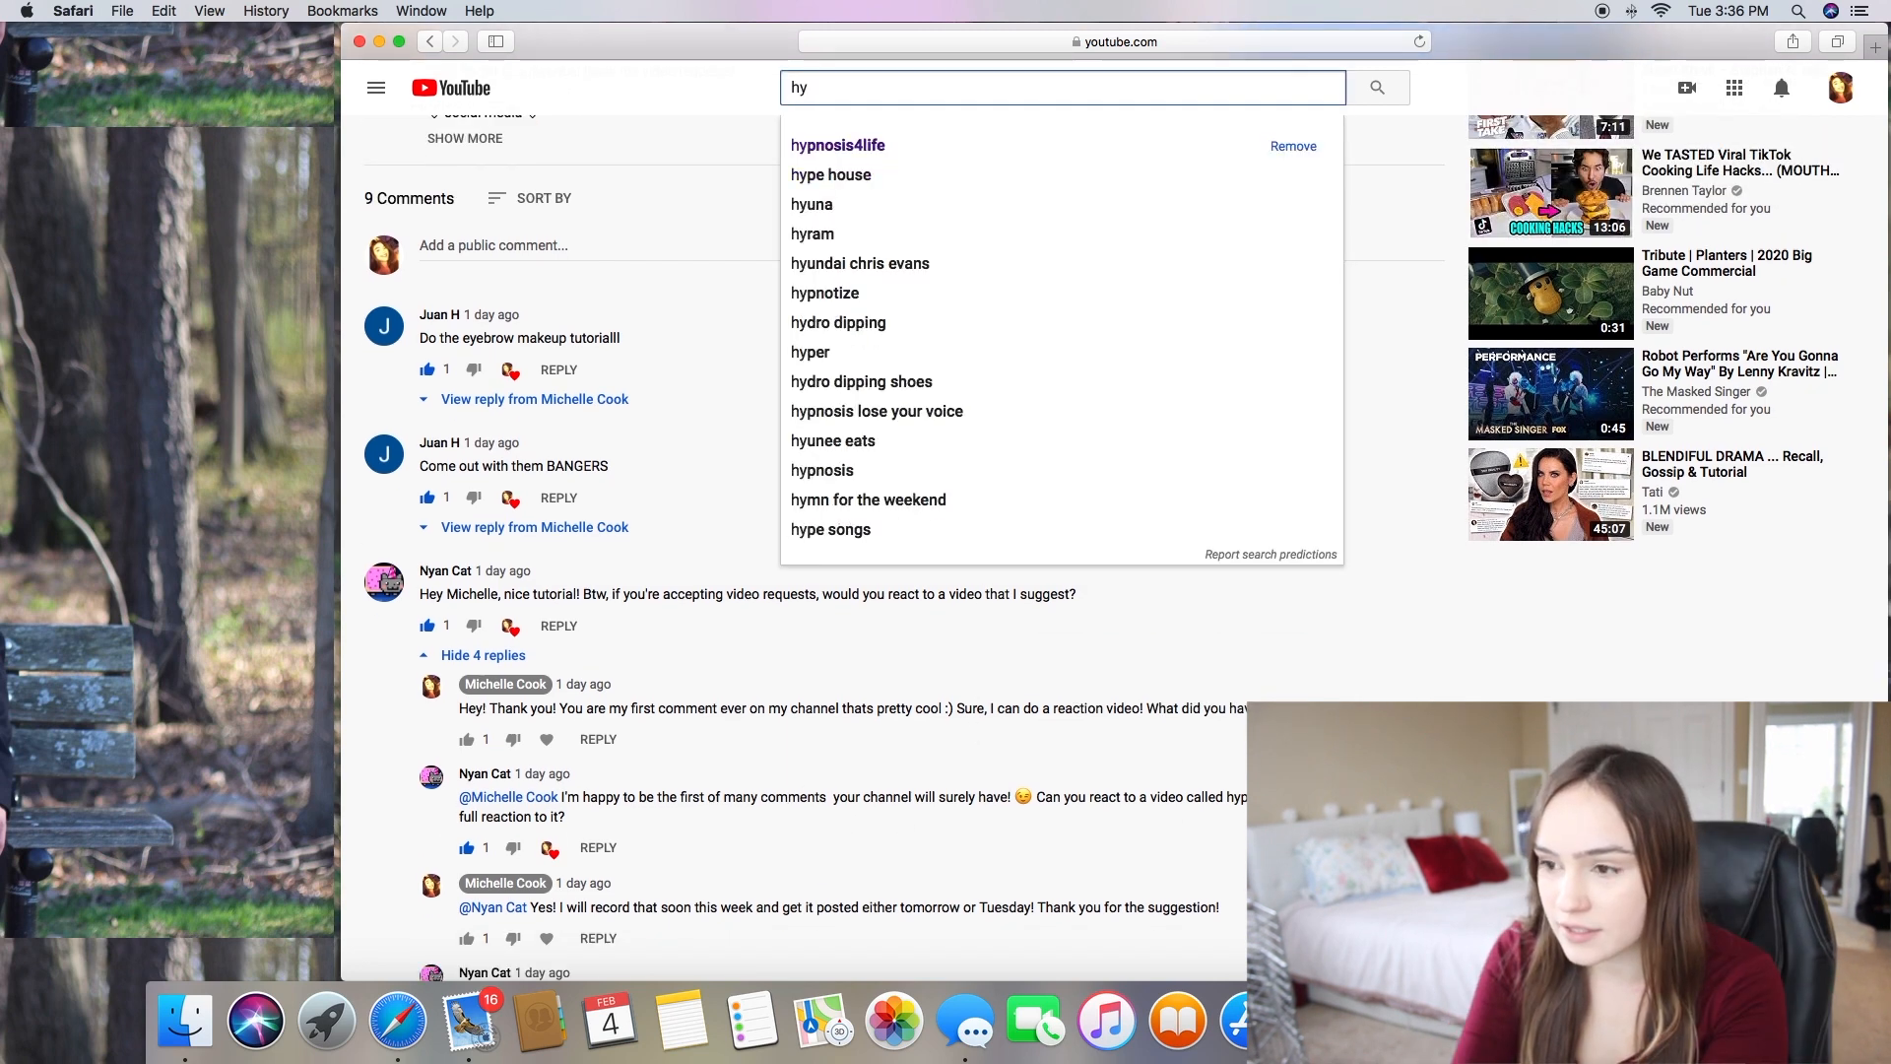
left_click(837, 143)
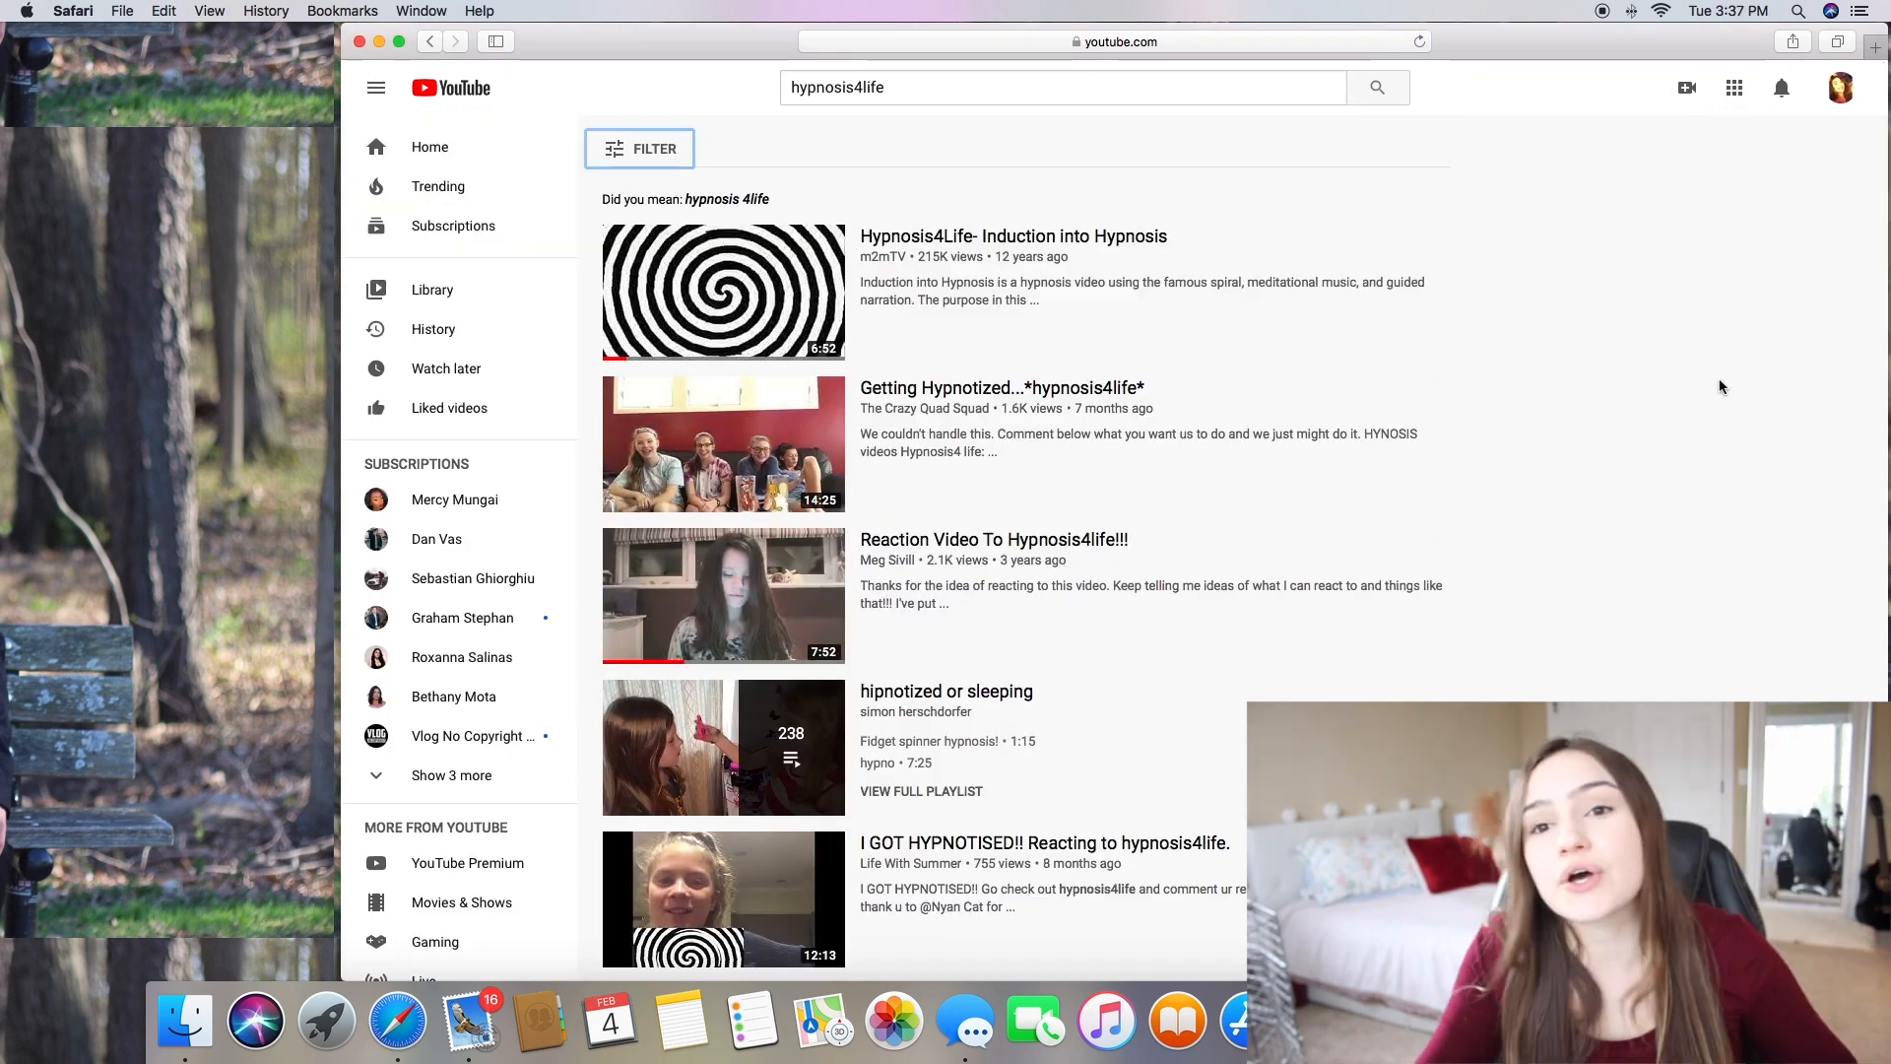
mouse_move(1060, 299)
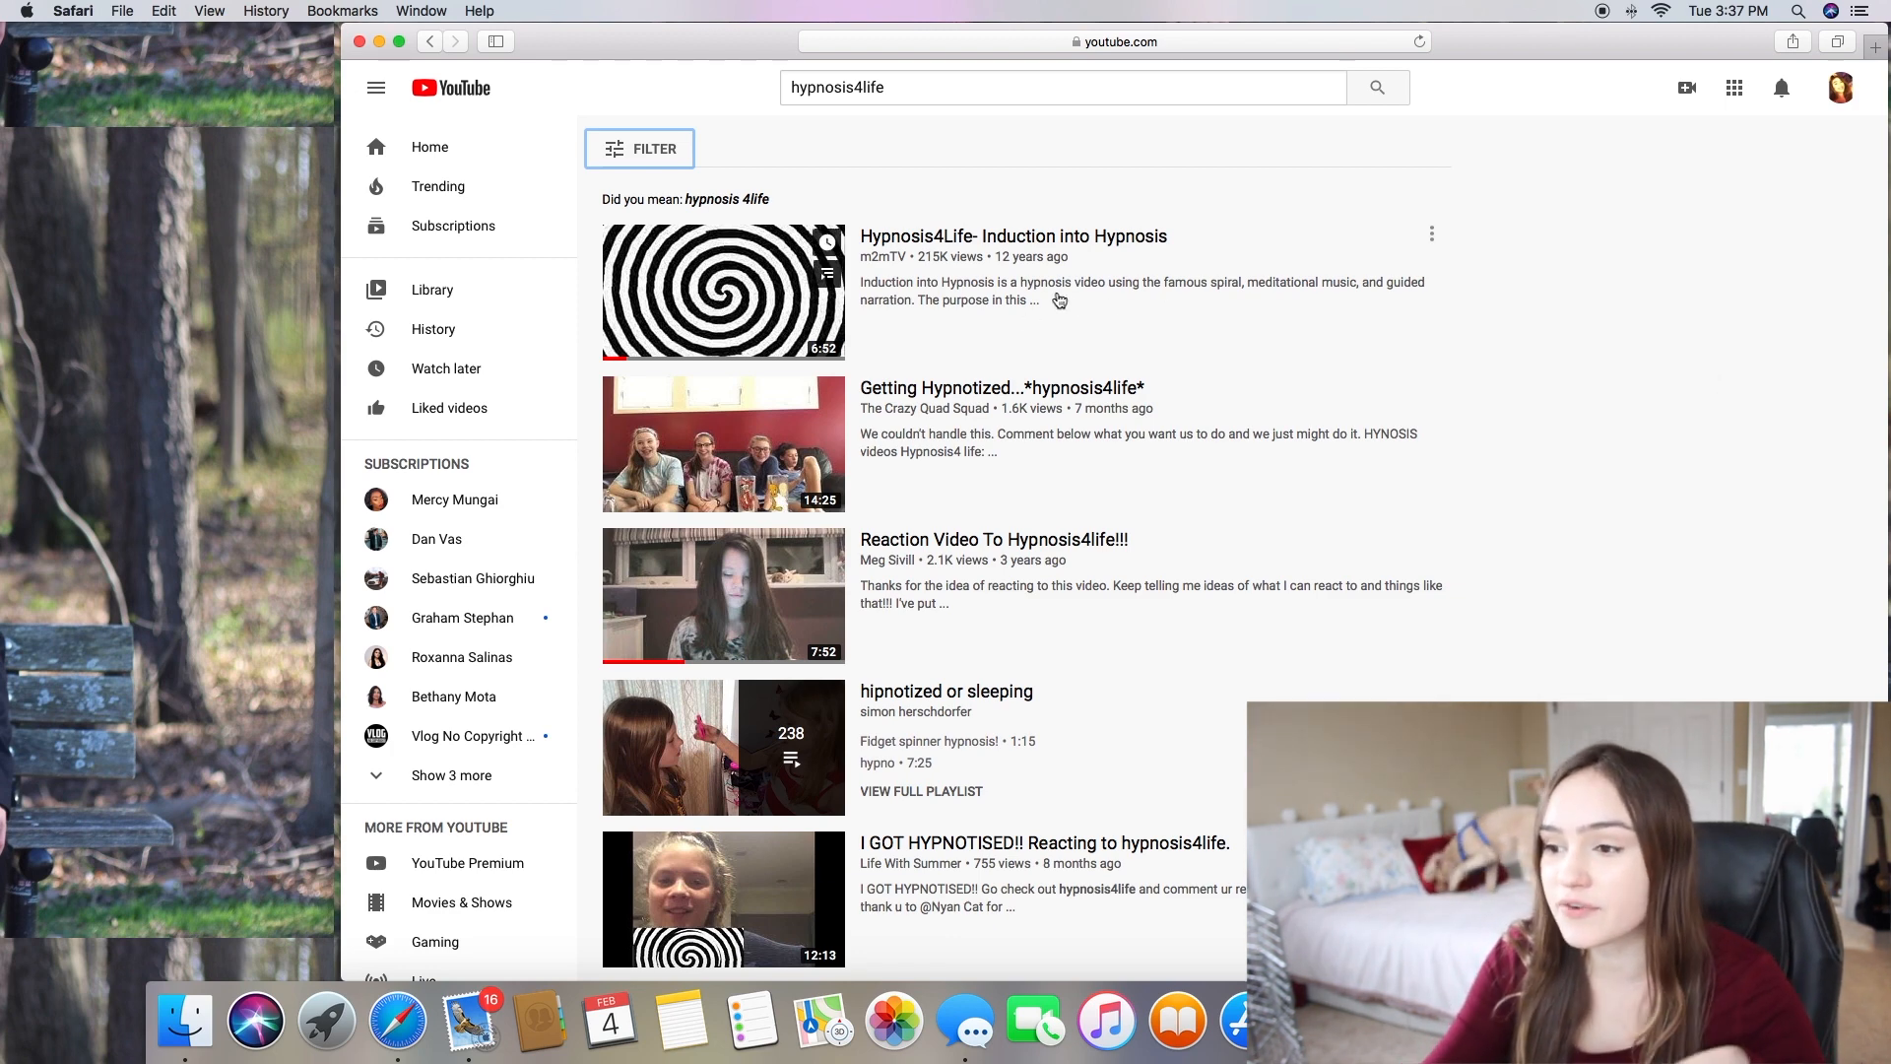
Scroll the results to the m2mTV 'Hypnosis4Life- Induction into Hypnosis' video
scroll("down", 3)
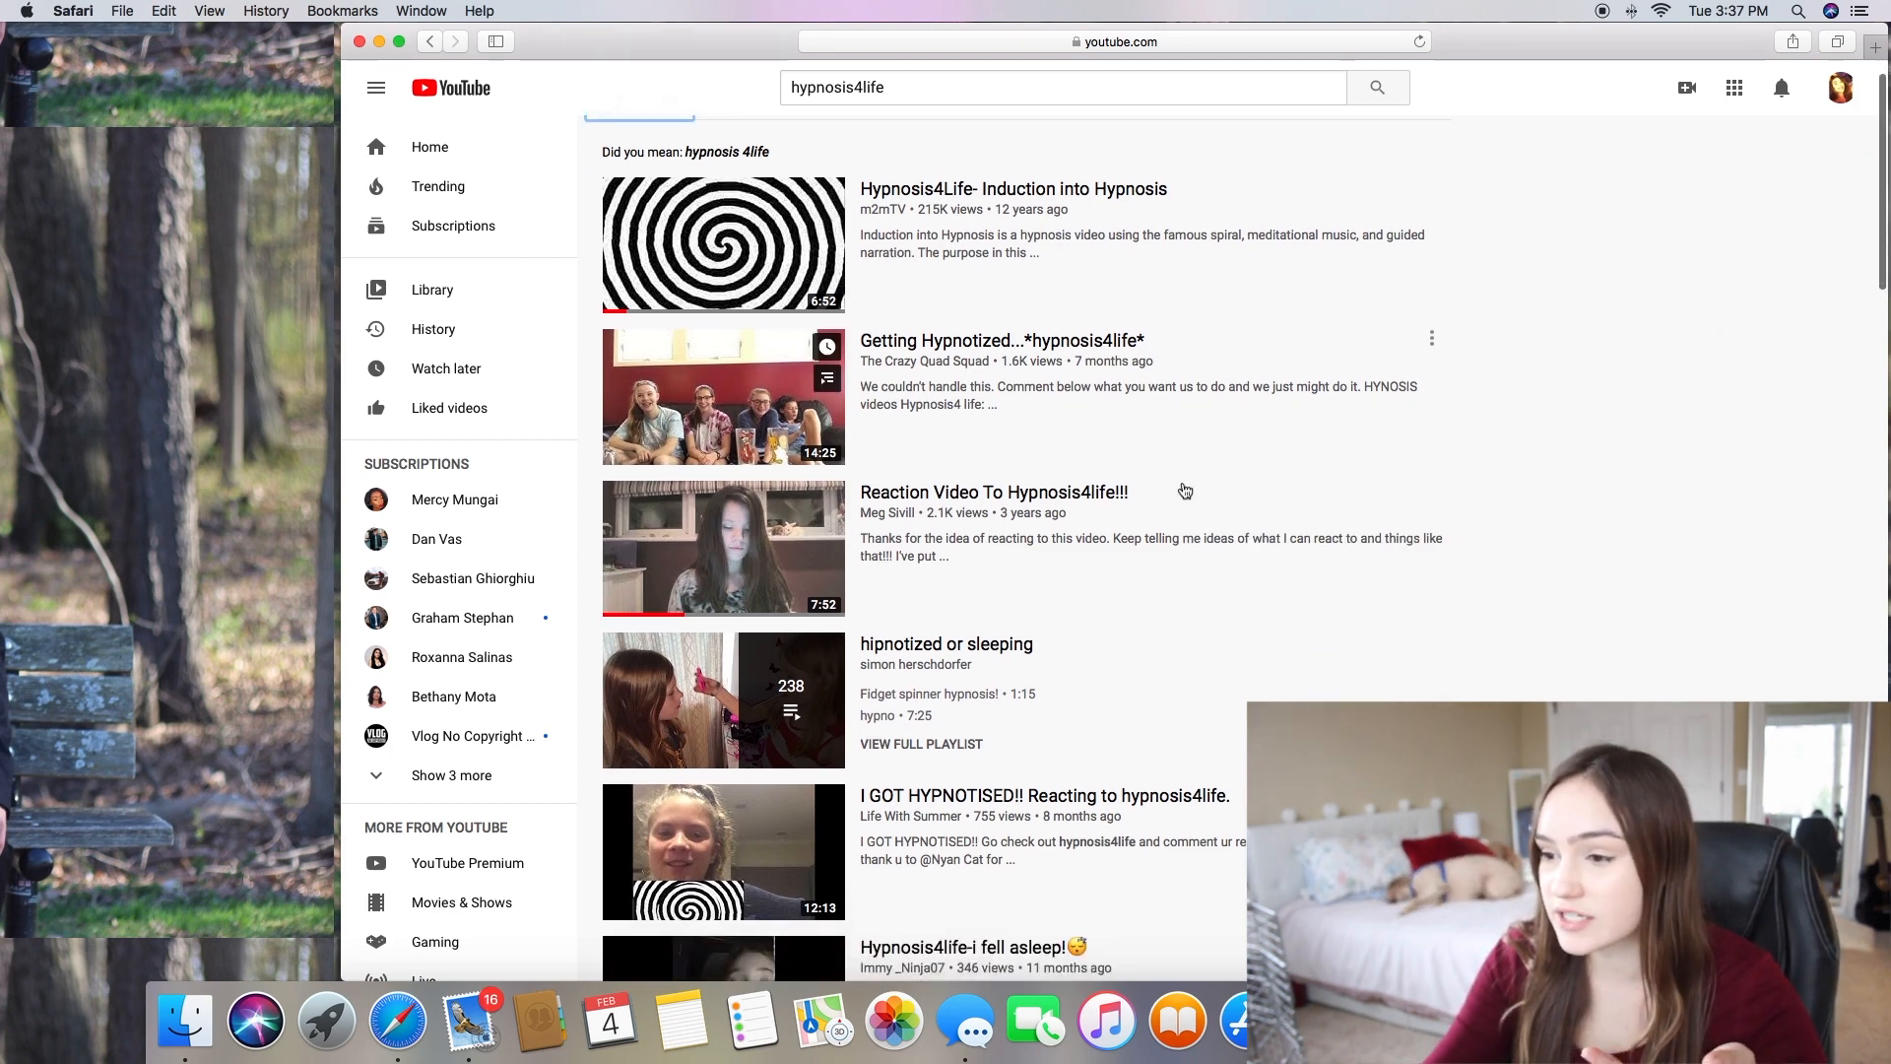
scroll("down", 3)
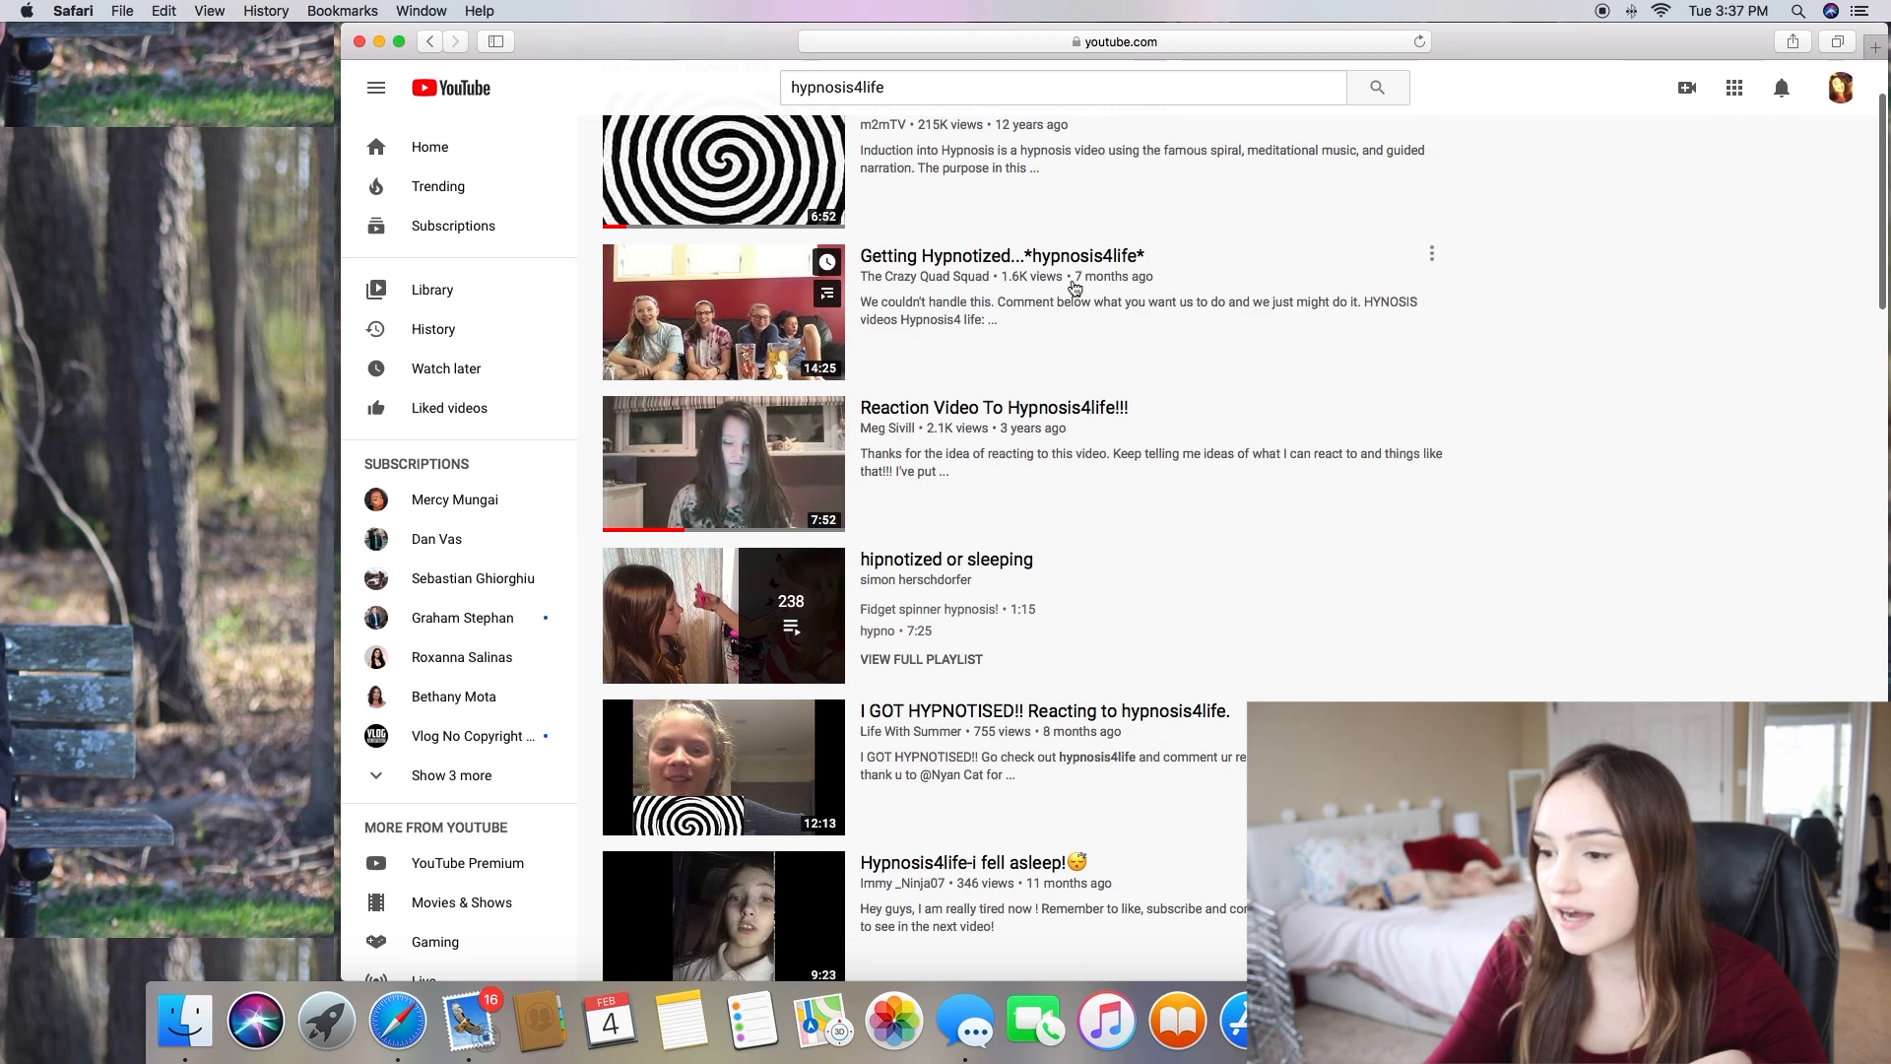
scroll("down", 3)
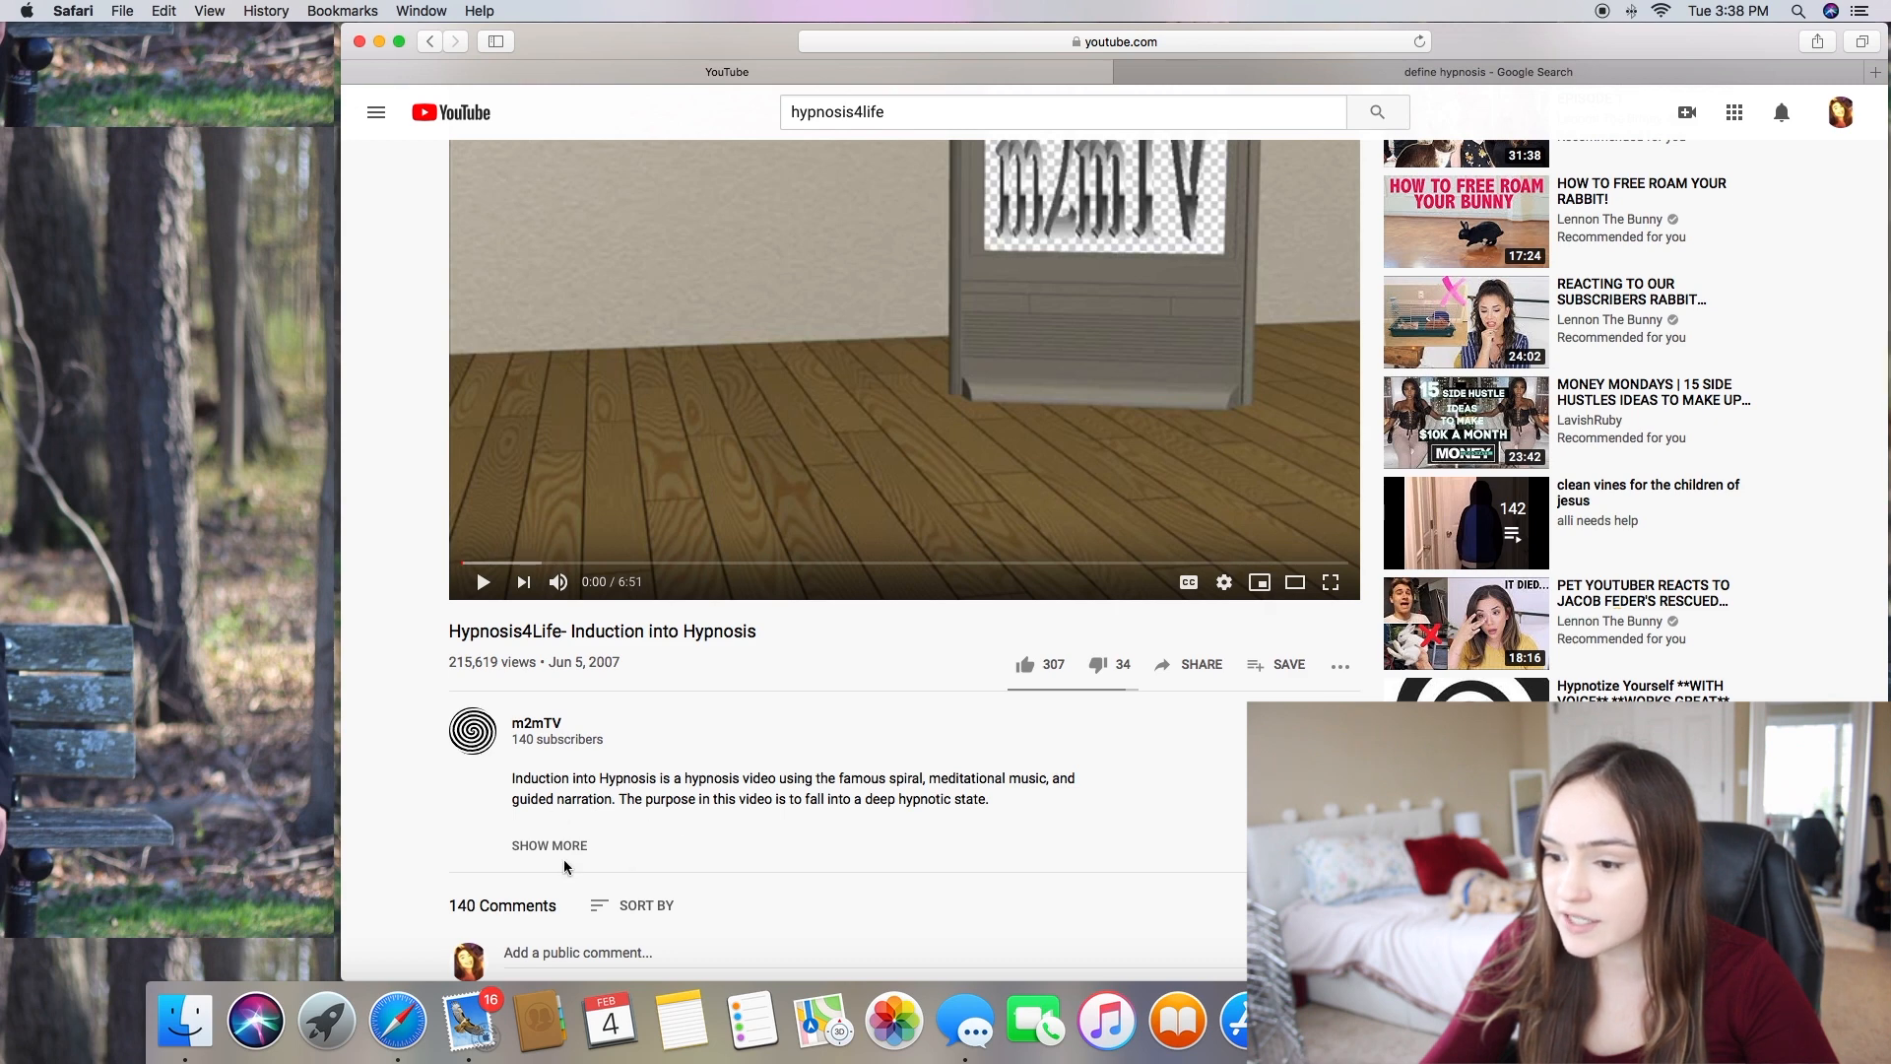
Expand the video's full description and read it
left_click(549, 845)
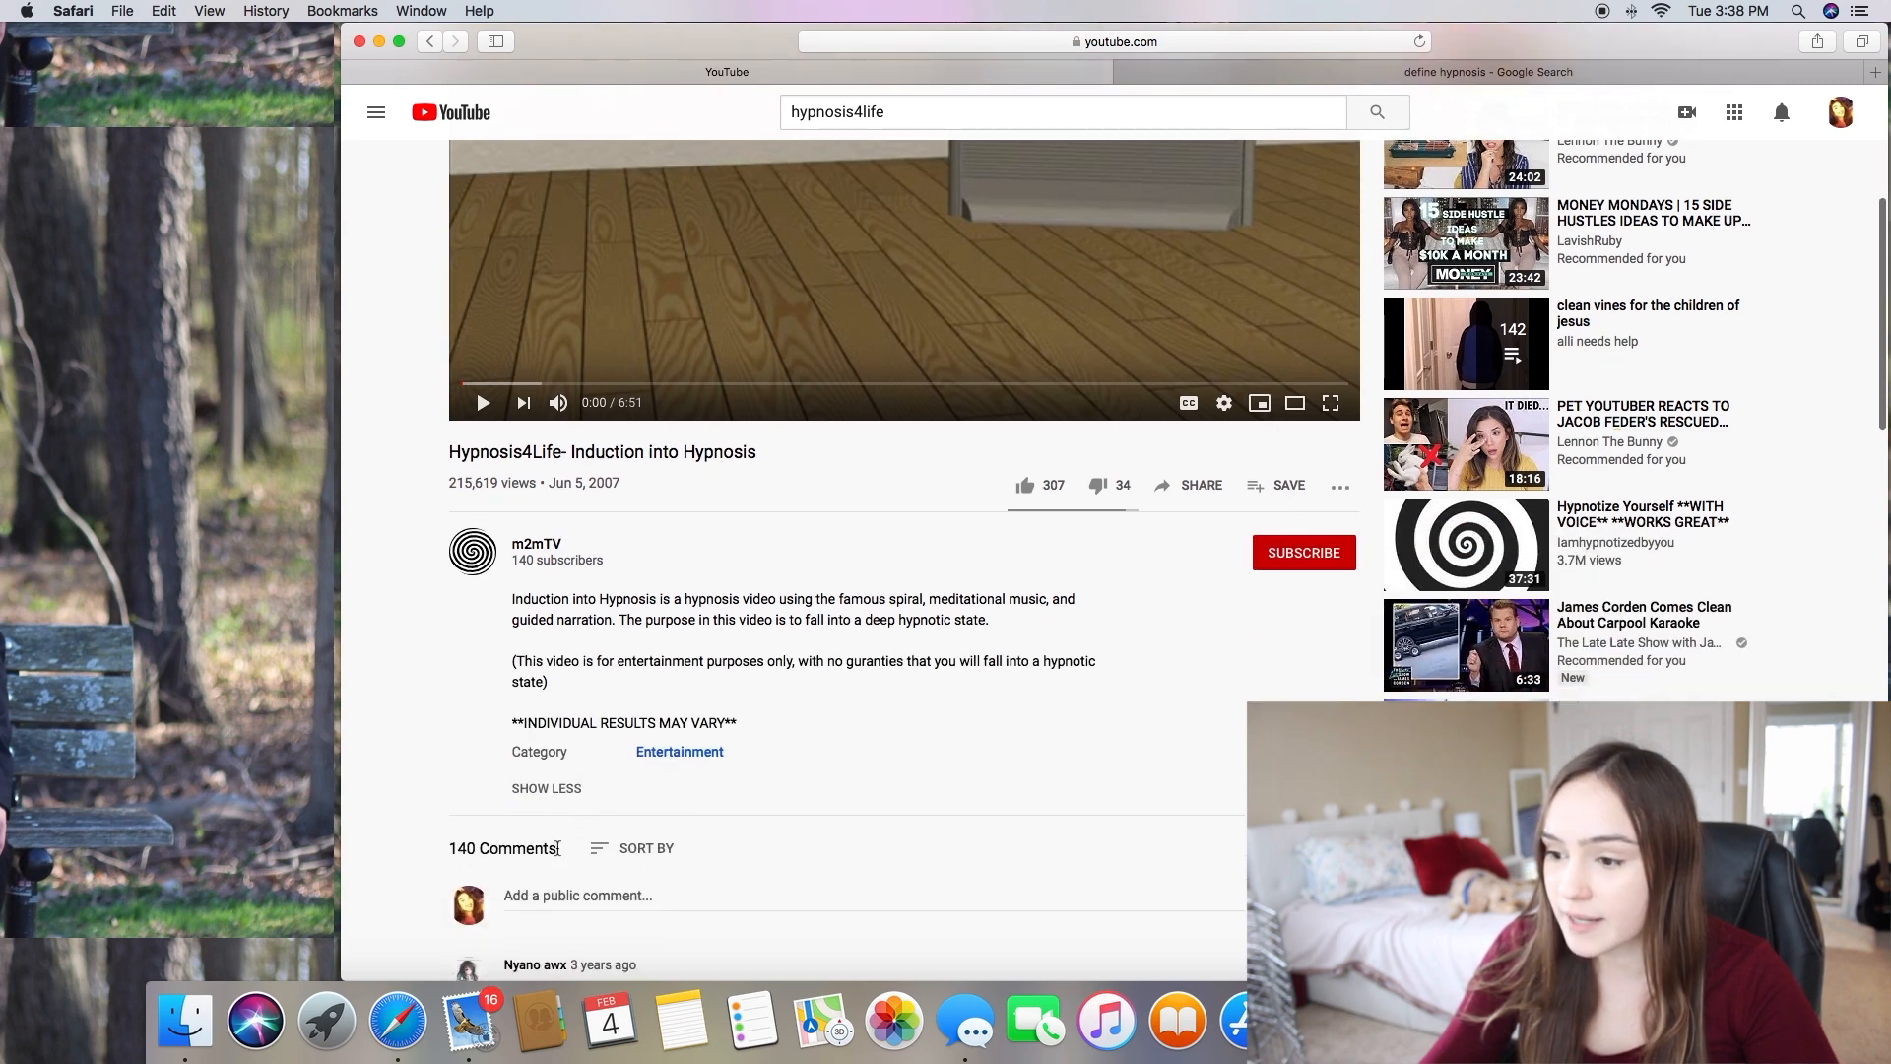
scroll("down", 3)
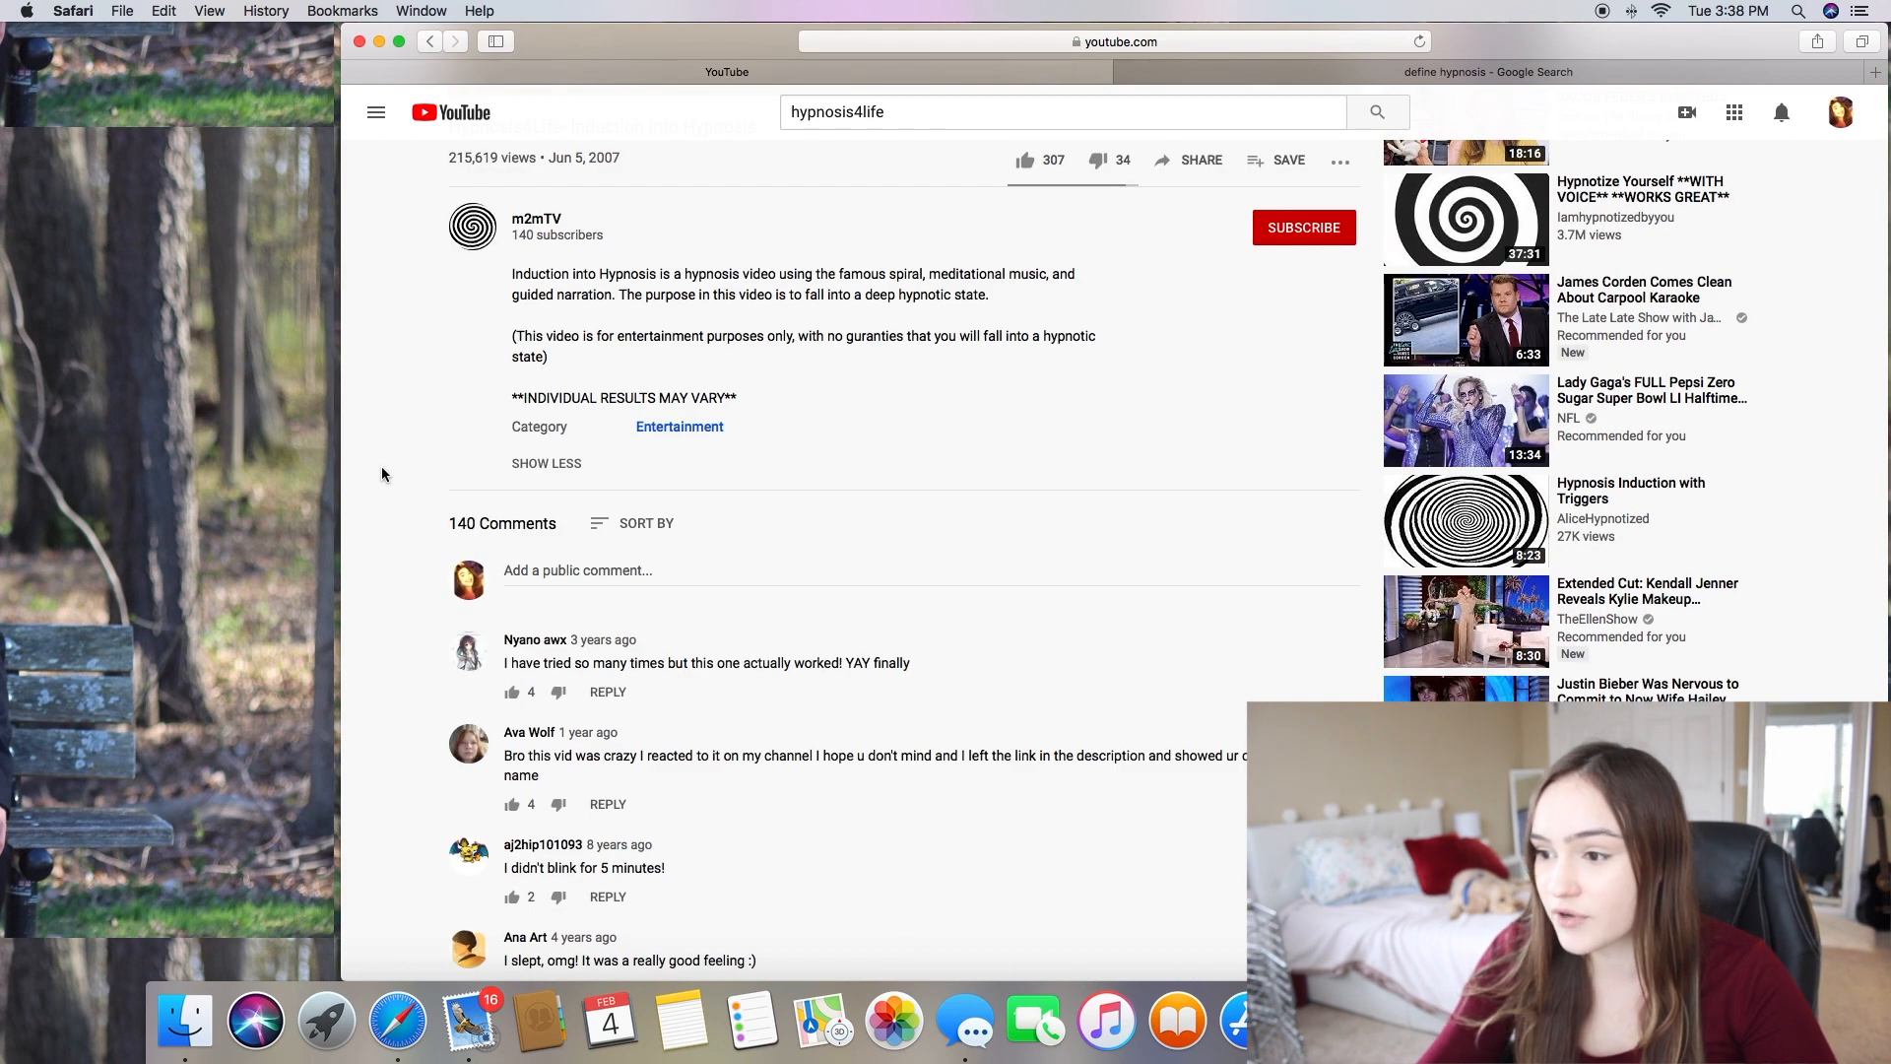
scroll("down", 3)
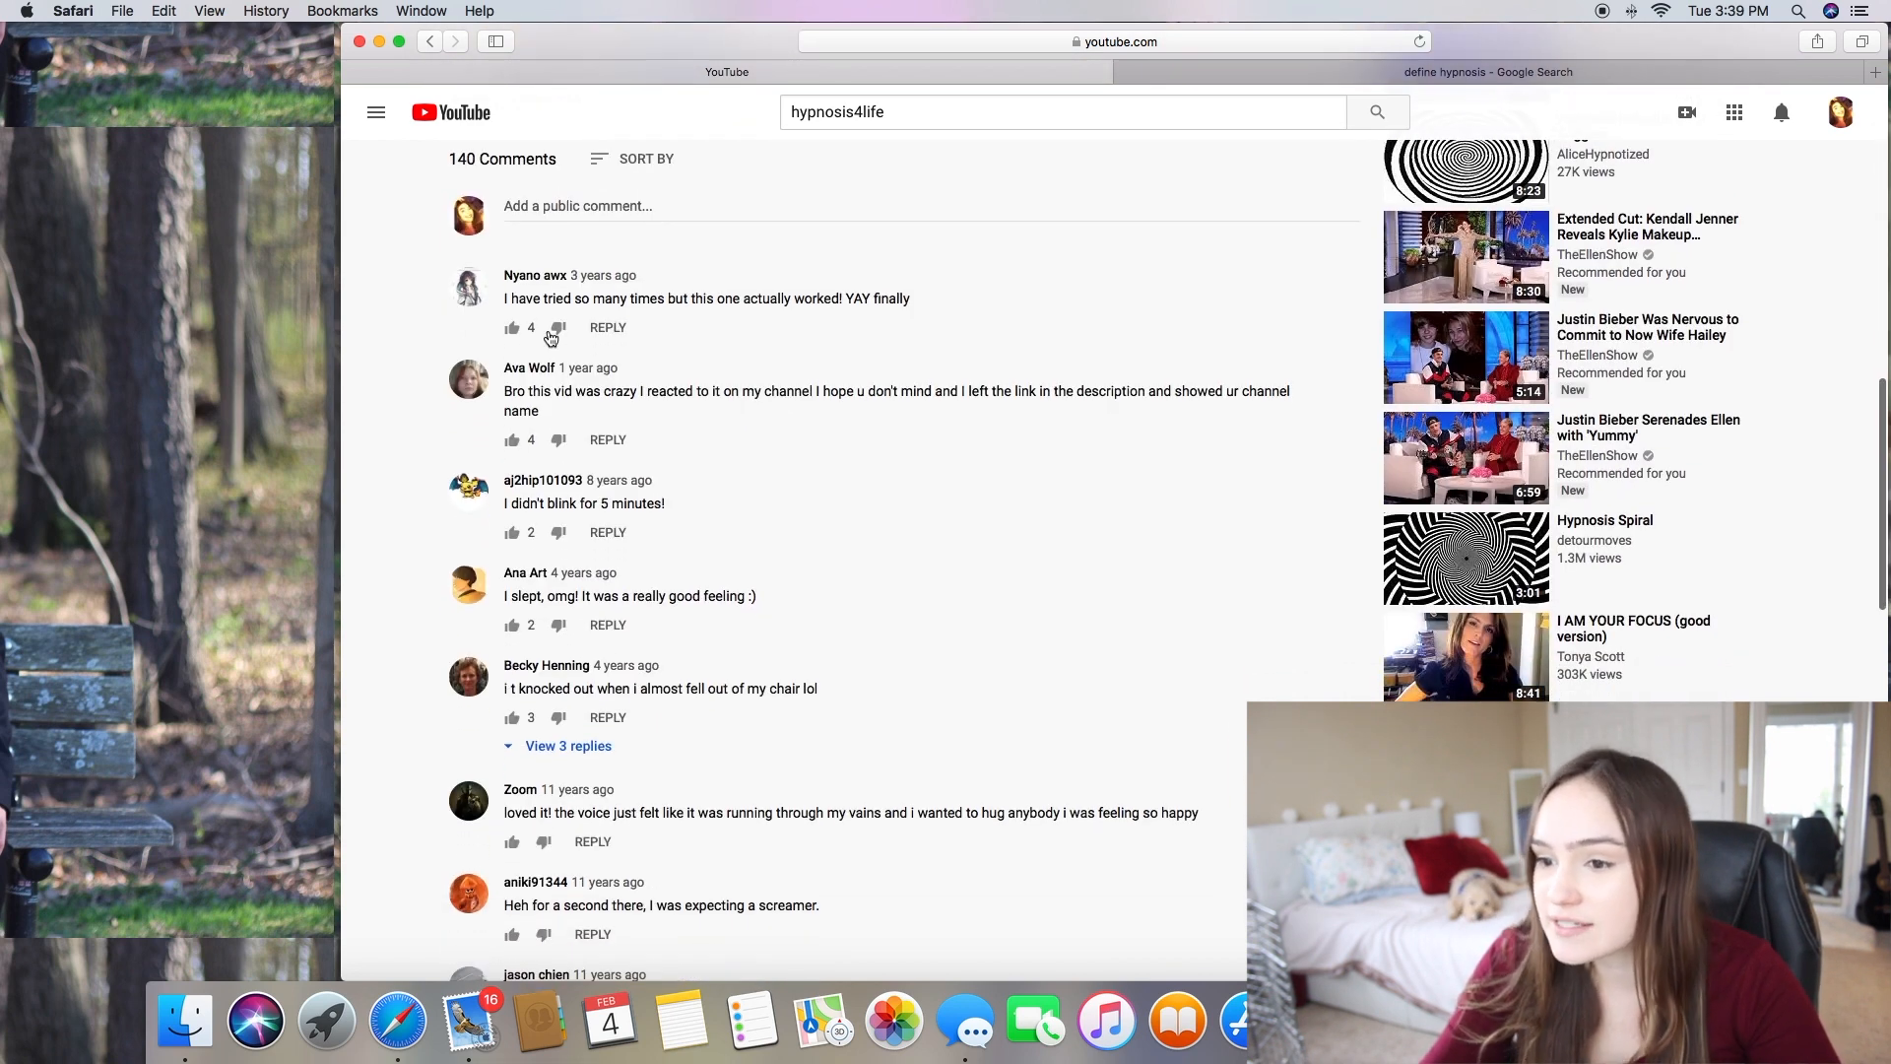
mouse_move(748, 382)
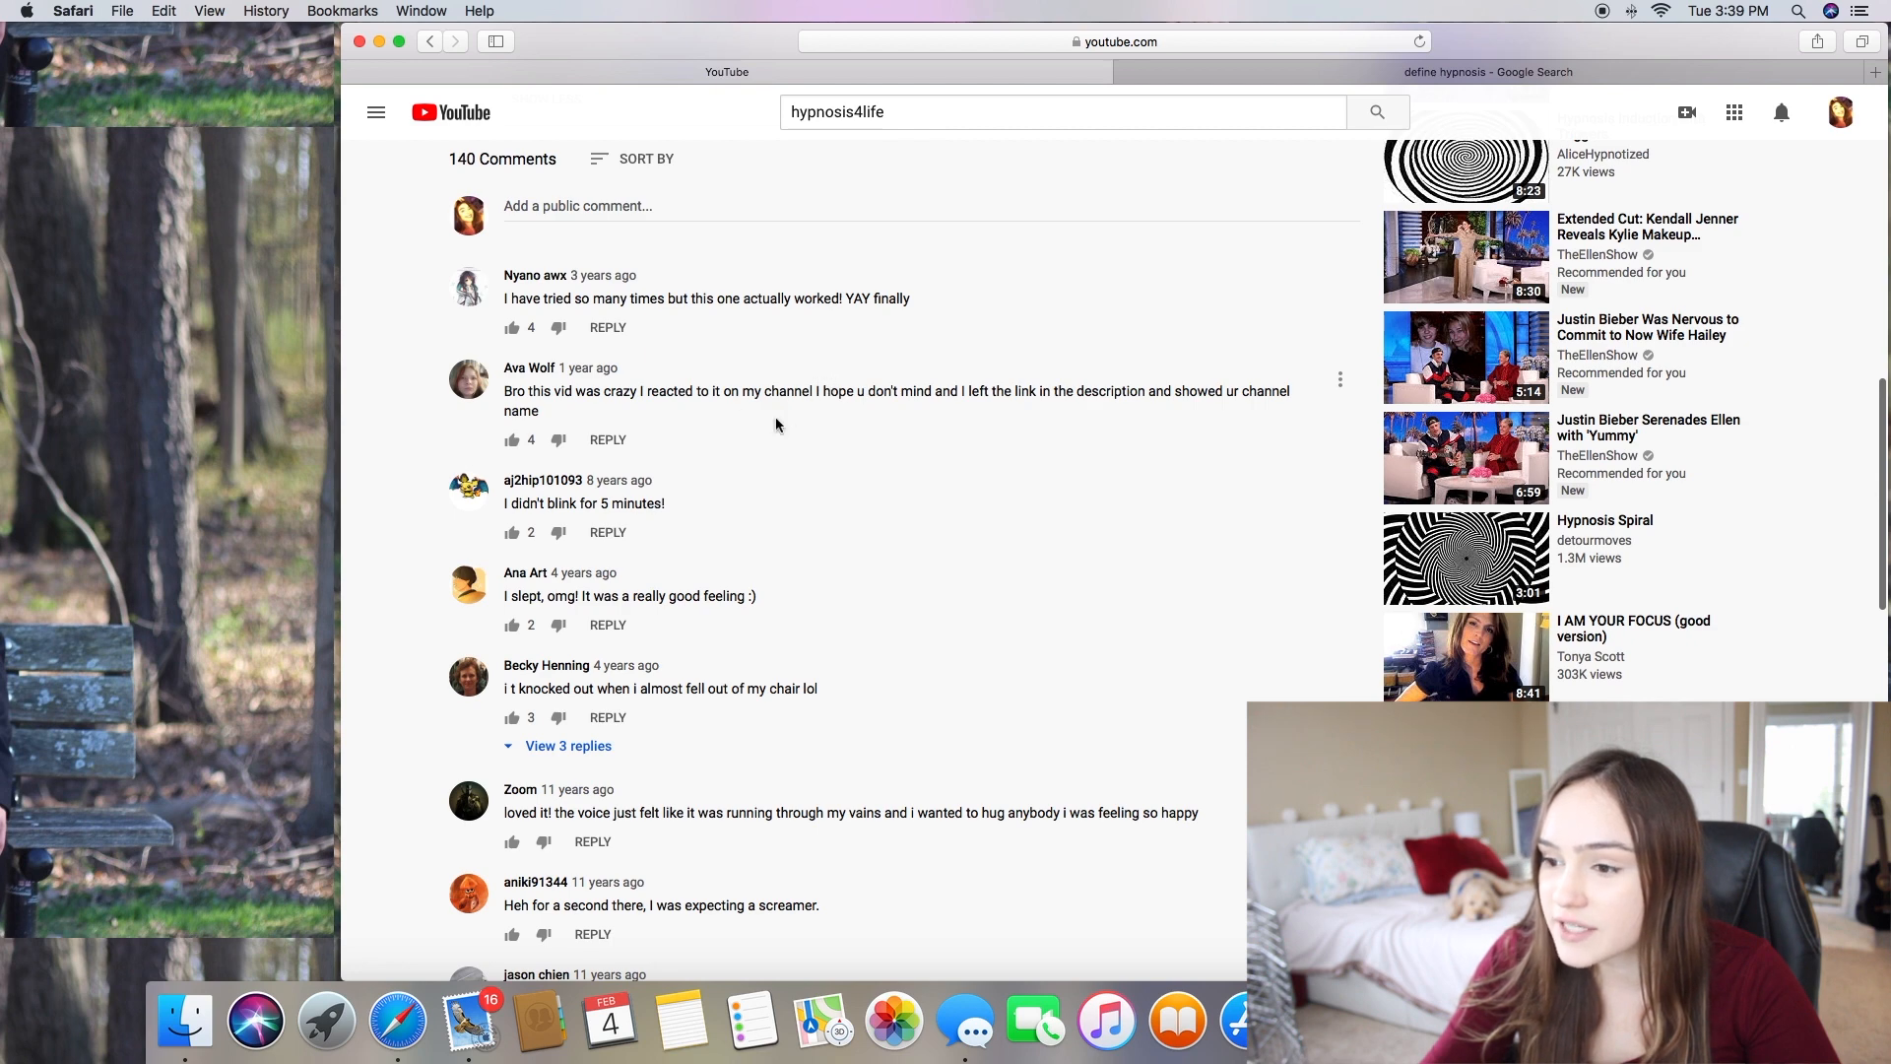
scroll("up", 3)
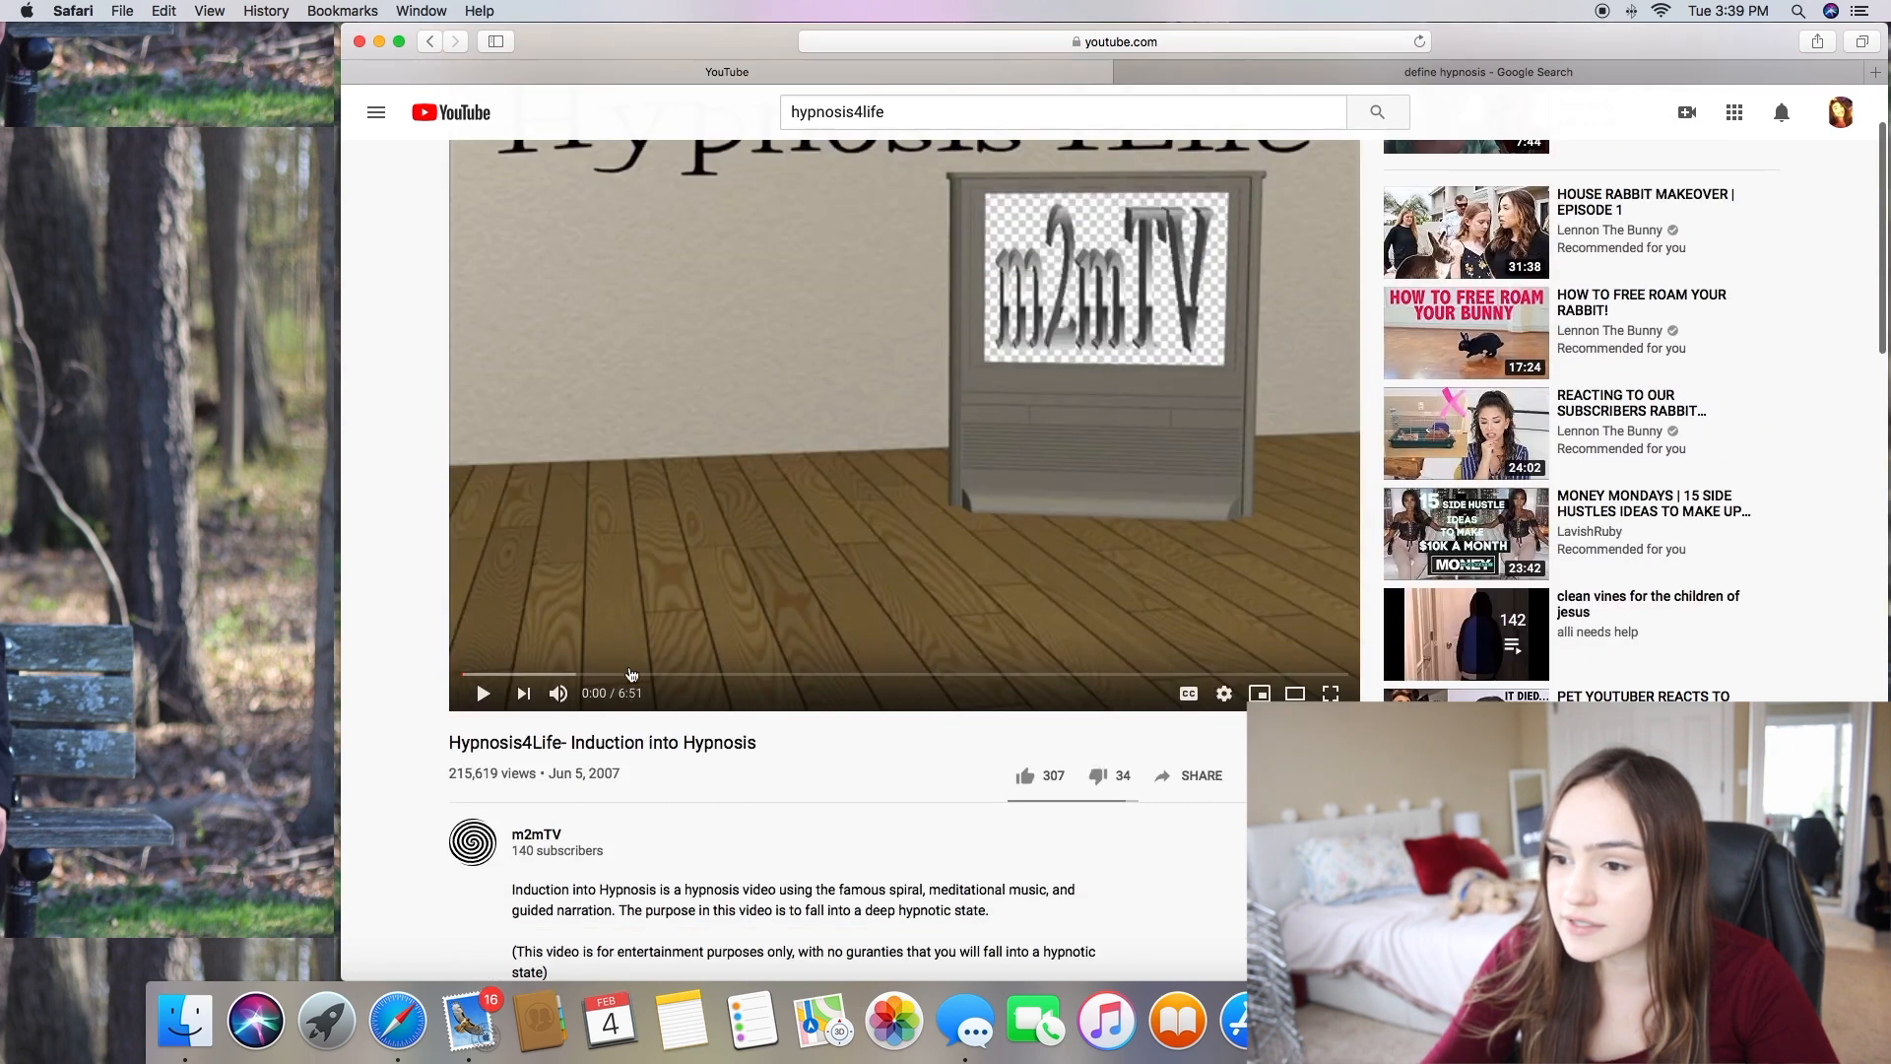
Read down through the video's 140 comments
scroll("down", 3)
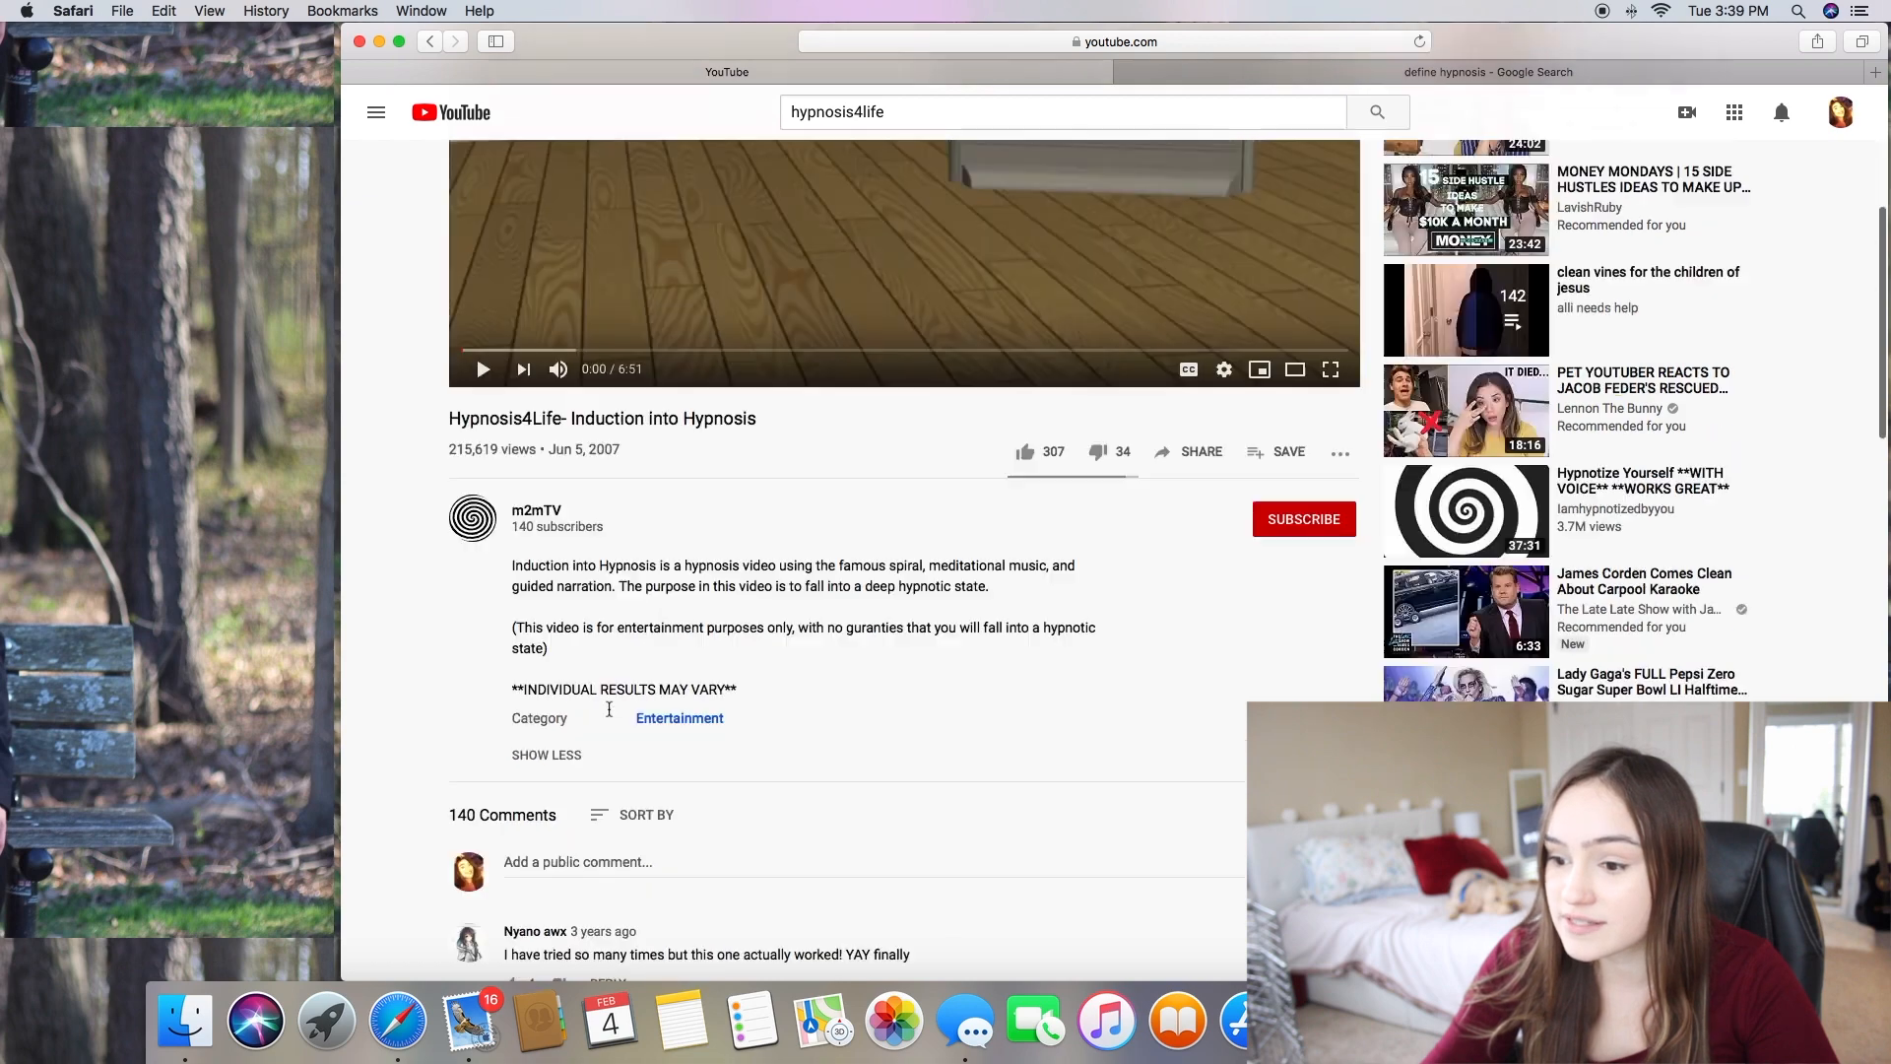
scroll("down", 3)
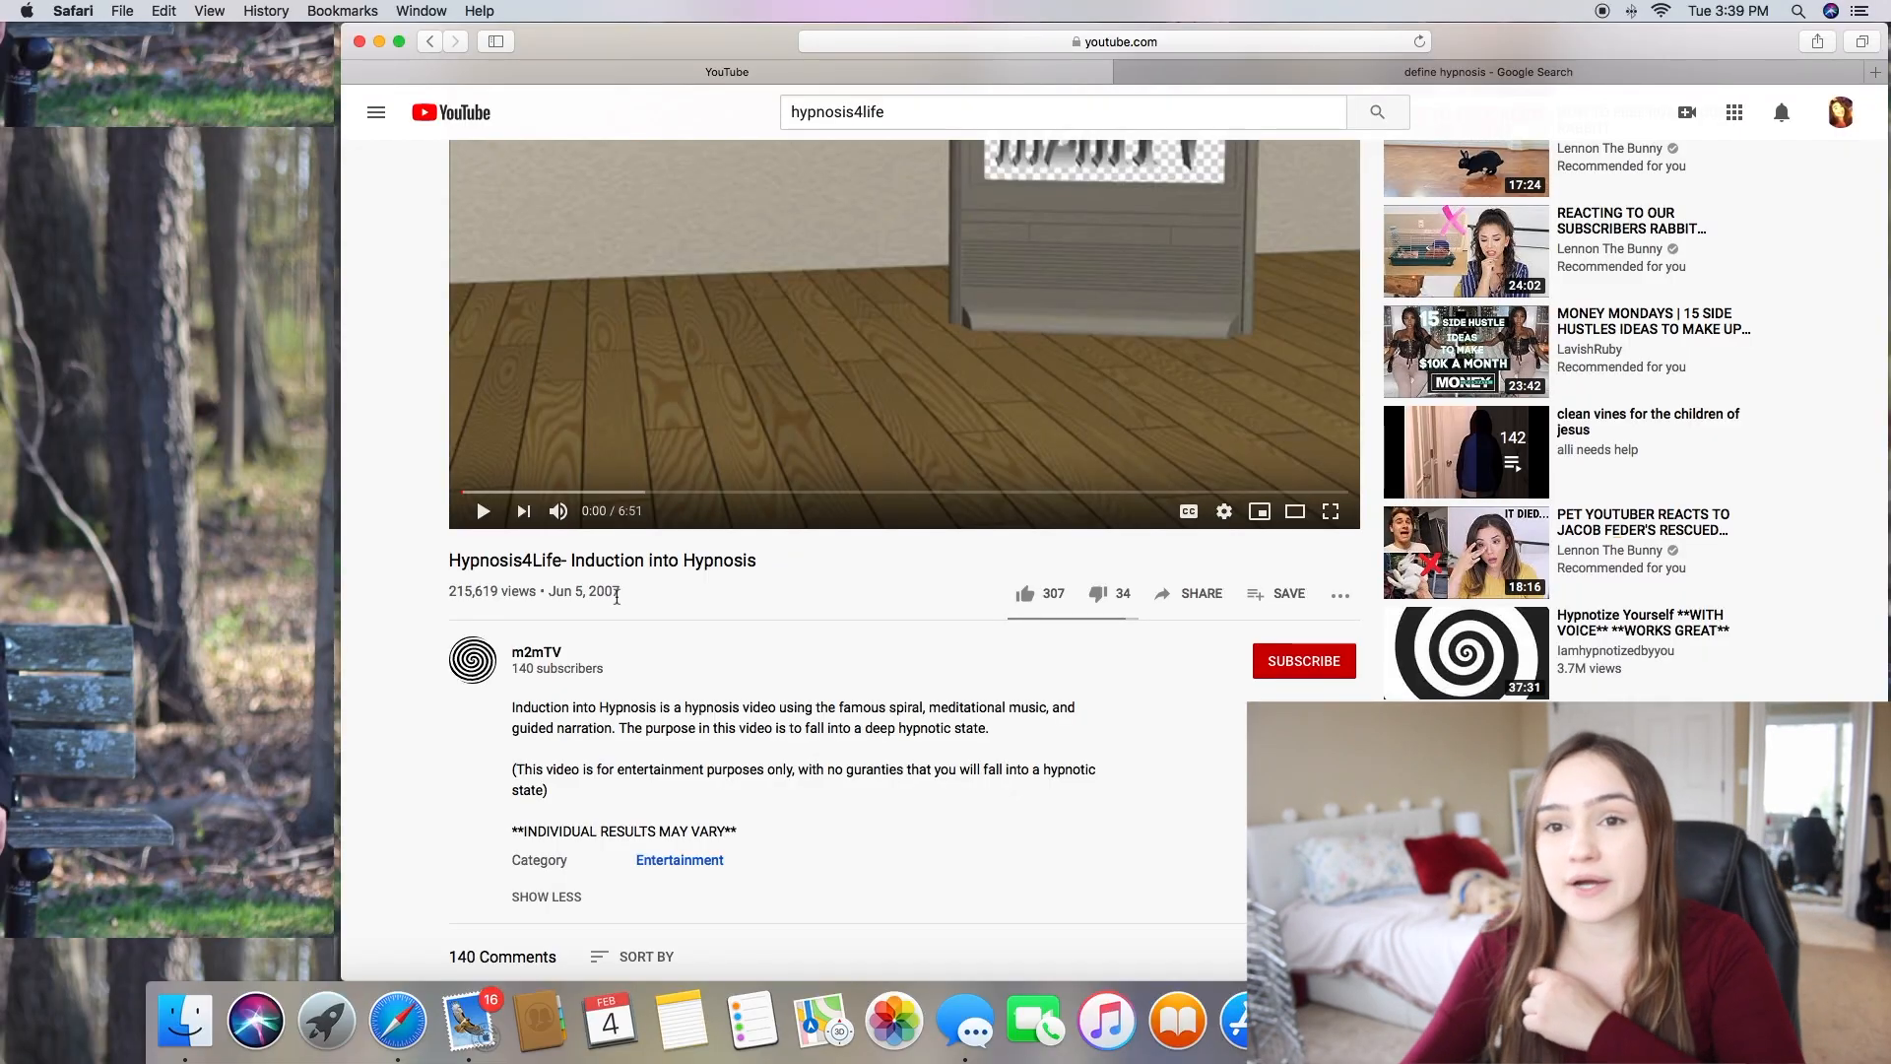
scroll("down", 3)
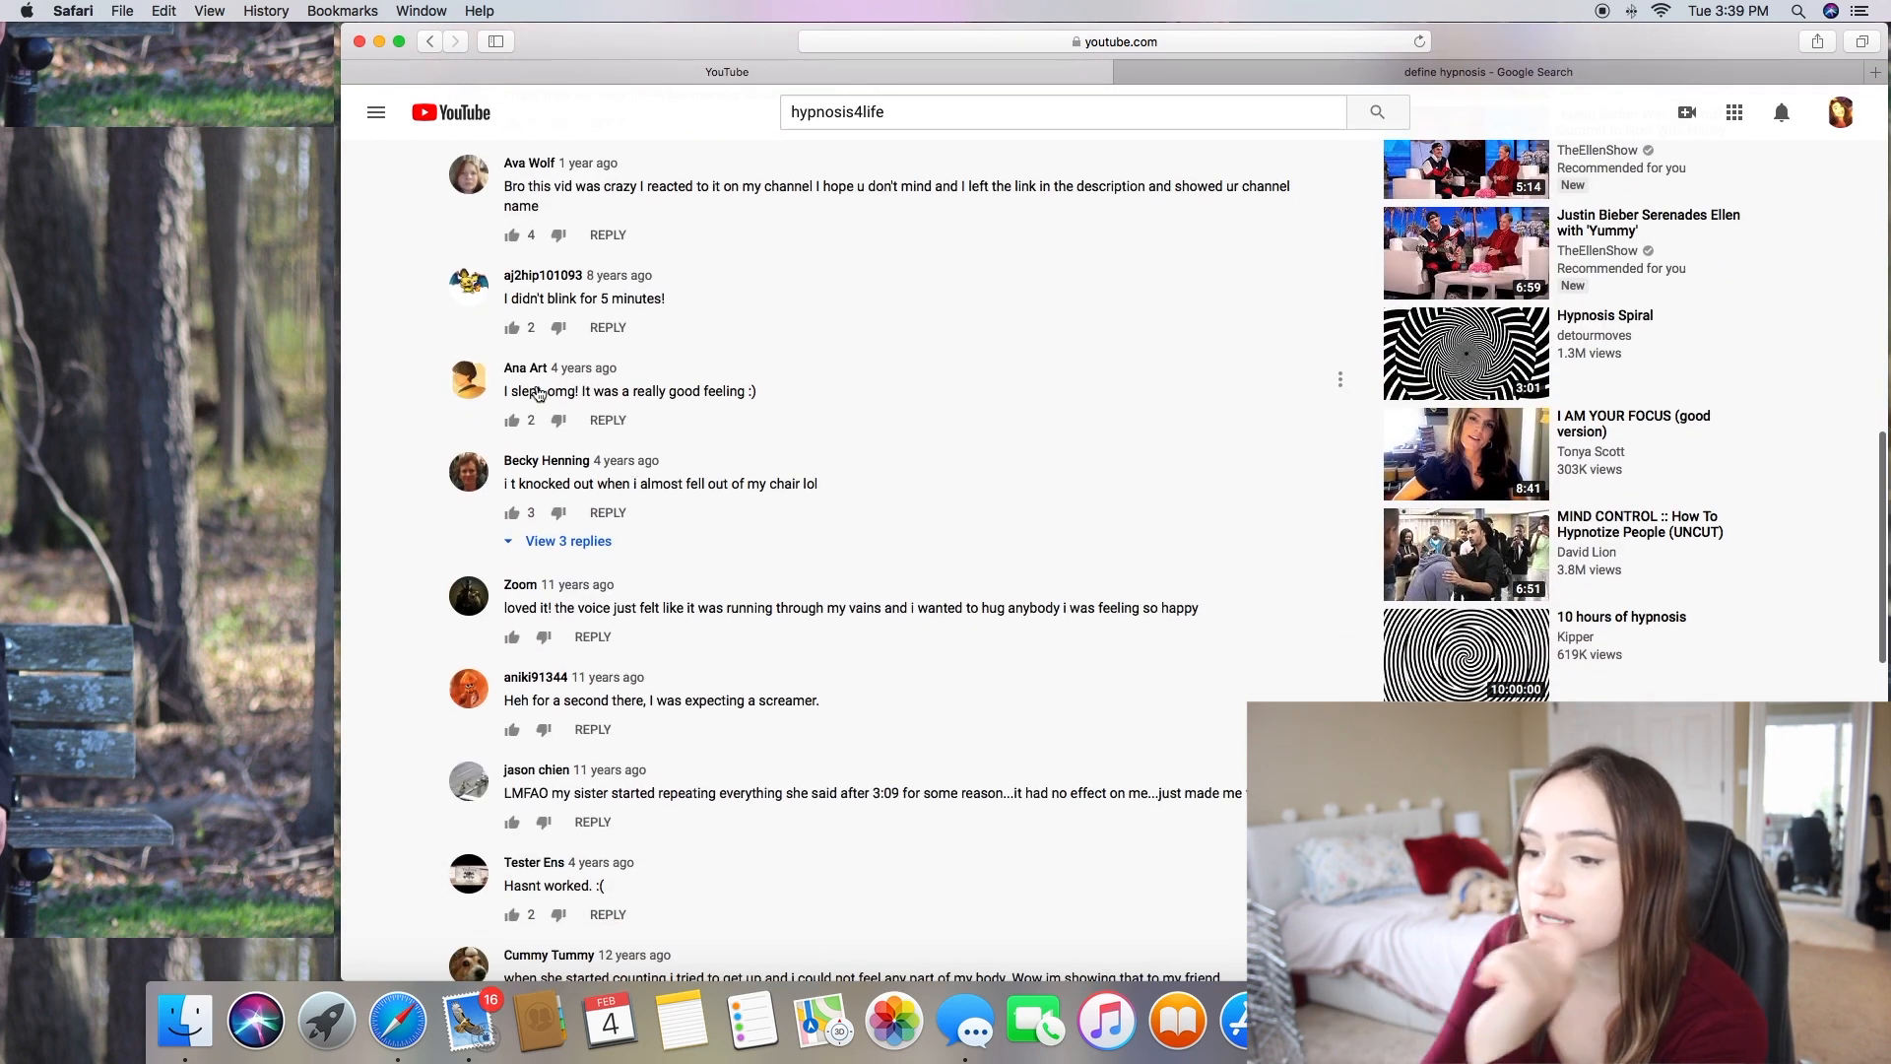
scroll("down", 3)
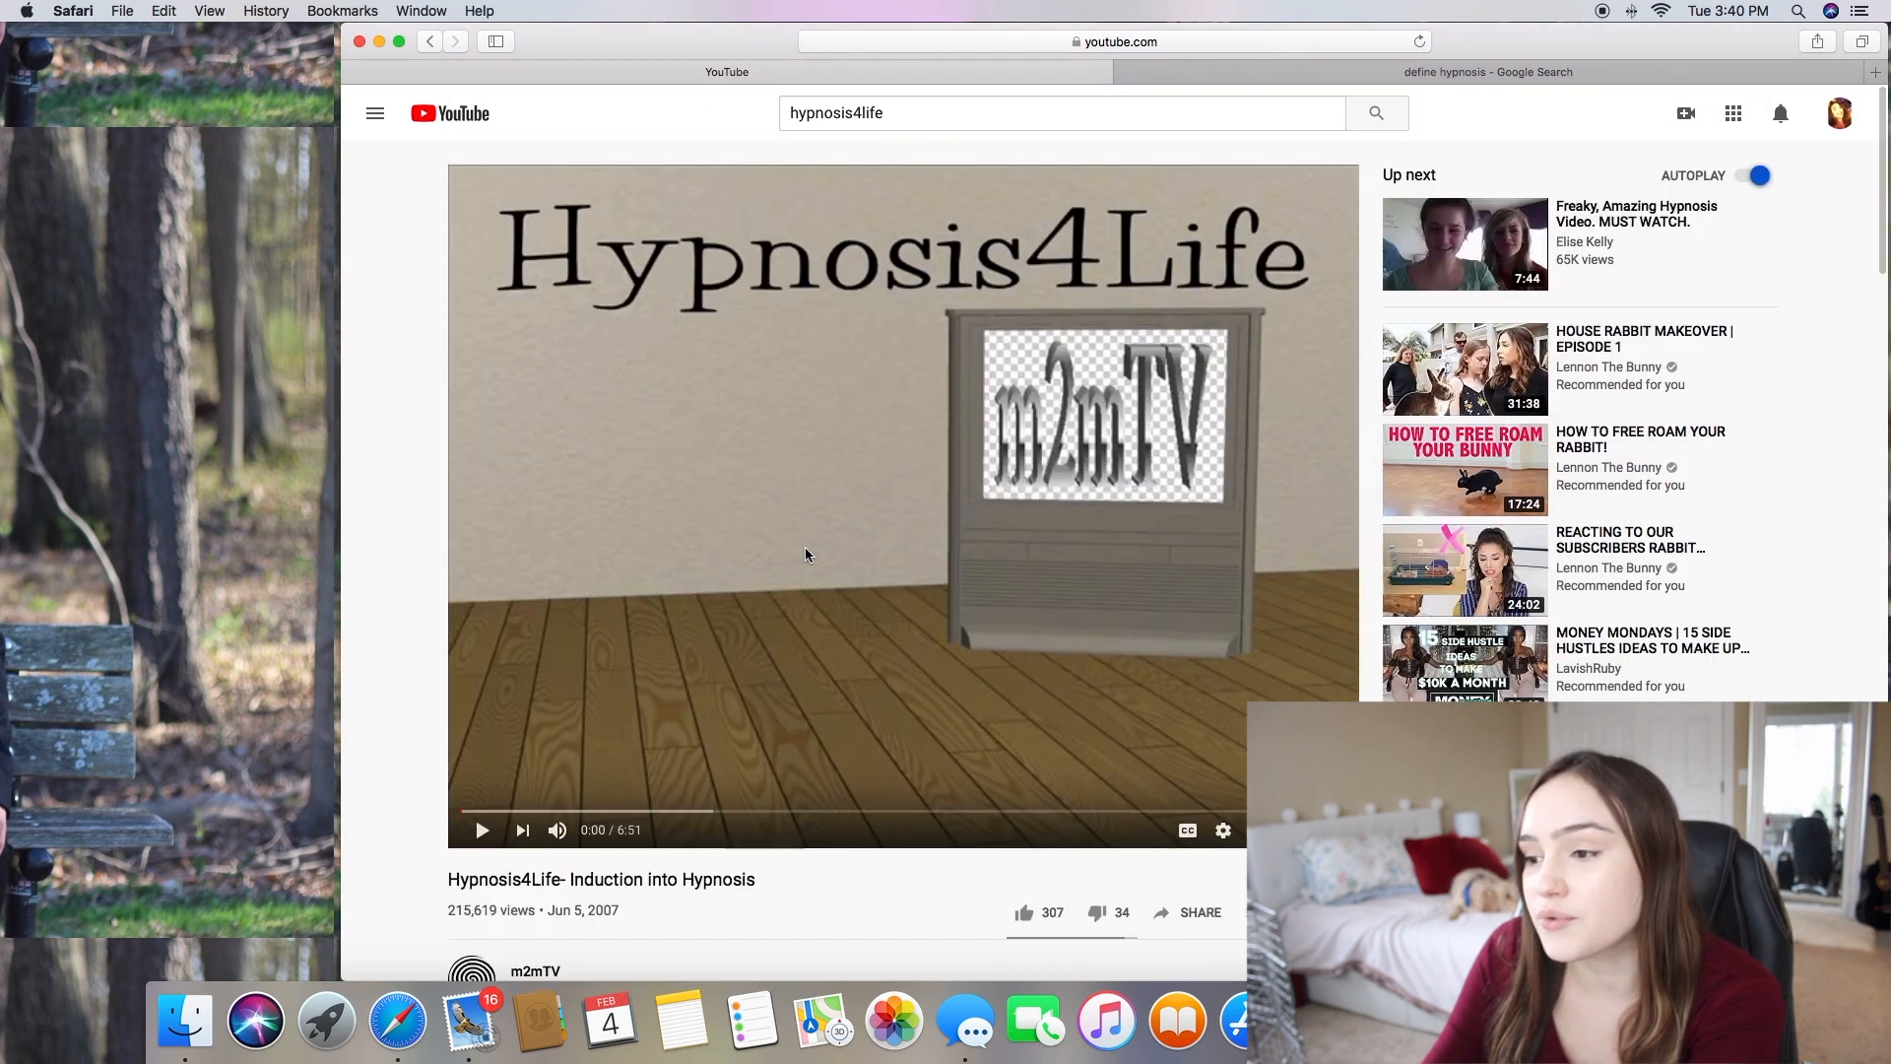
scroll("down", 3)
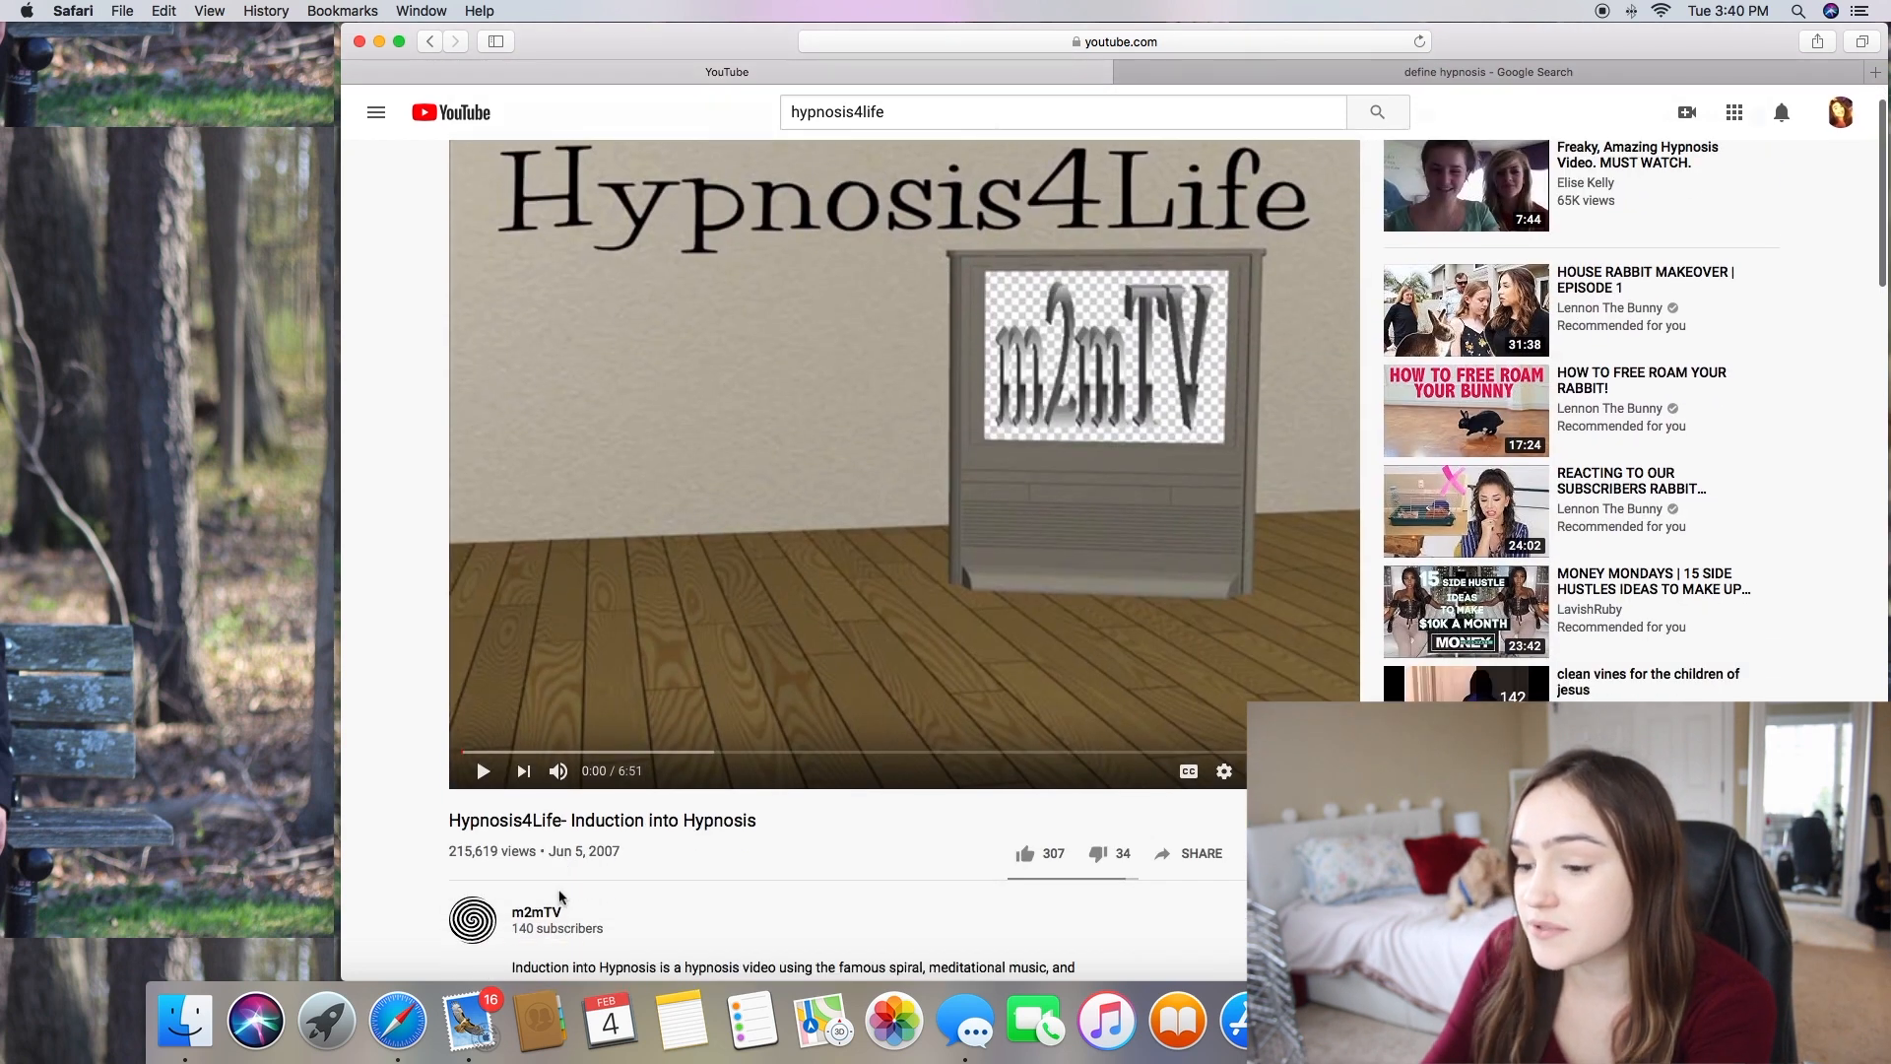
scroll("down", 3)
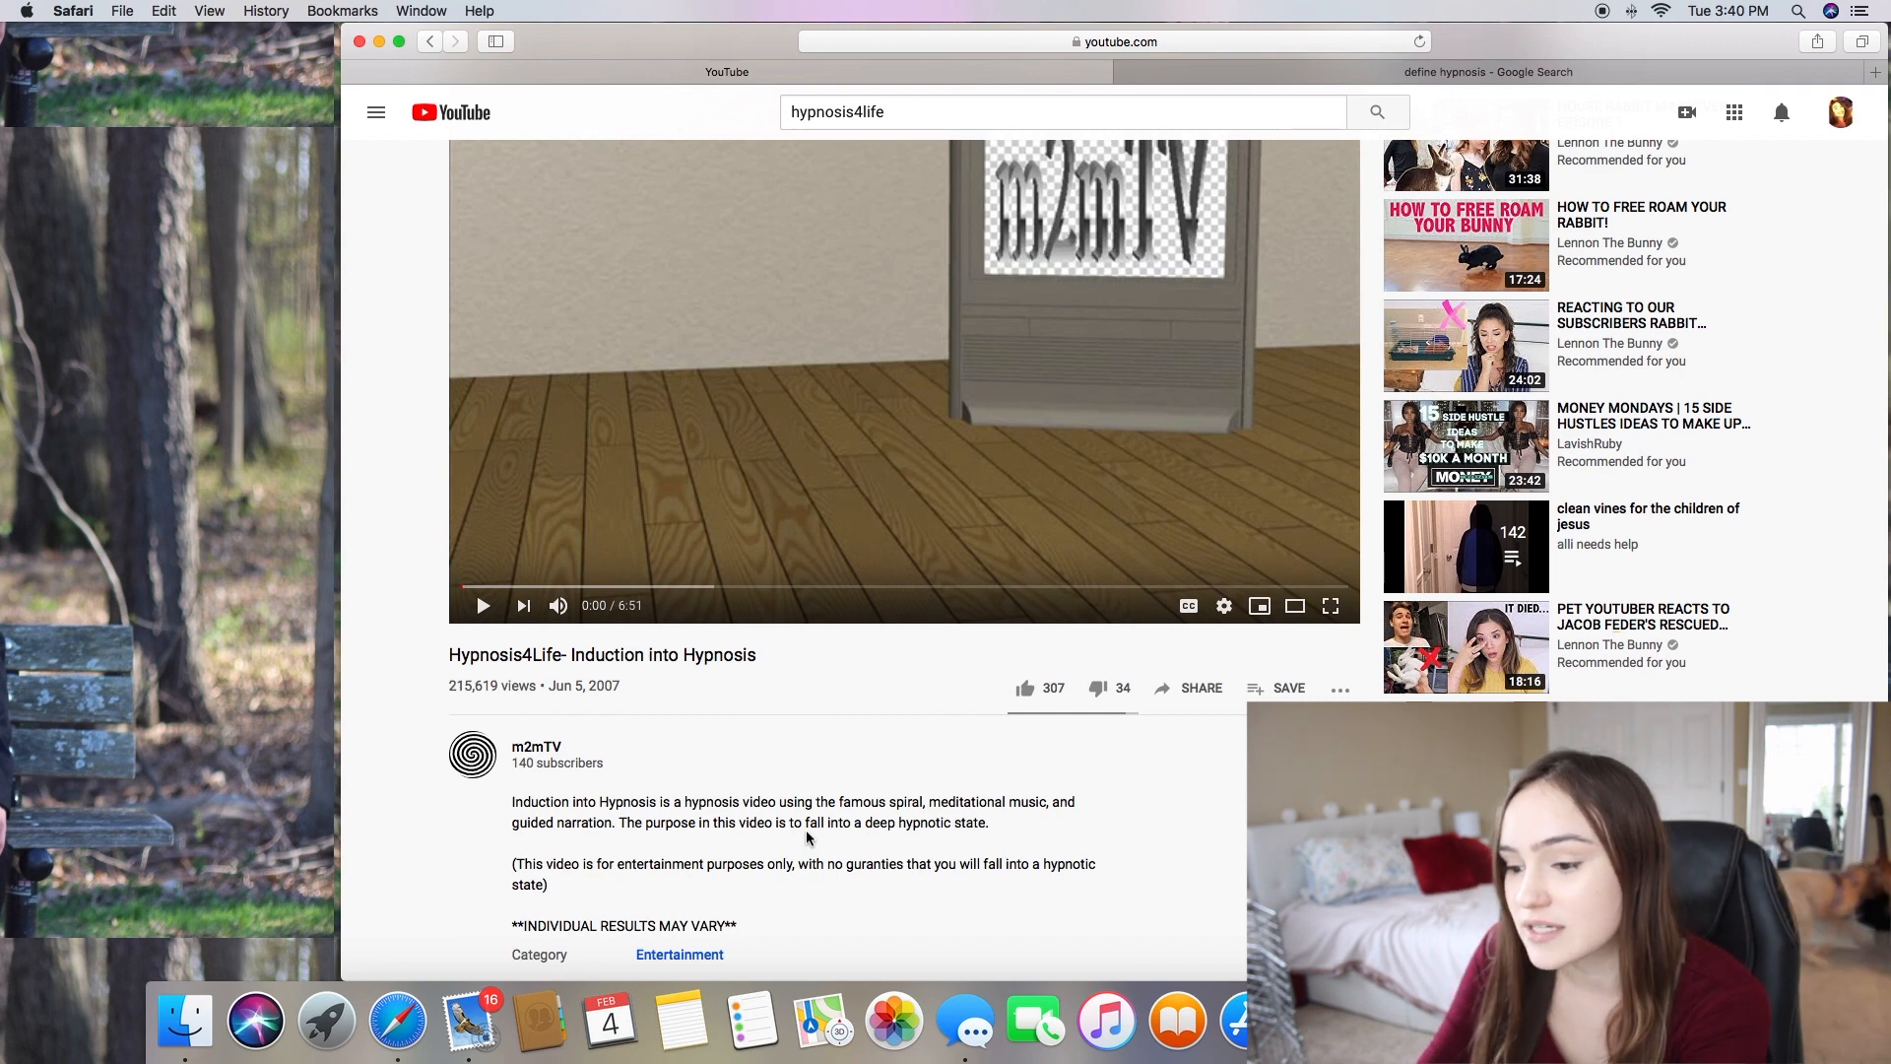
Start the induction video playing from its opening disclaimer
left_click(483, 605)
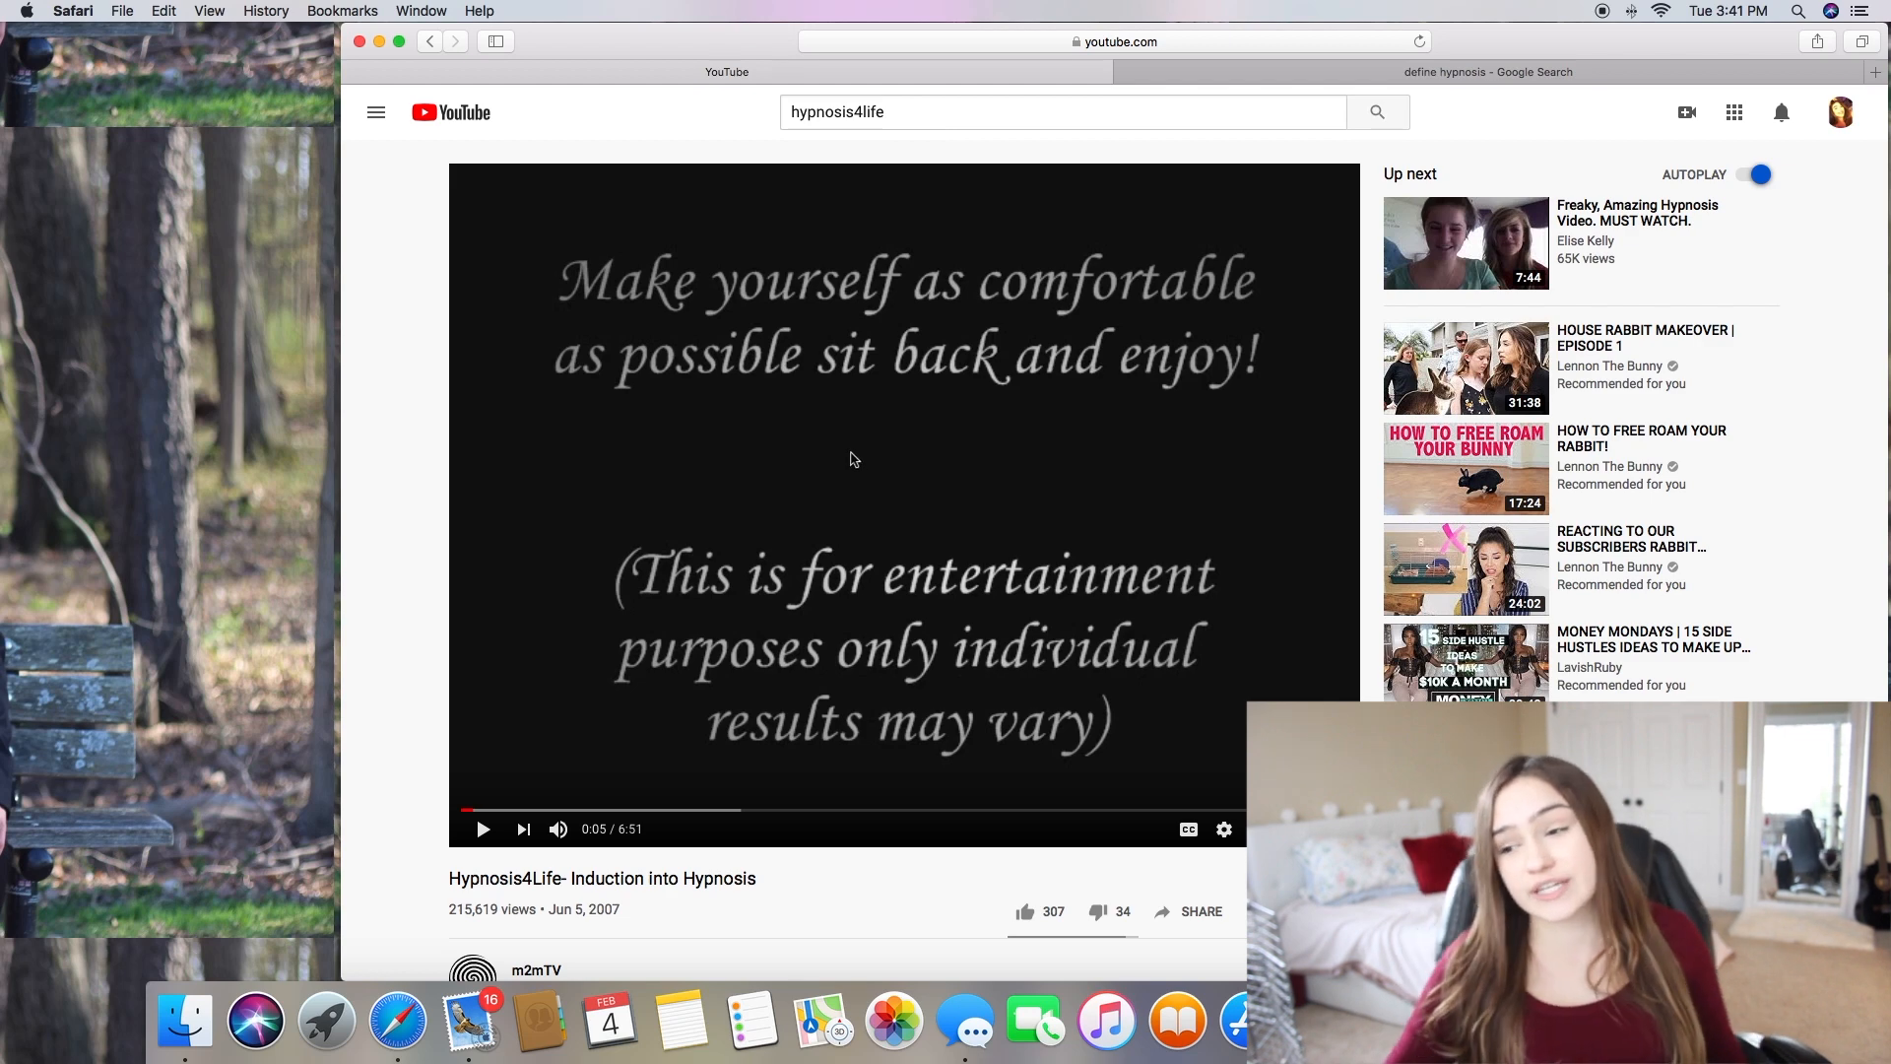
mouse_move(705, 487)
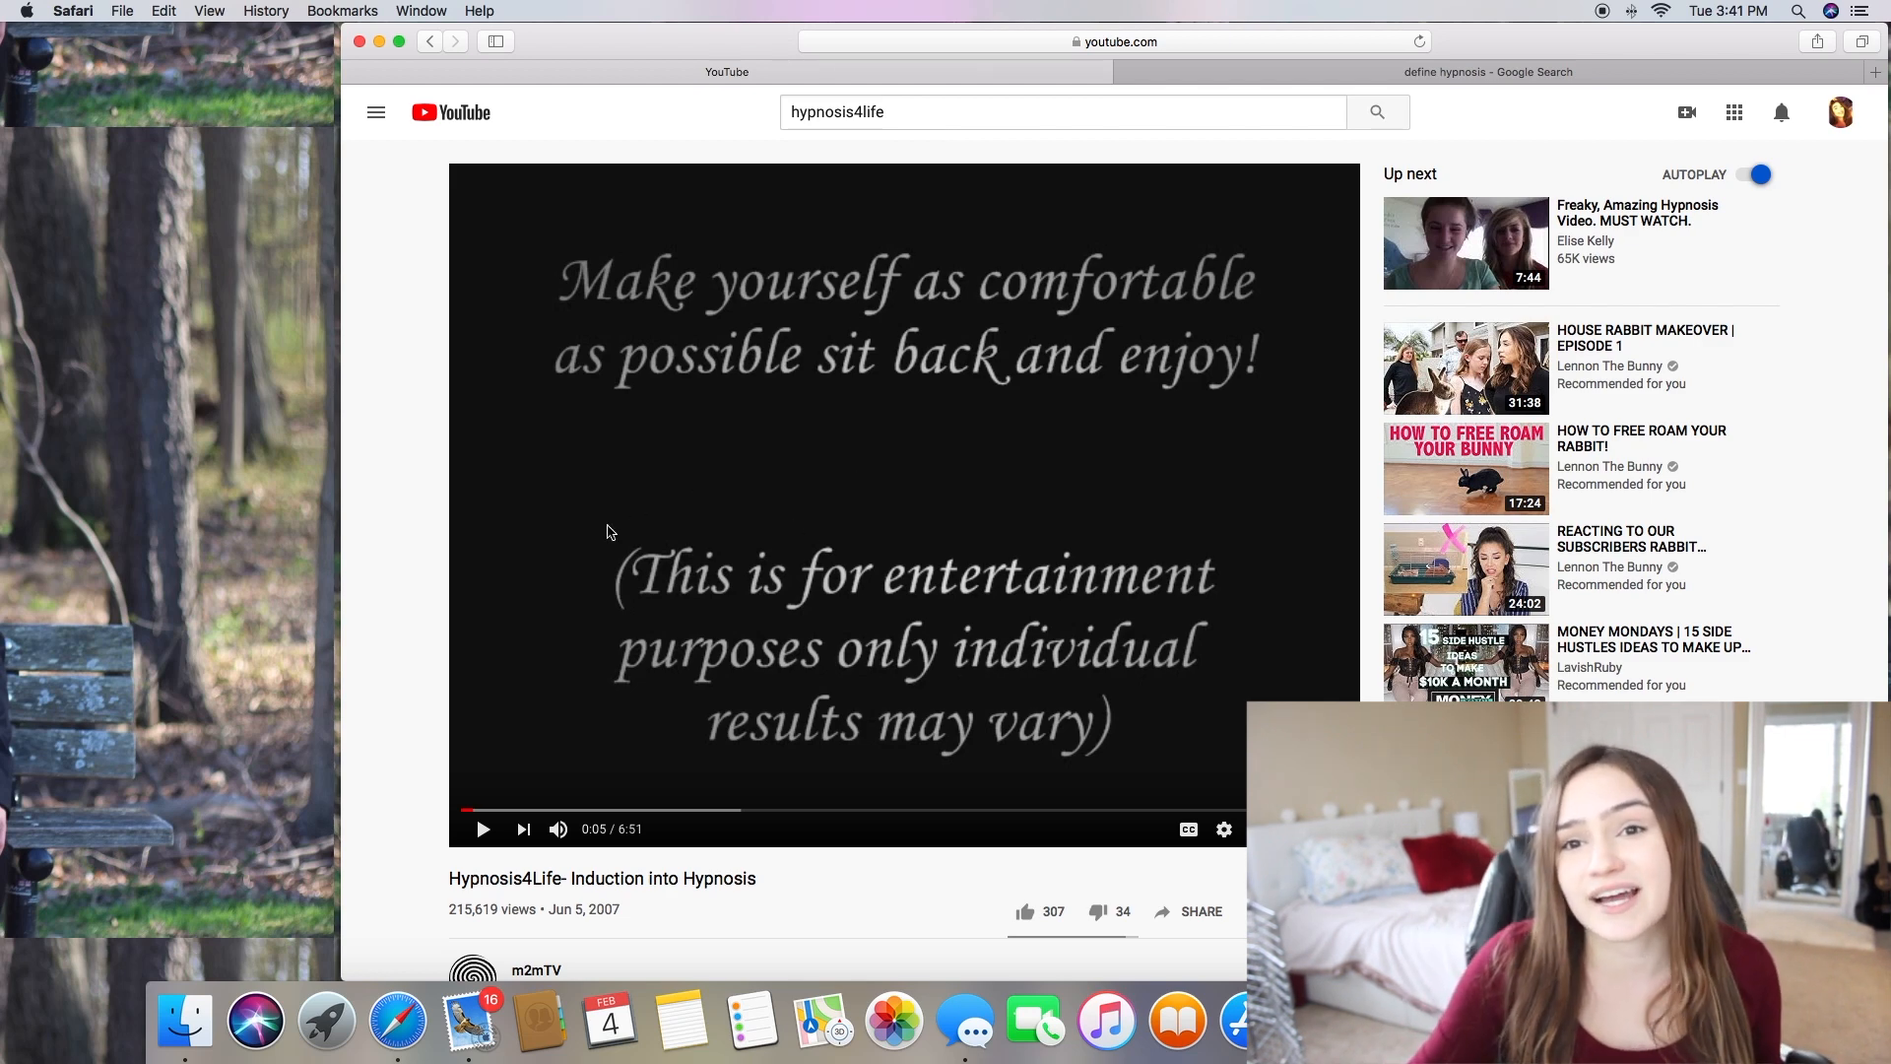
mouse_move(827, 484)
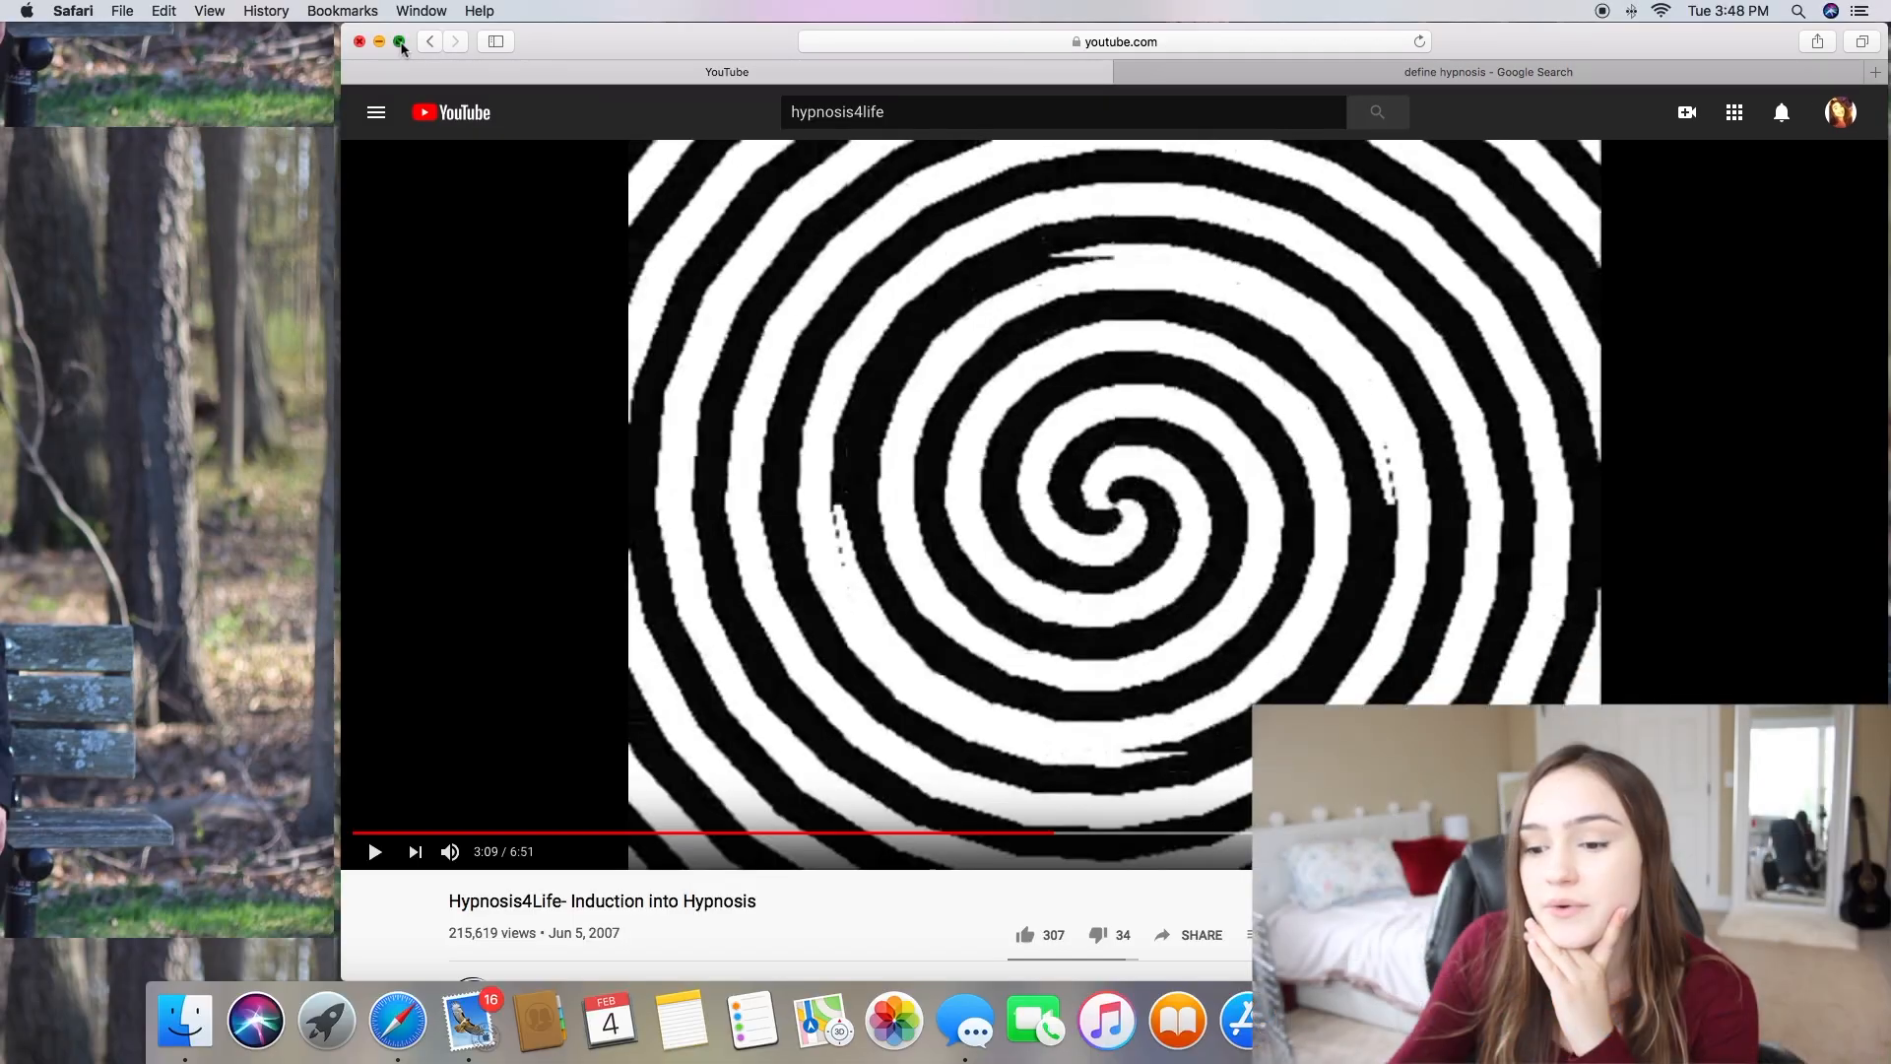
Make the Safari window full screen and let the video play to its credits
left_click(399, 42)
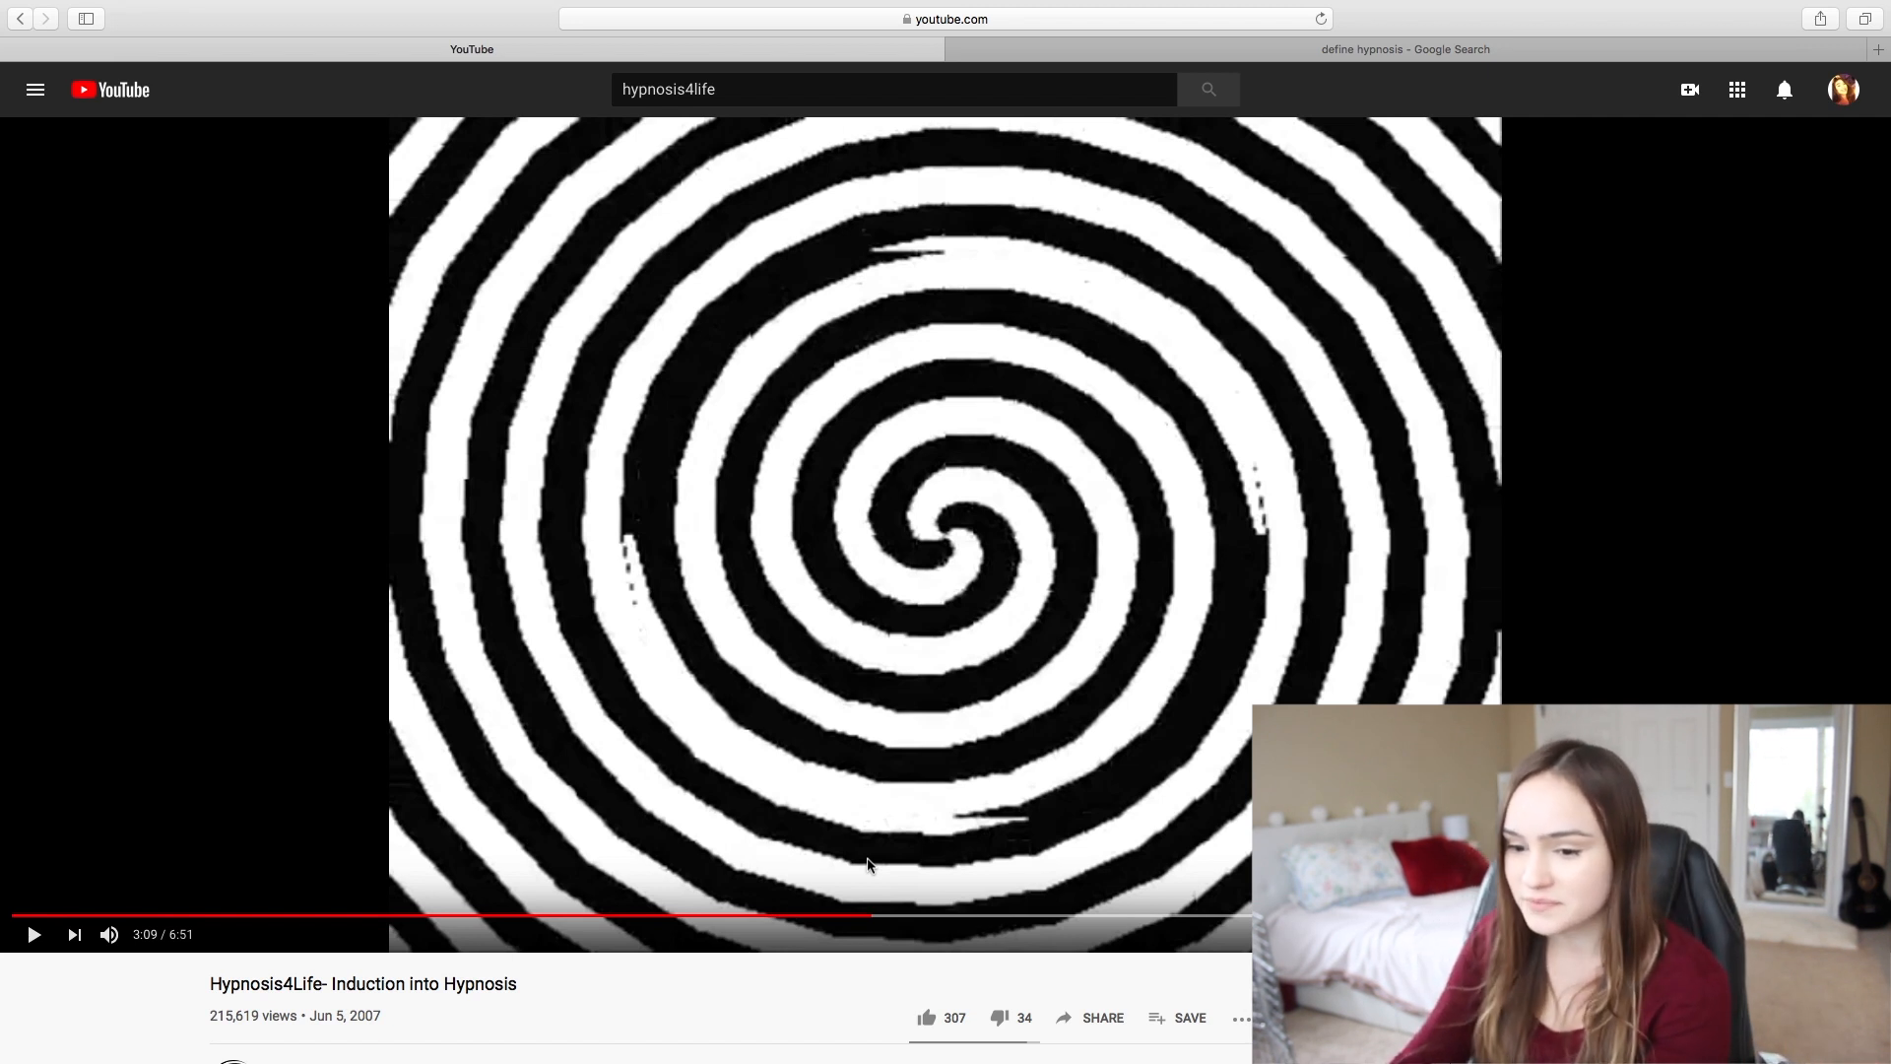
mouse_move(321, 916)
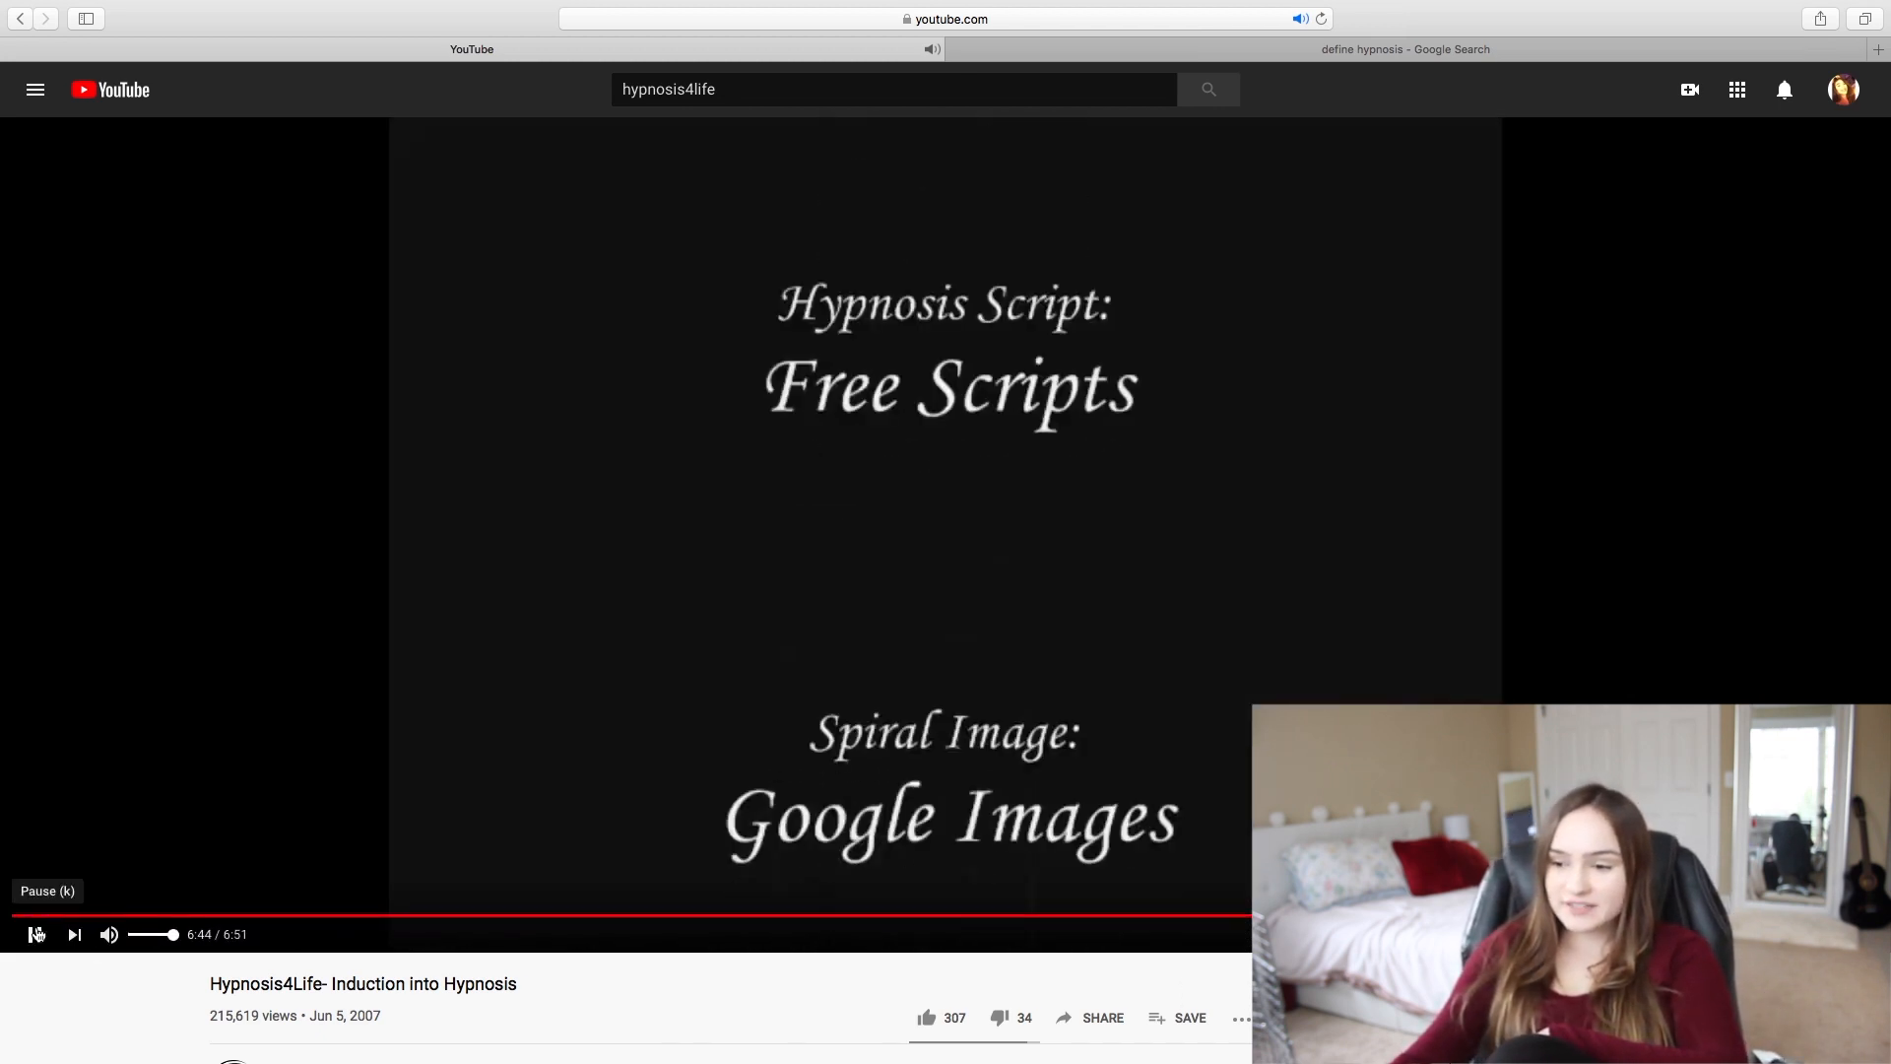
Pause the video at its closing credits and start reading the comments
left_click(35, 933)
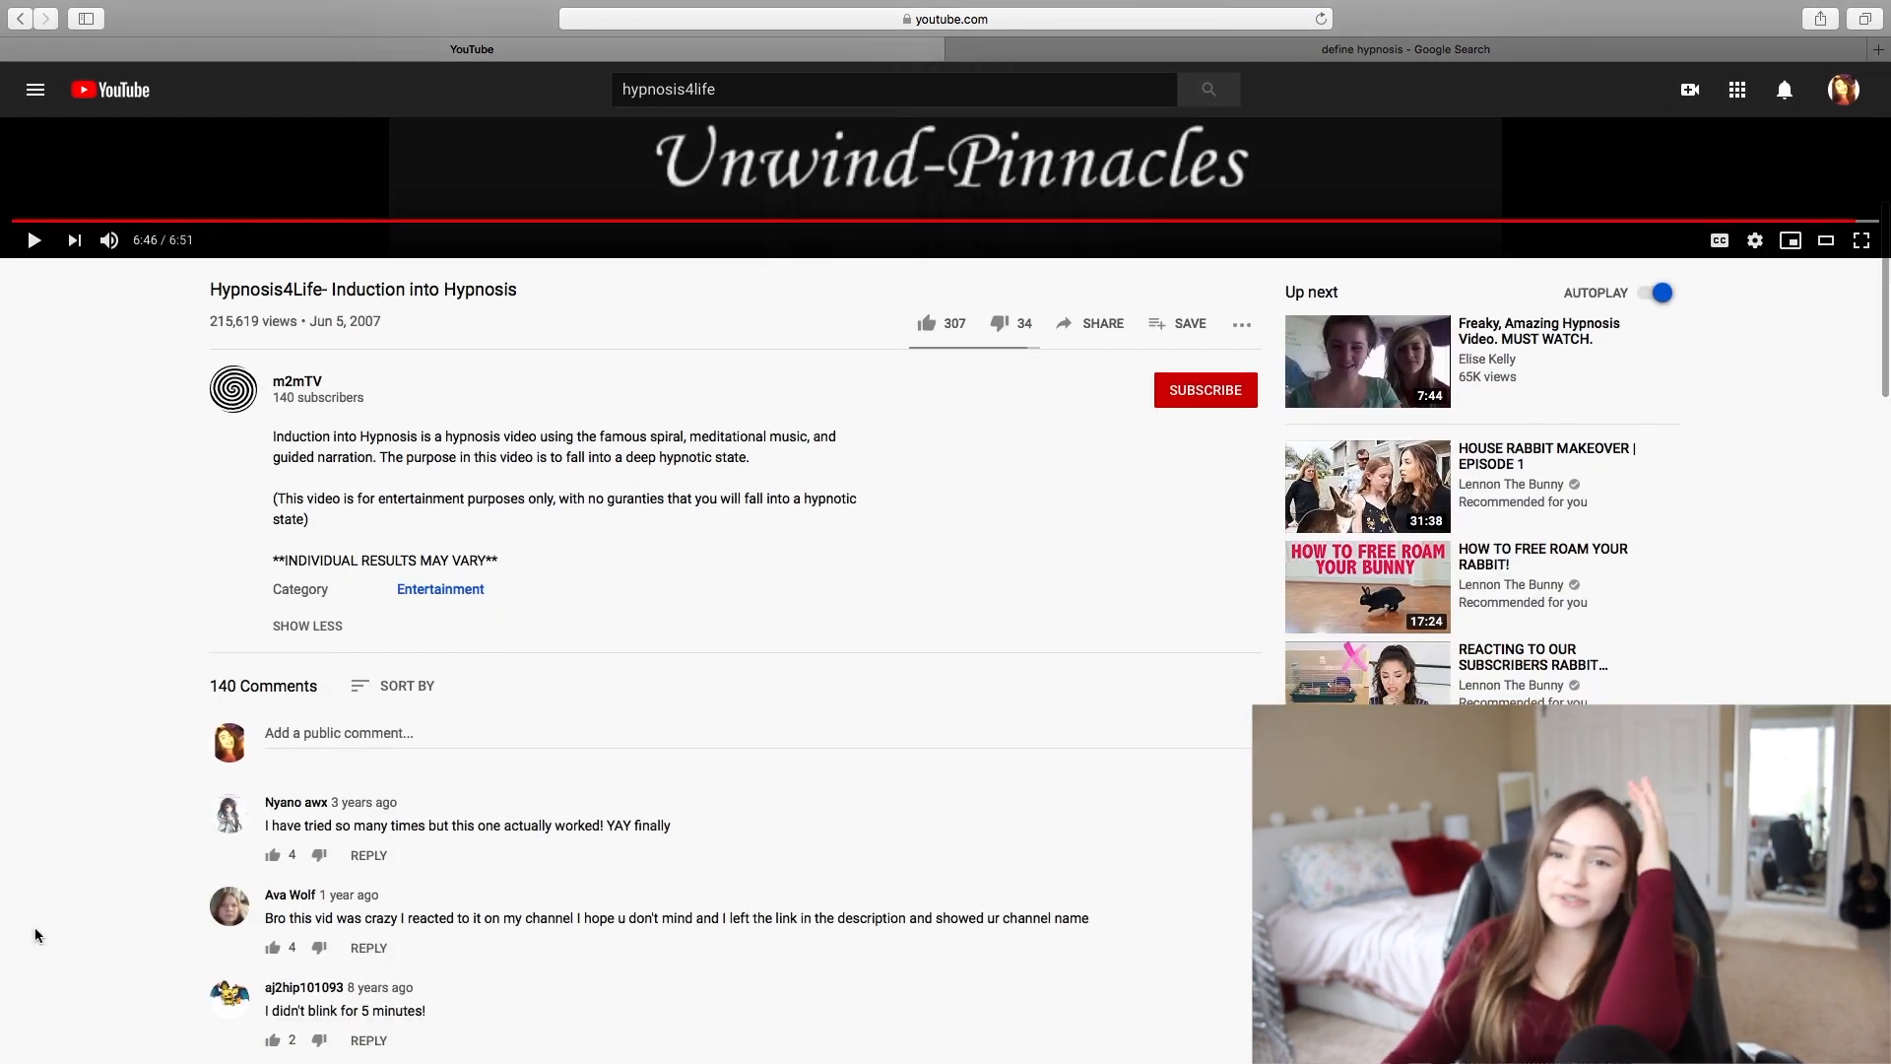
scroll("down", 3)
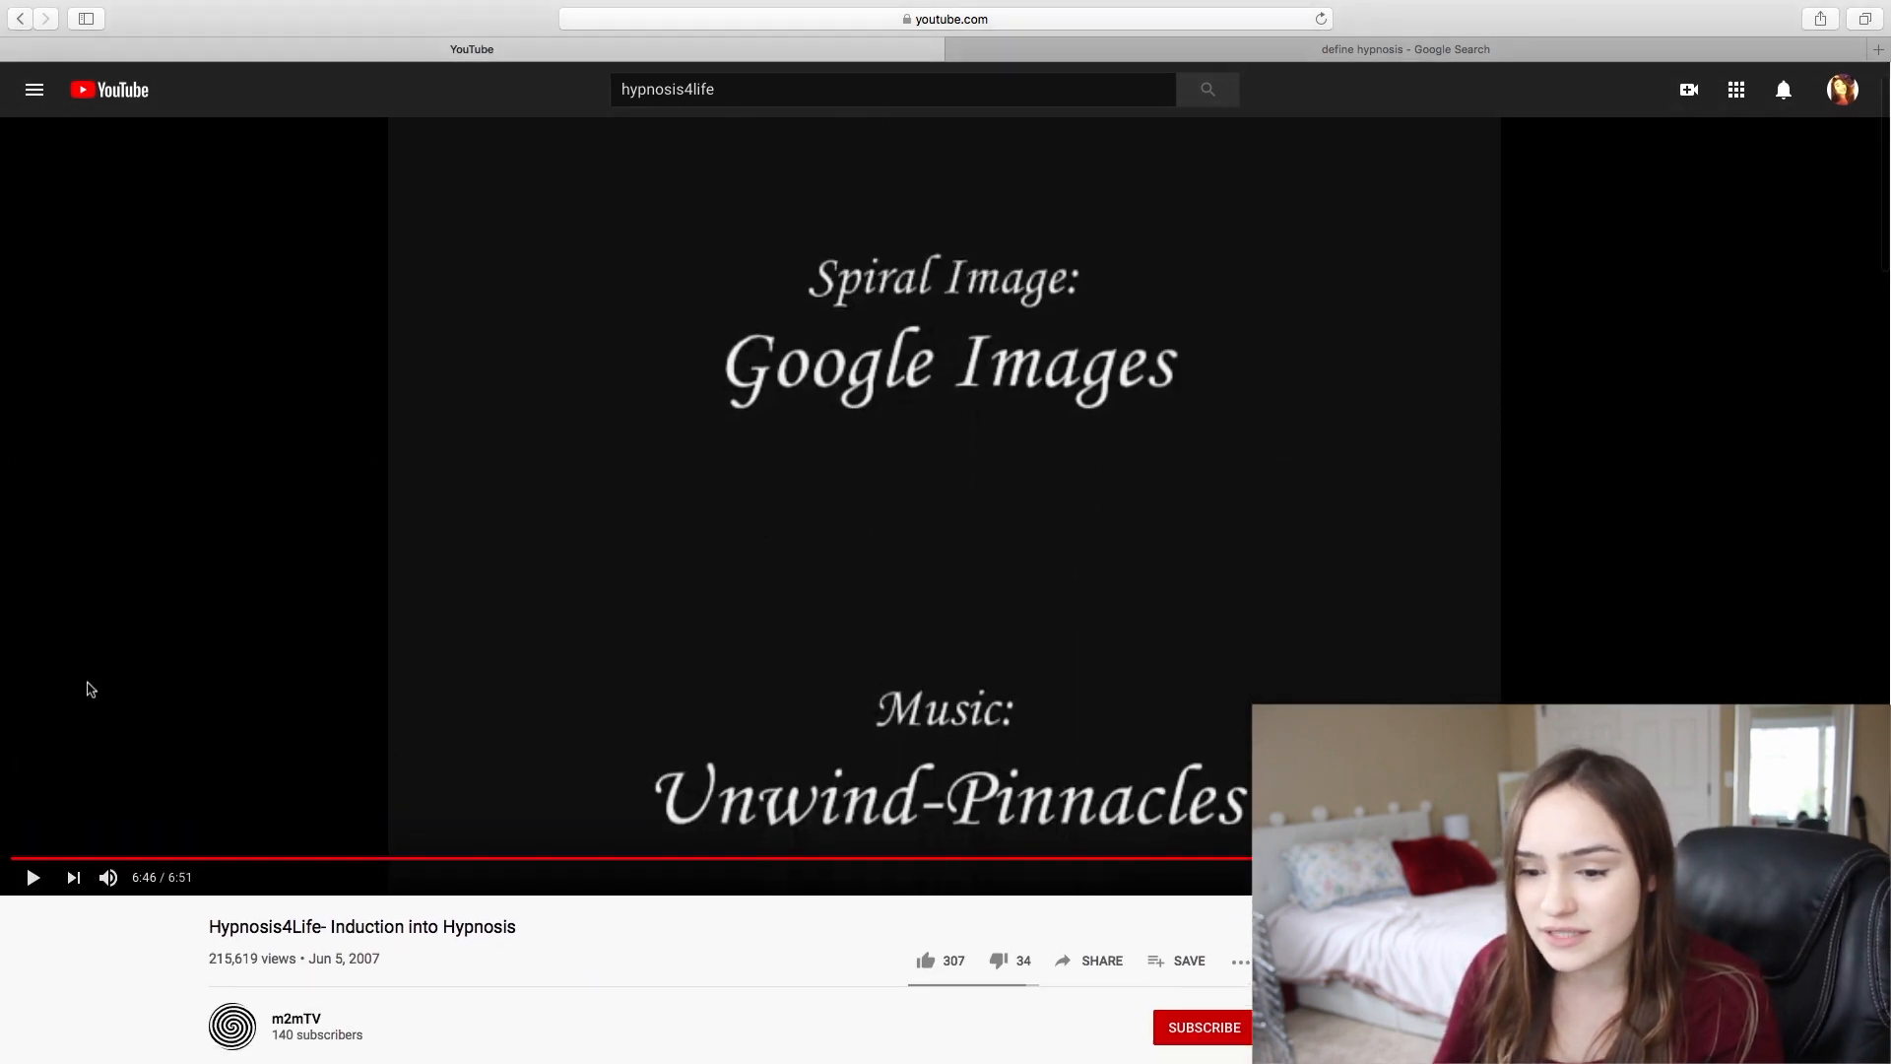
scroll("down", 3)
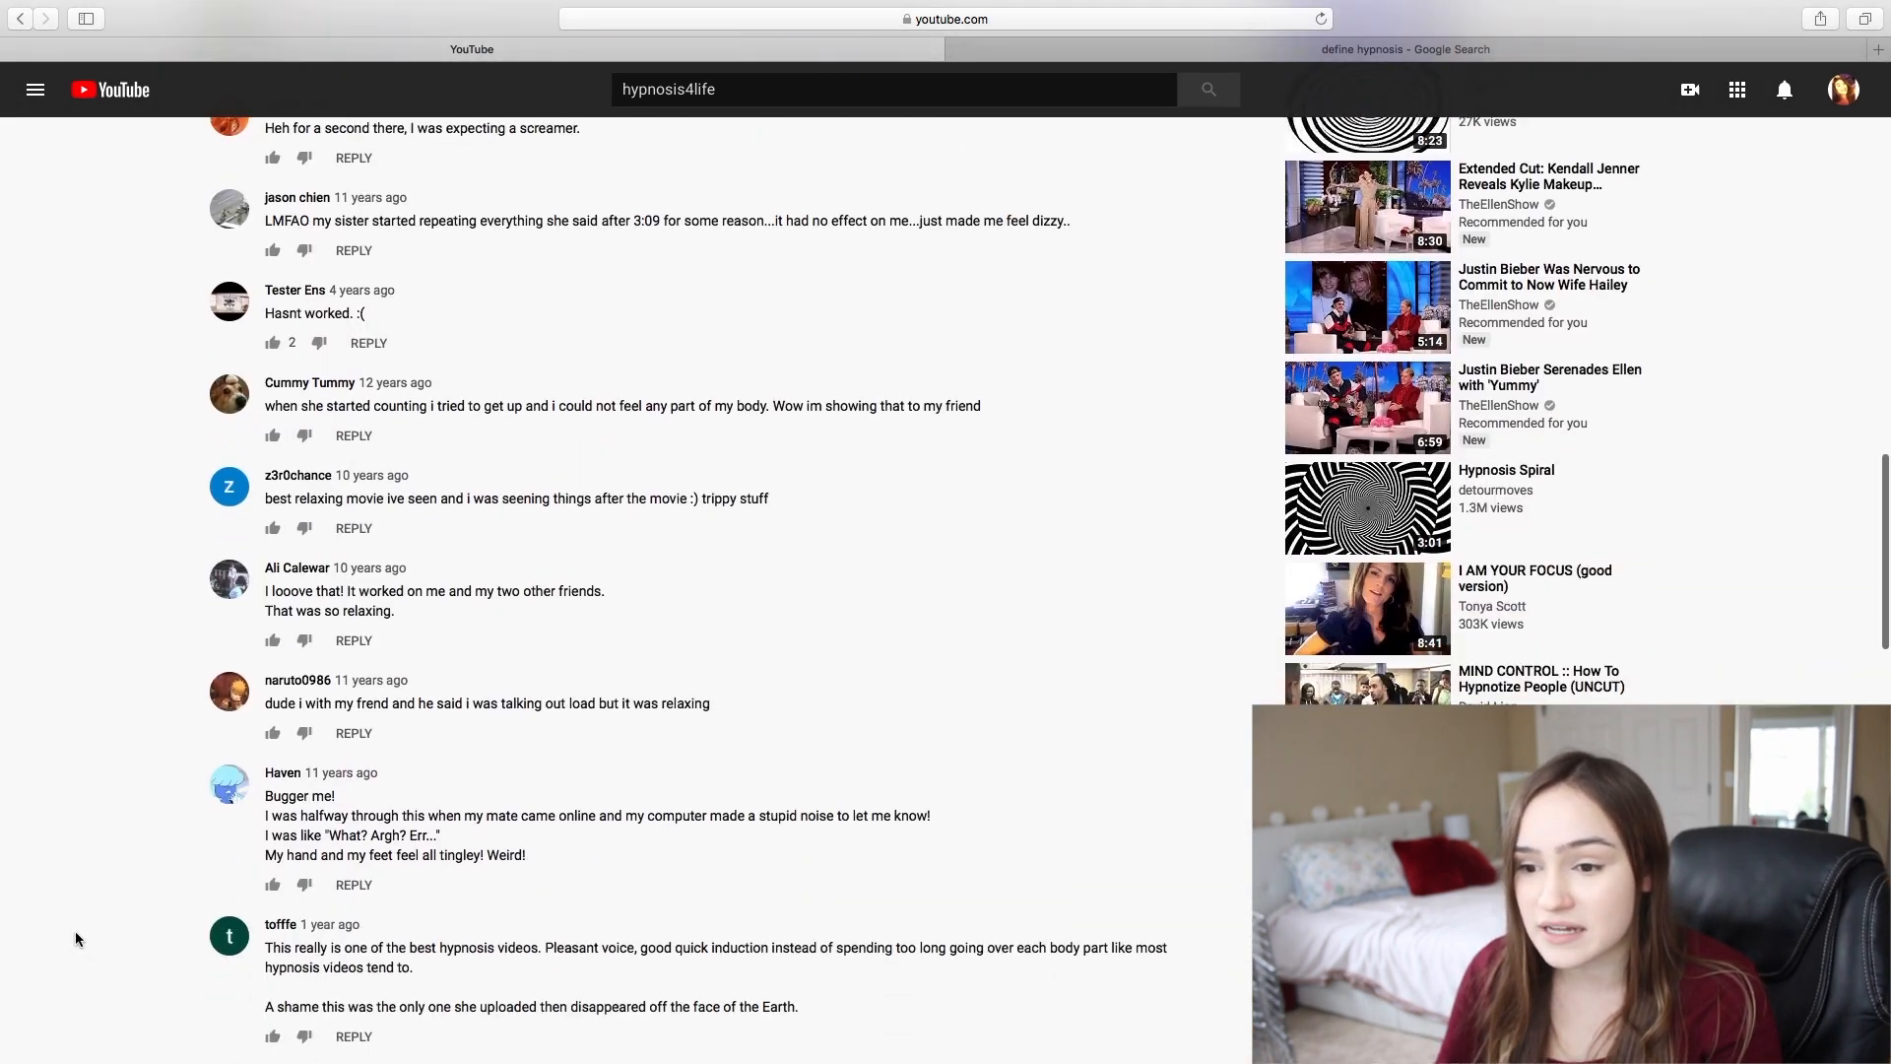
scroll("down", 3)
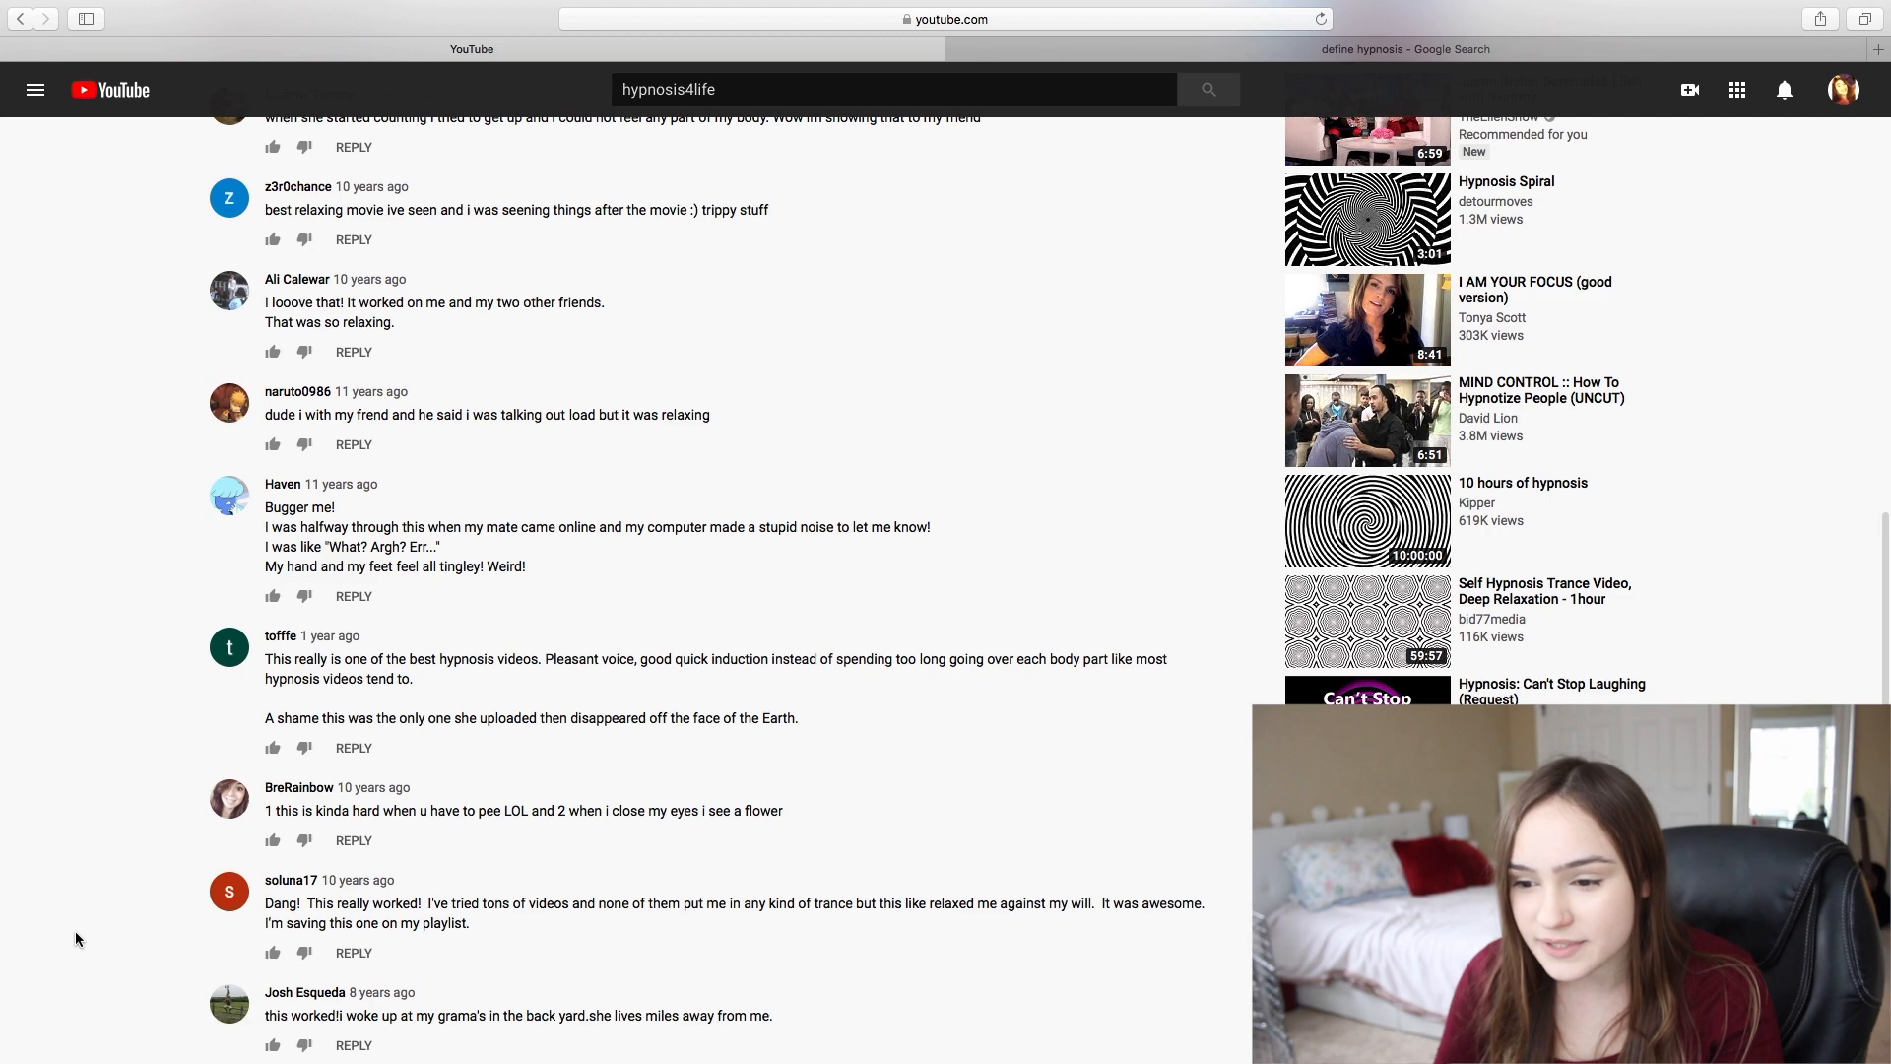
Continue reading further down the viewers' comments on the induction
scroll("down", 3)
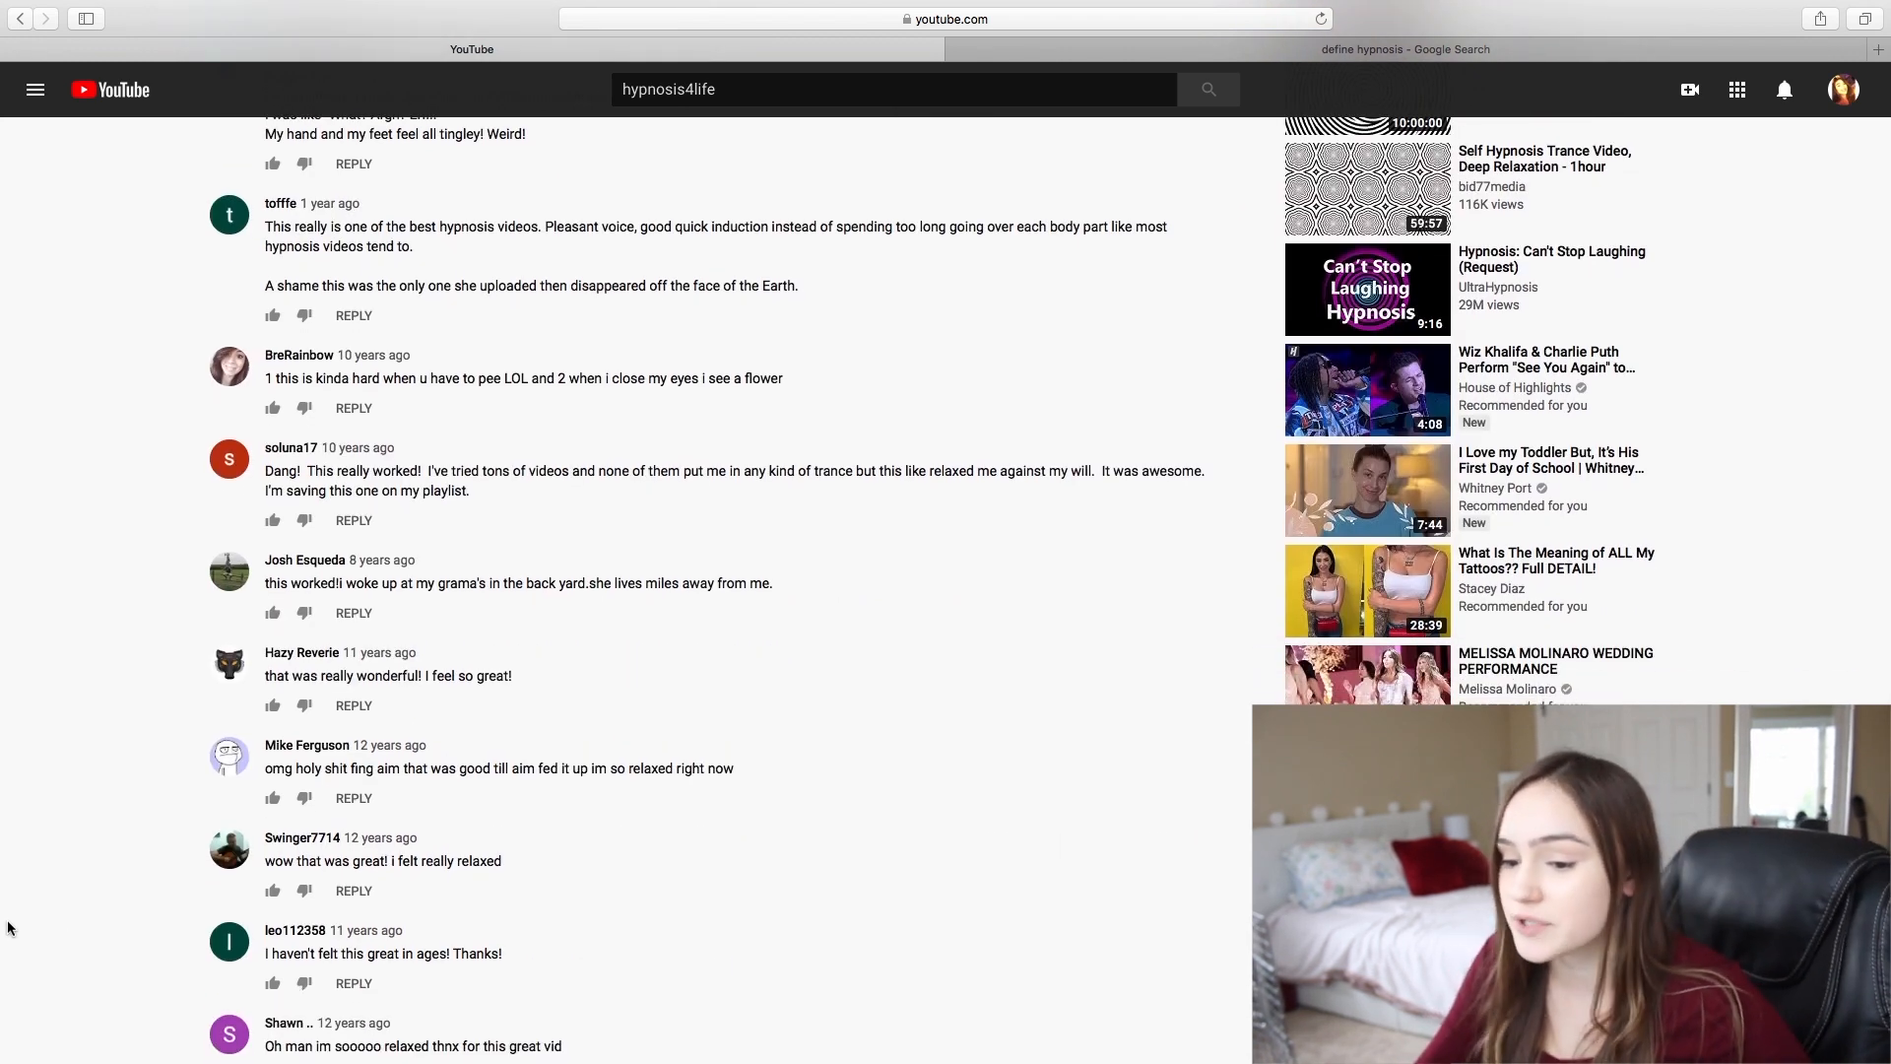
scroll("down", 3)
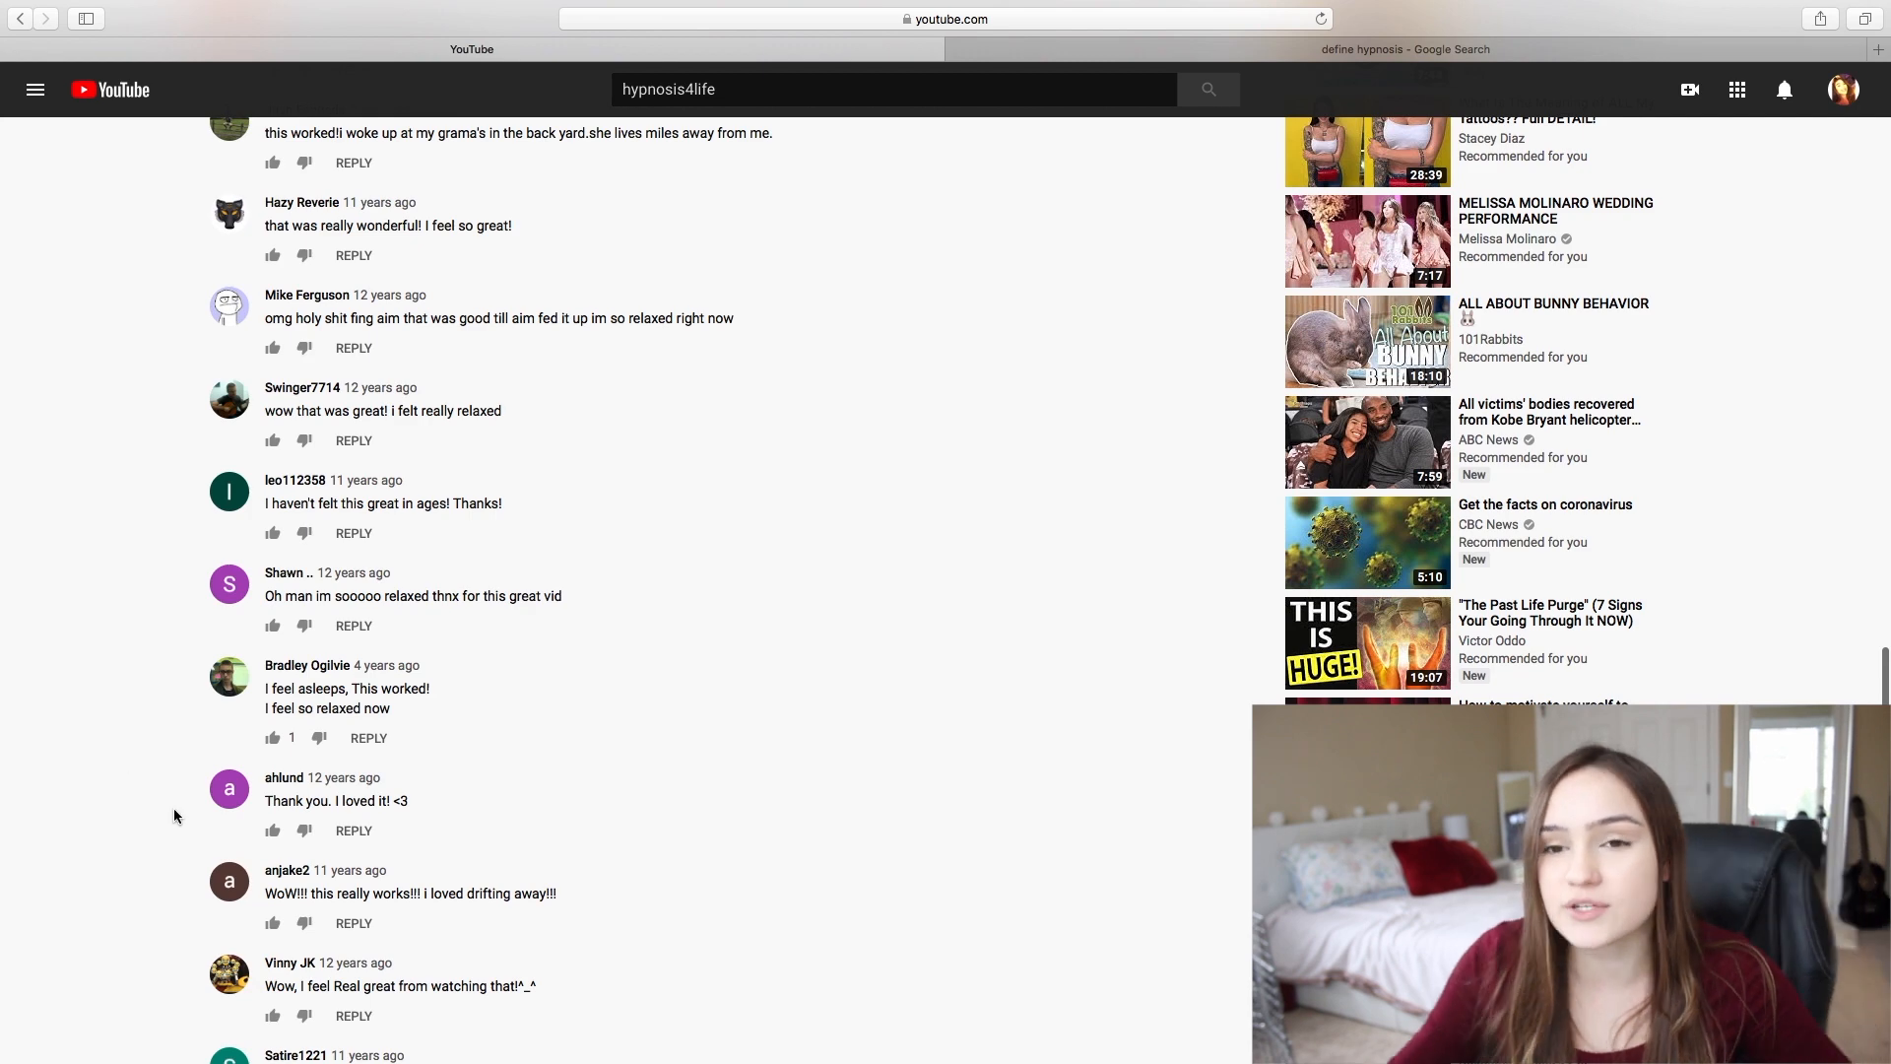
scroll("down", 3)
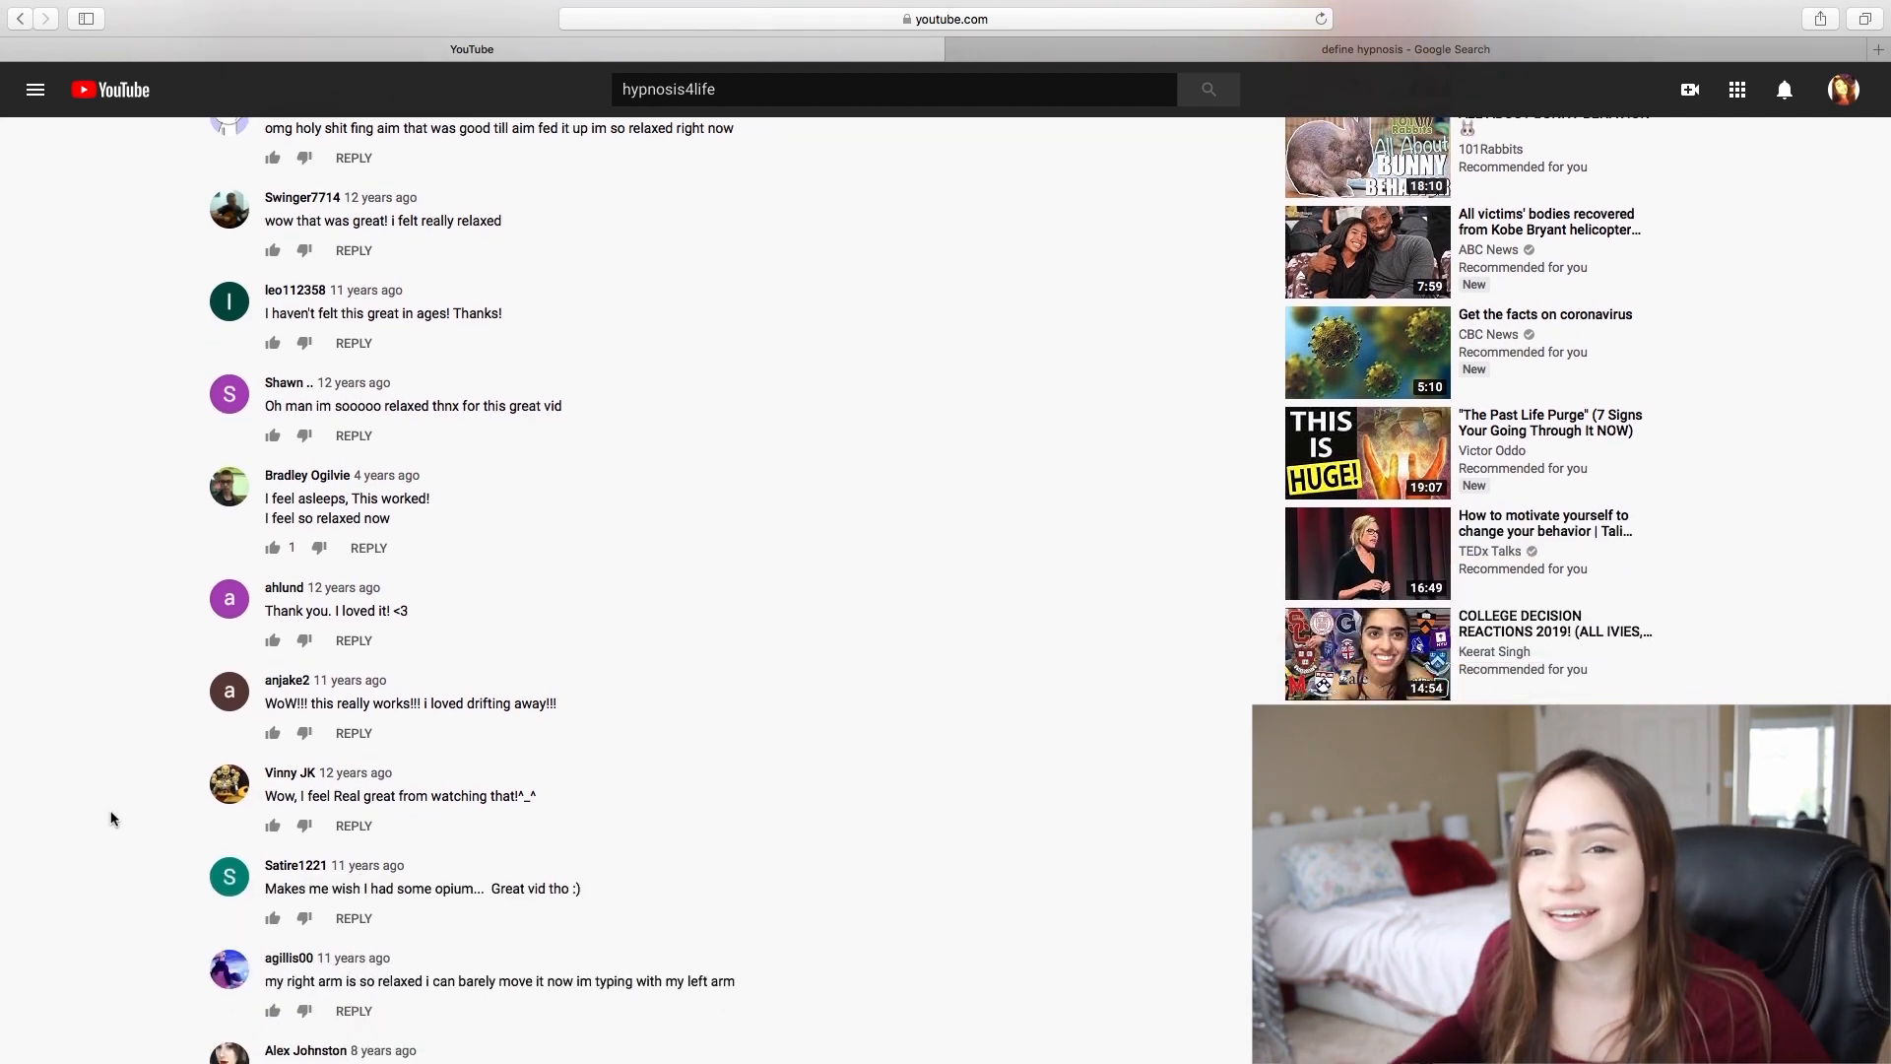
scroll("down", 3)
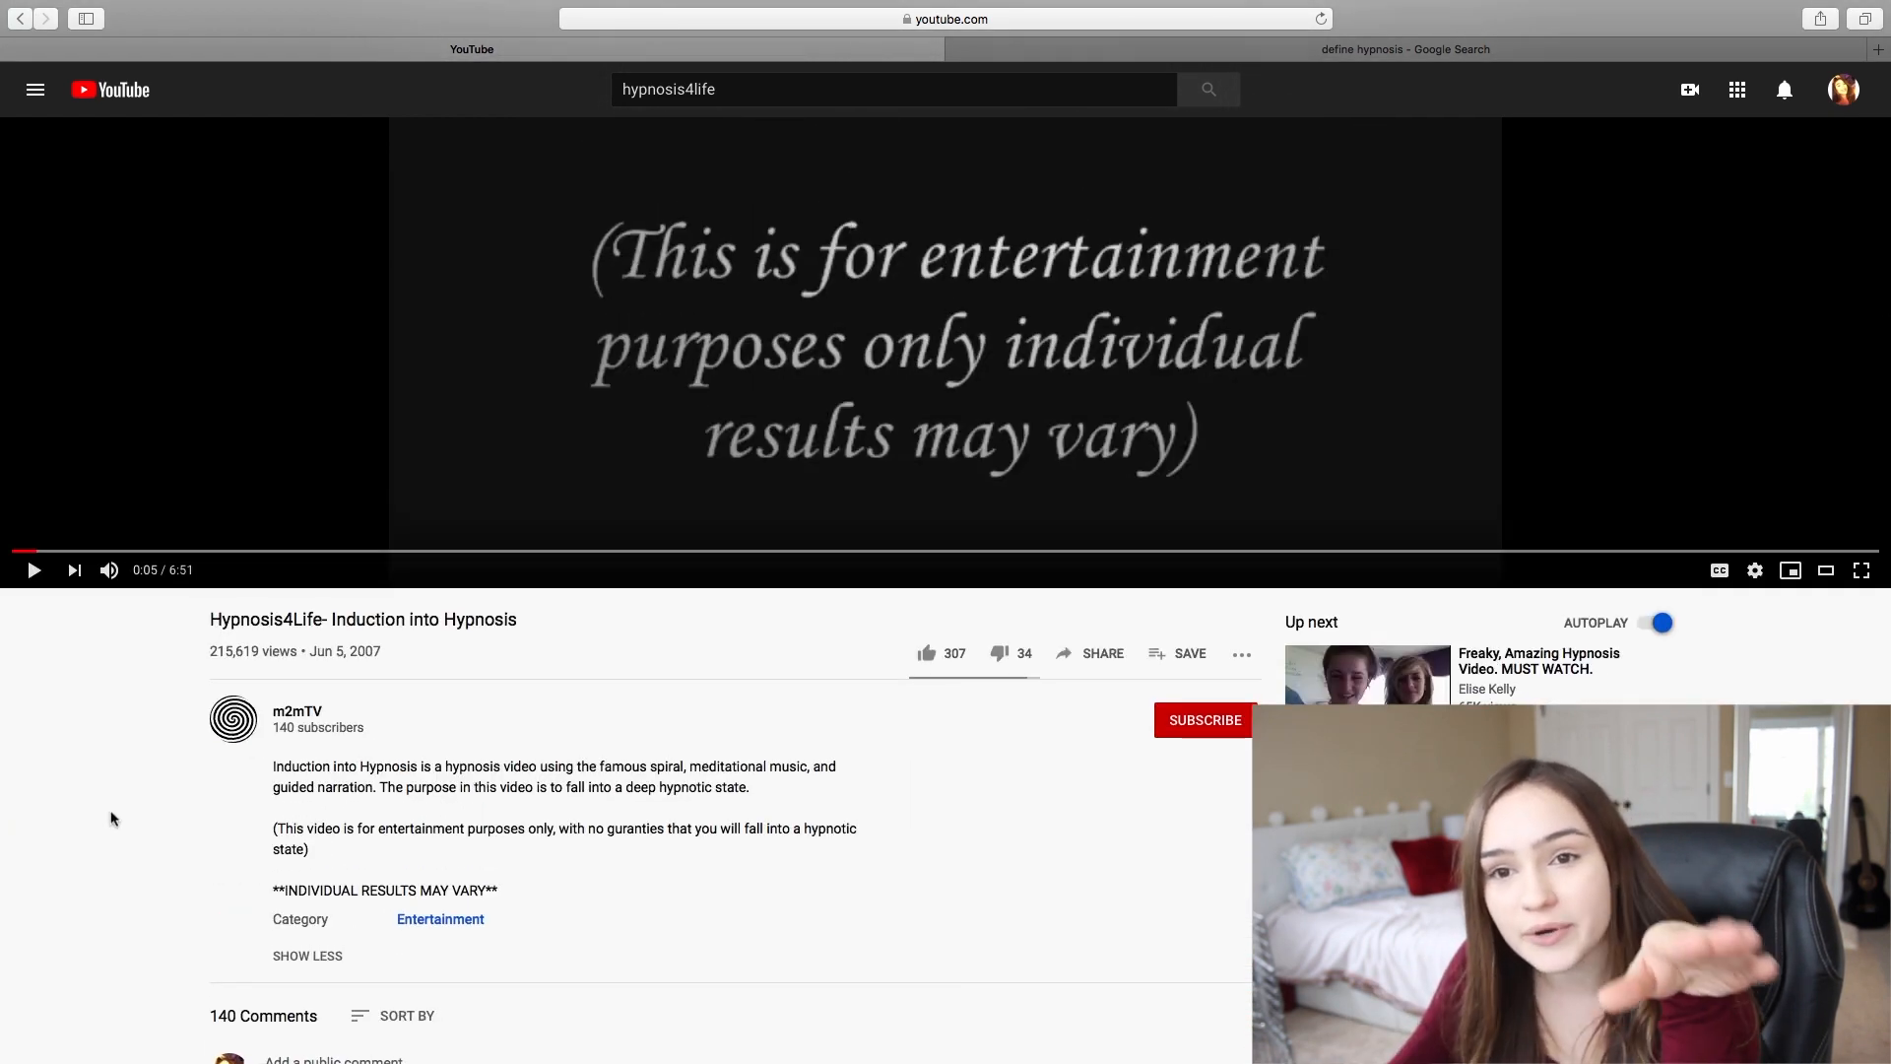
Finish reading the remaining YouTube comments
scroll("down", 3)
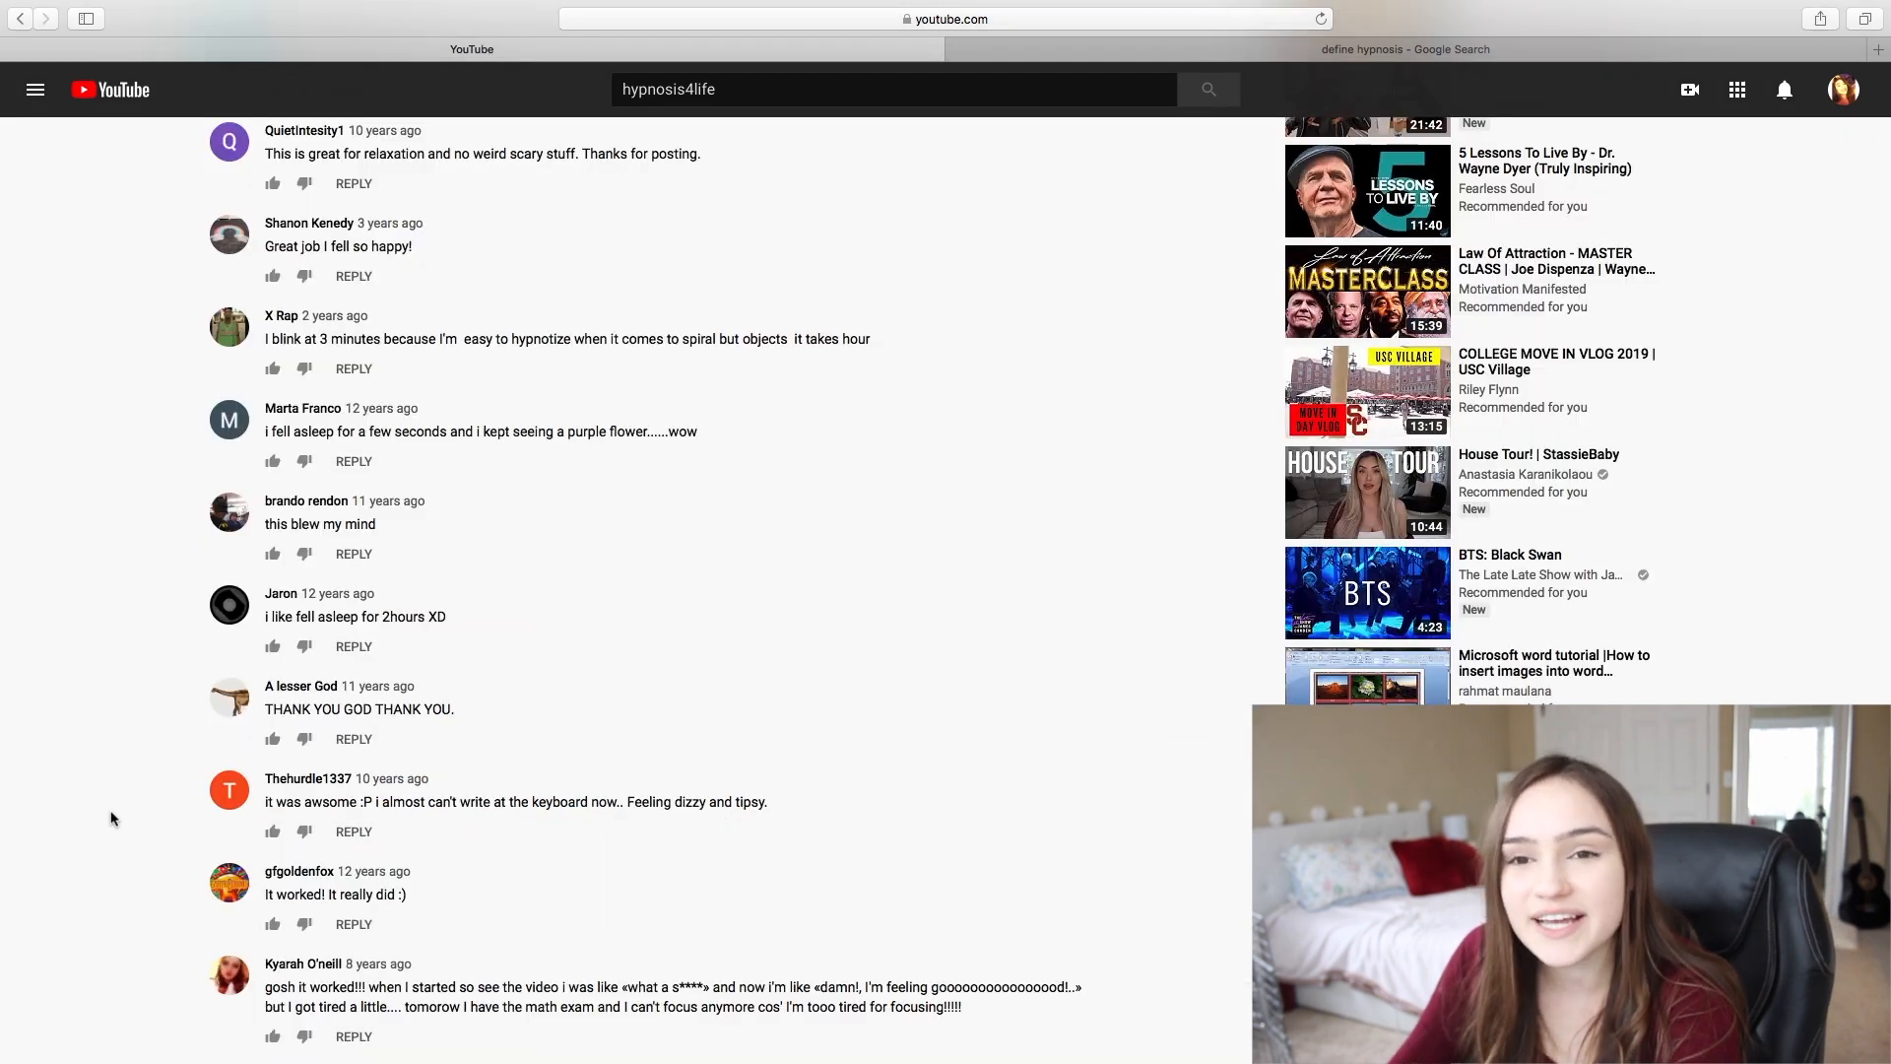
scroll("down", 3)
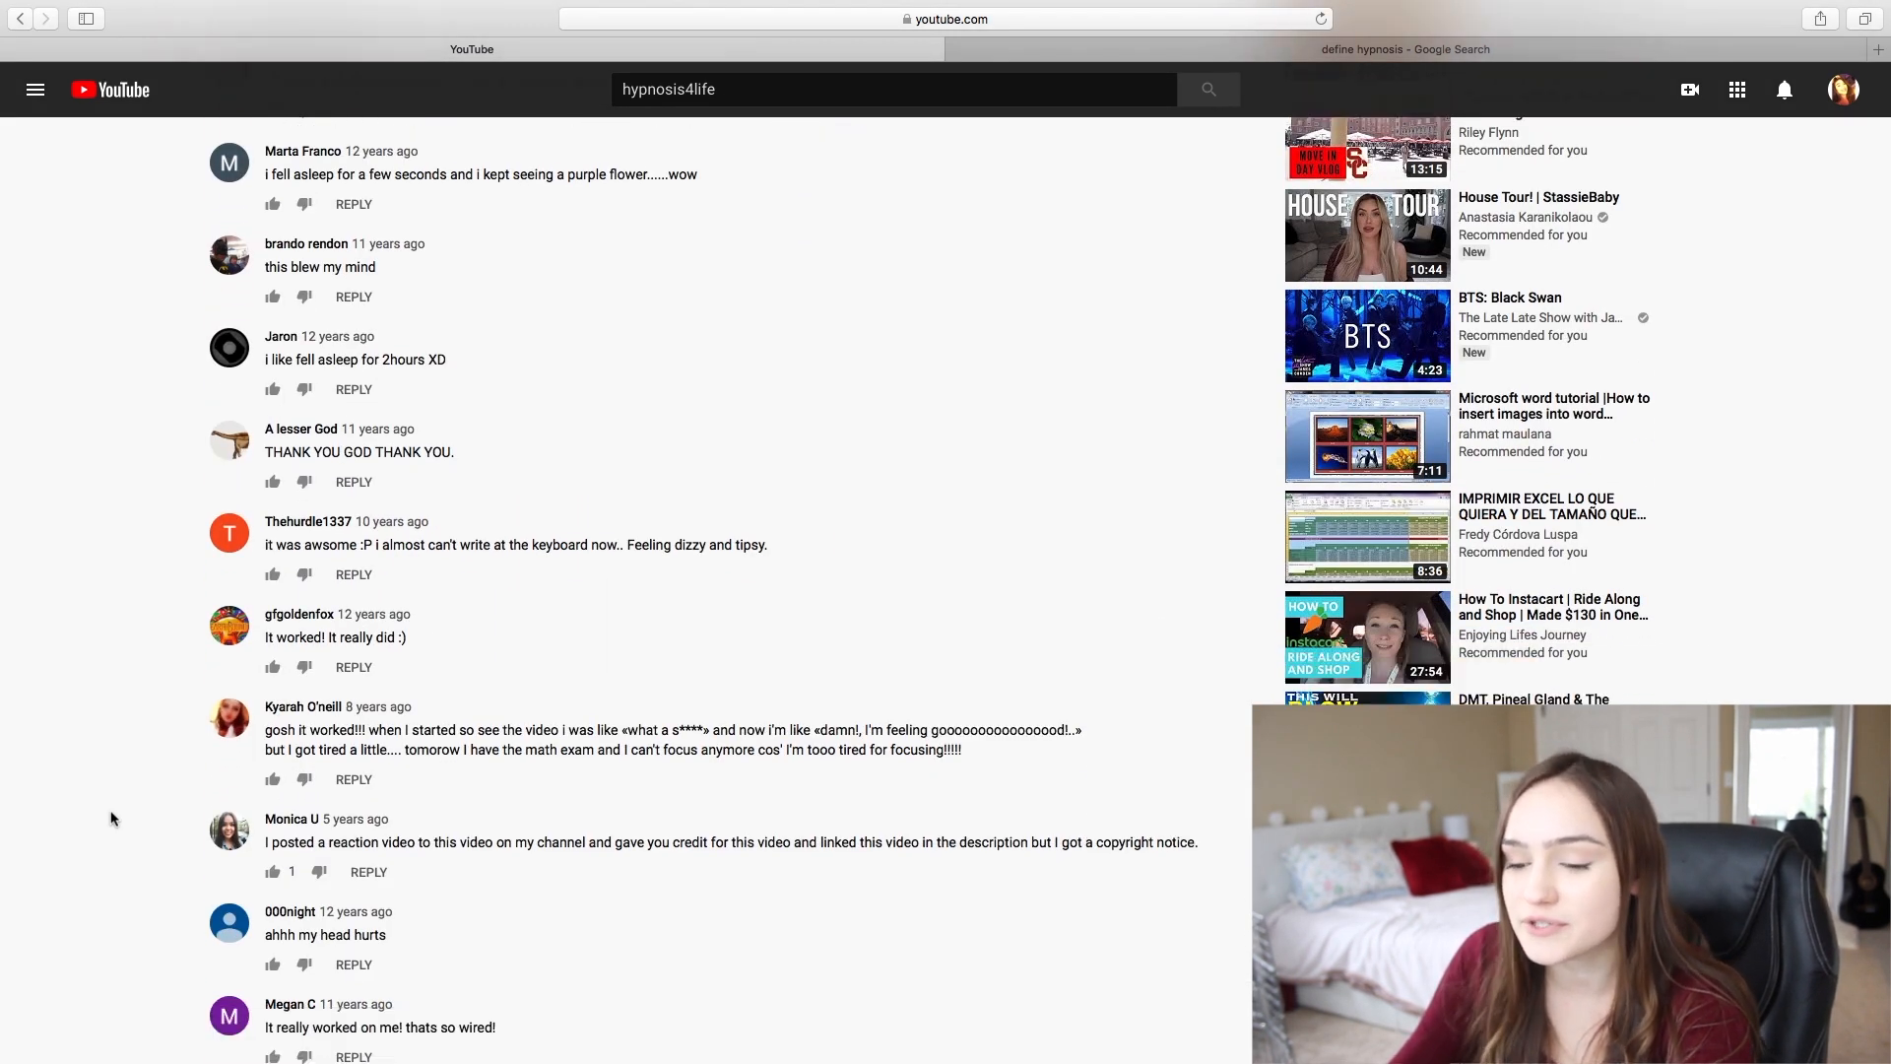
scroll("down", 3)
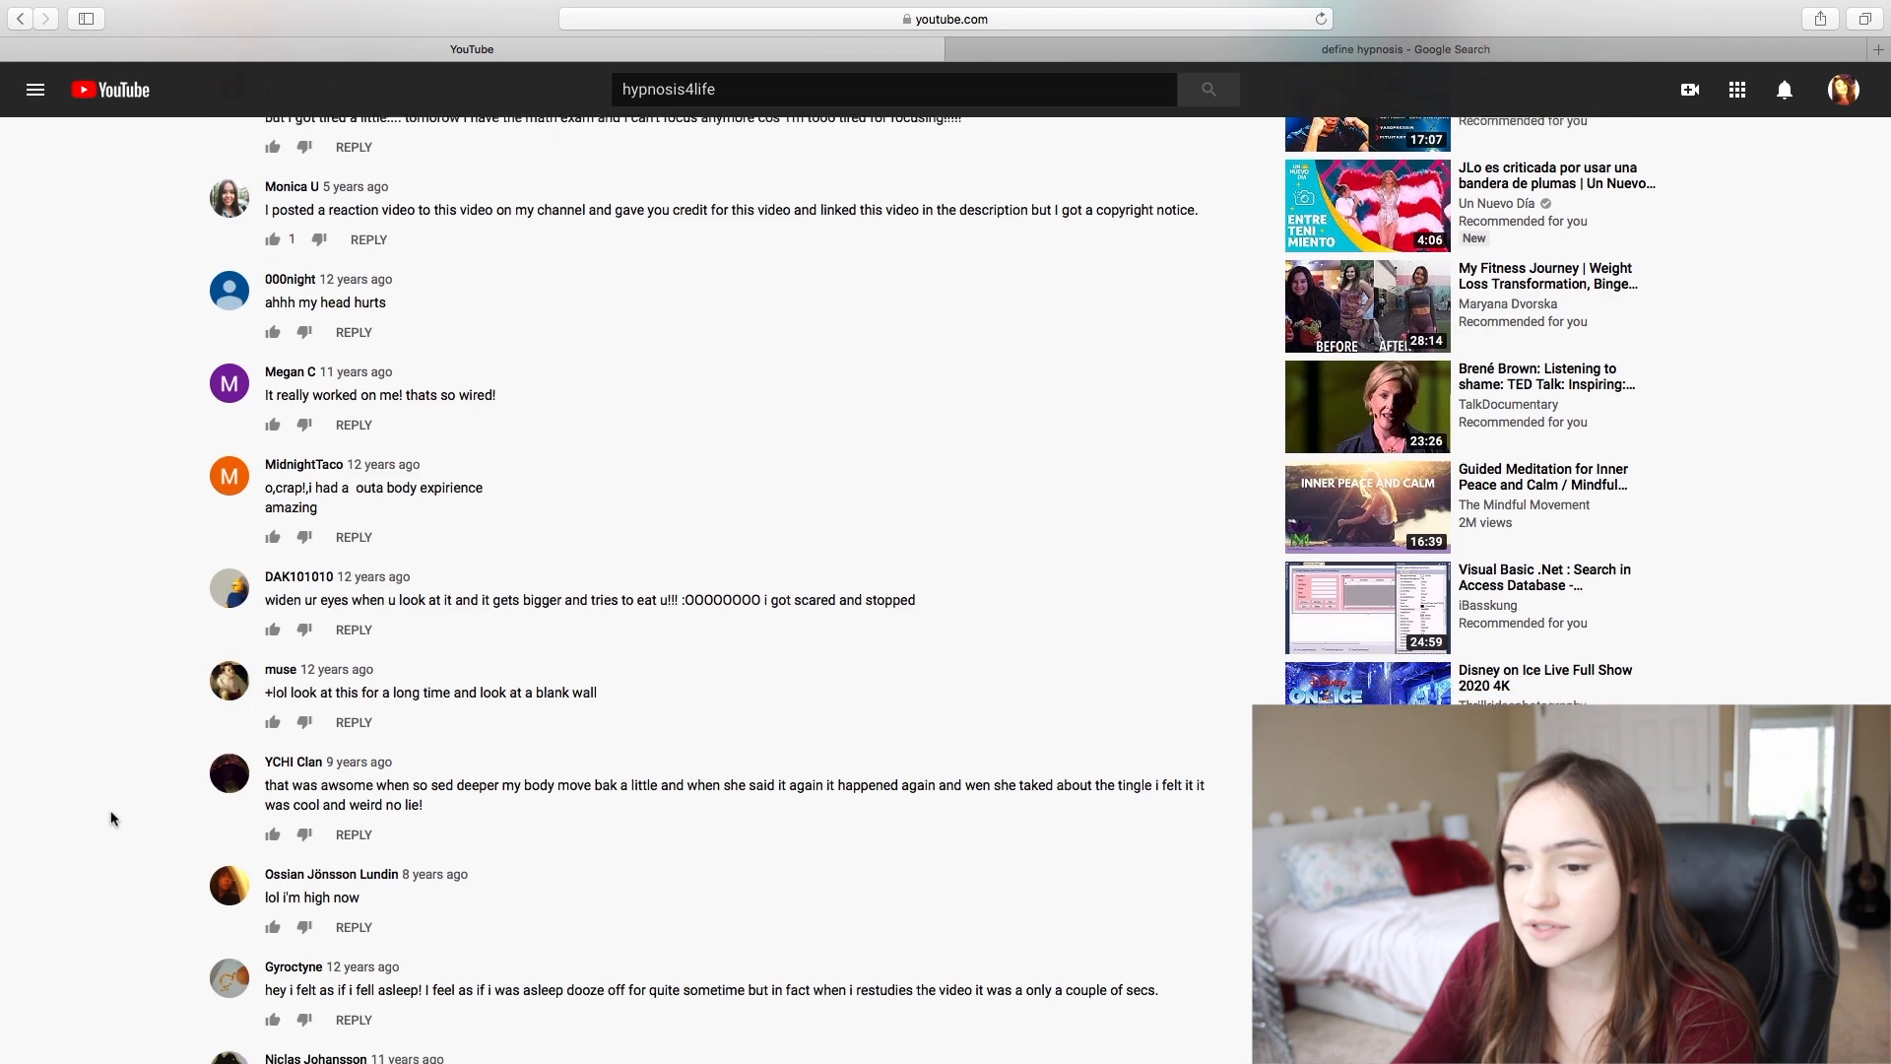
scroll("down", 3)
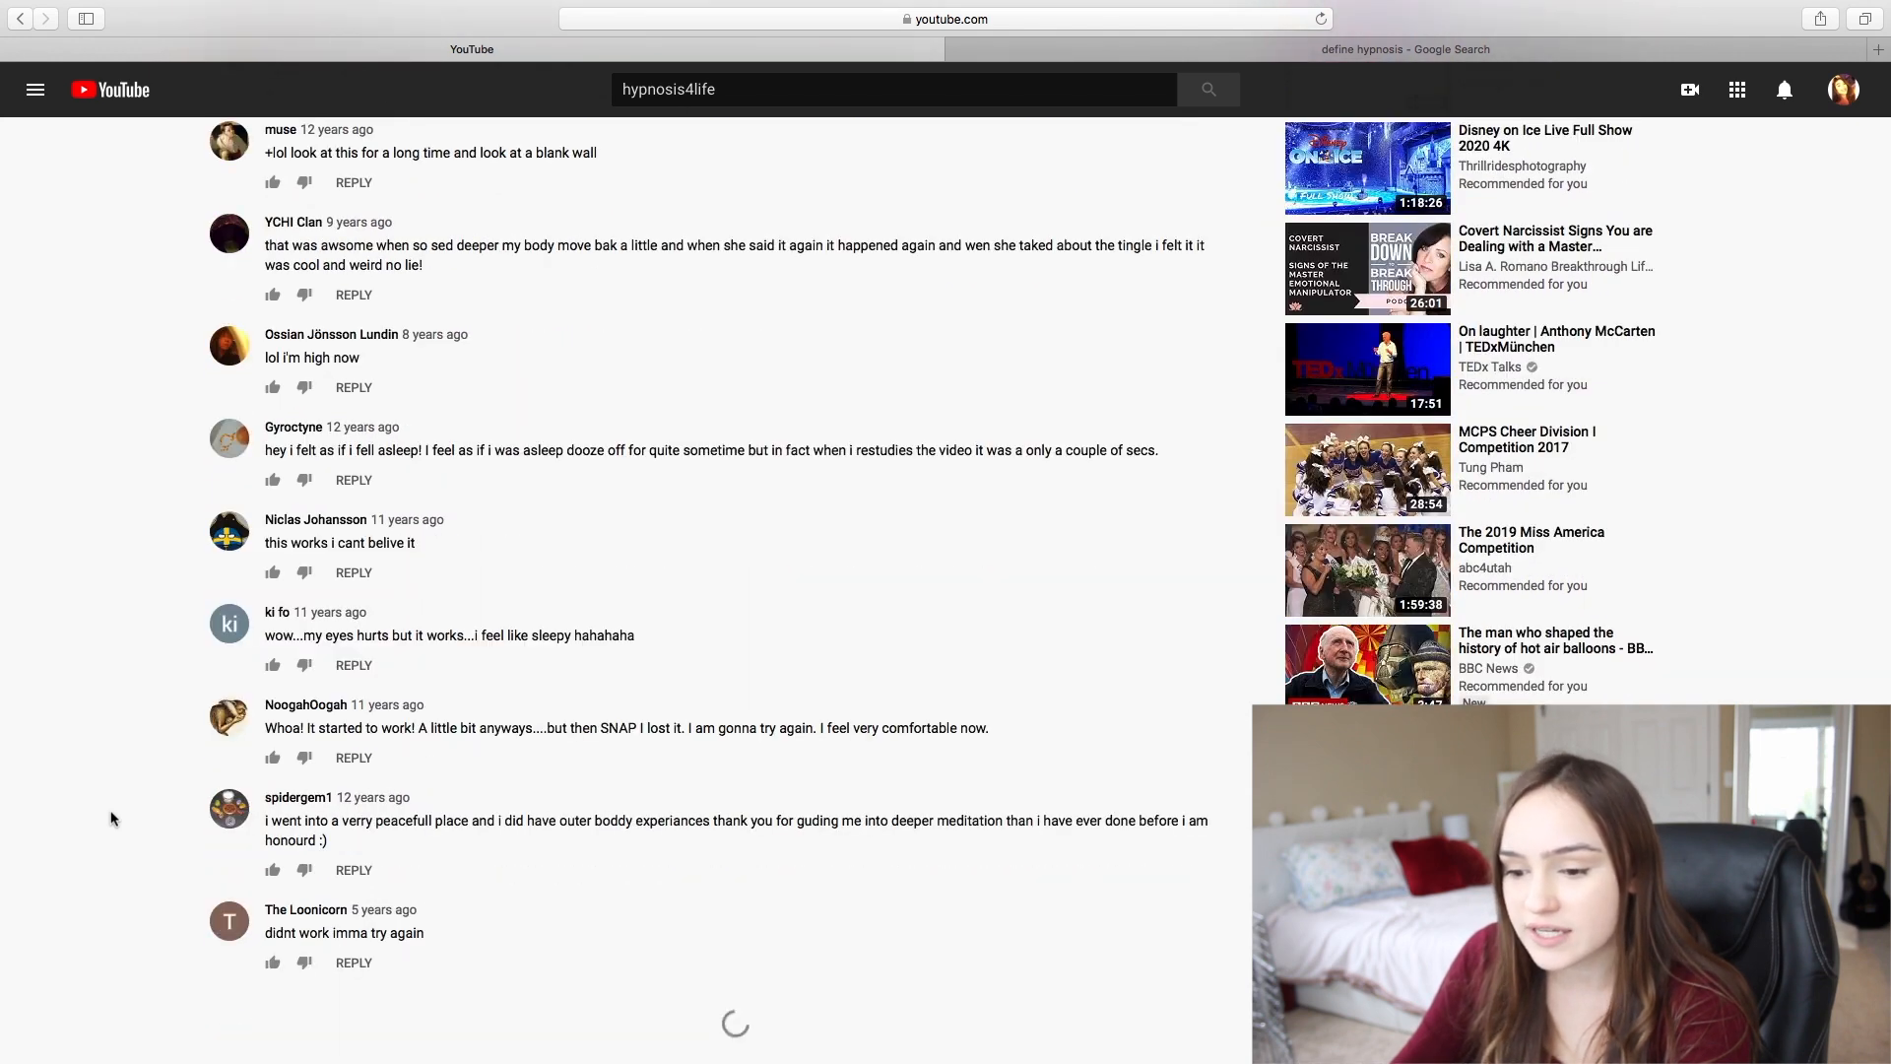
scroll("down", 3)
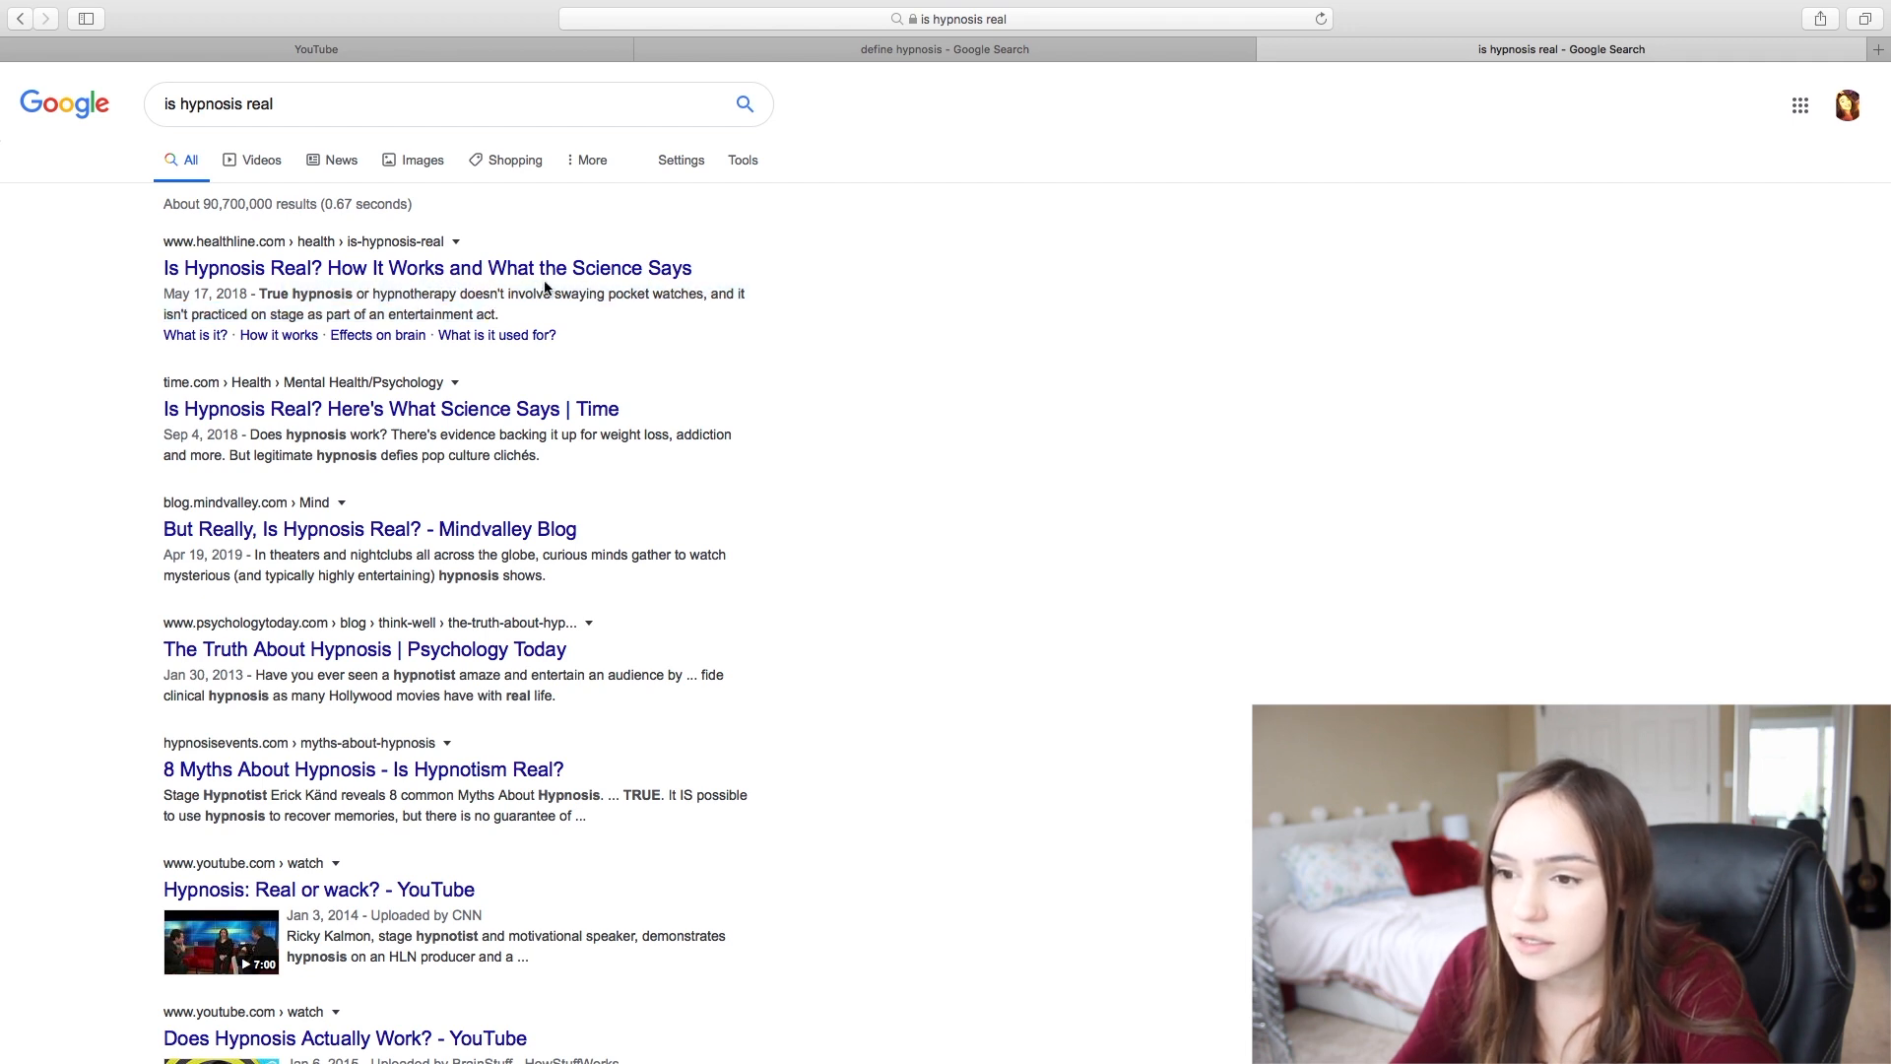
Open Healthline's article on whether hypnosis is real from the Google results
left_click(425, 268)
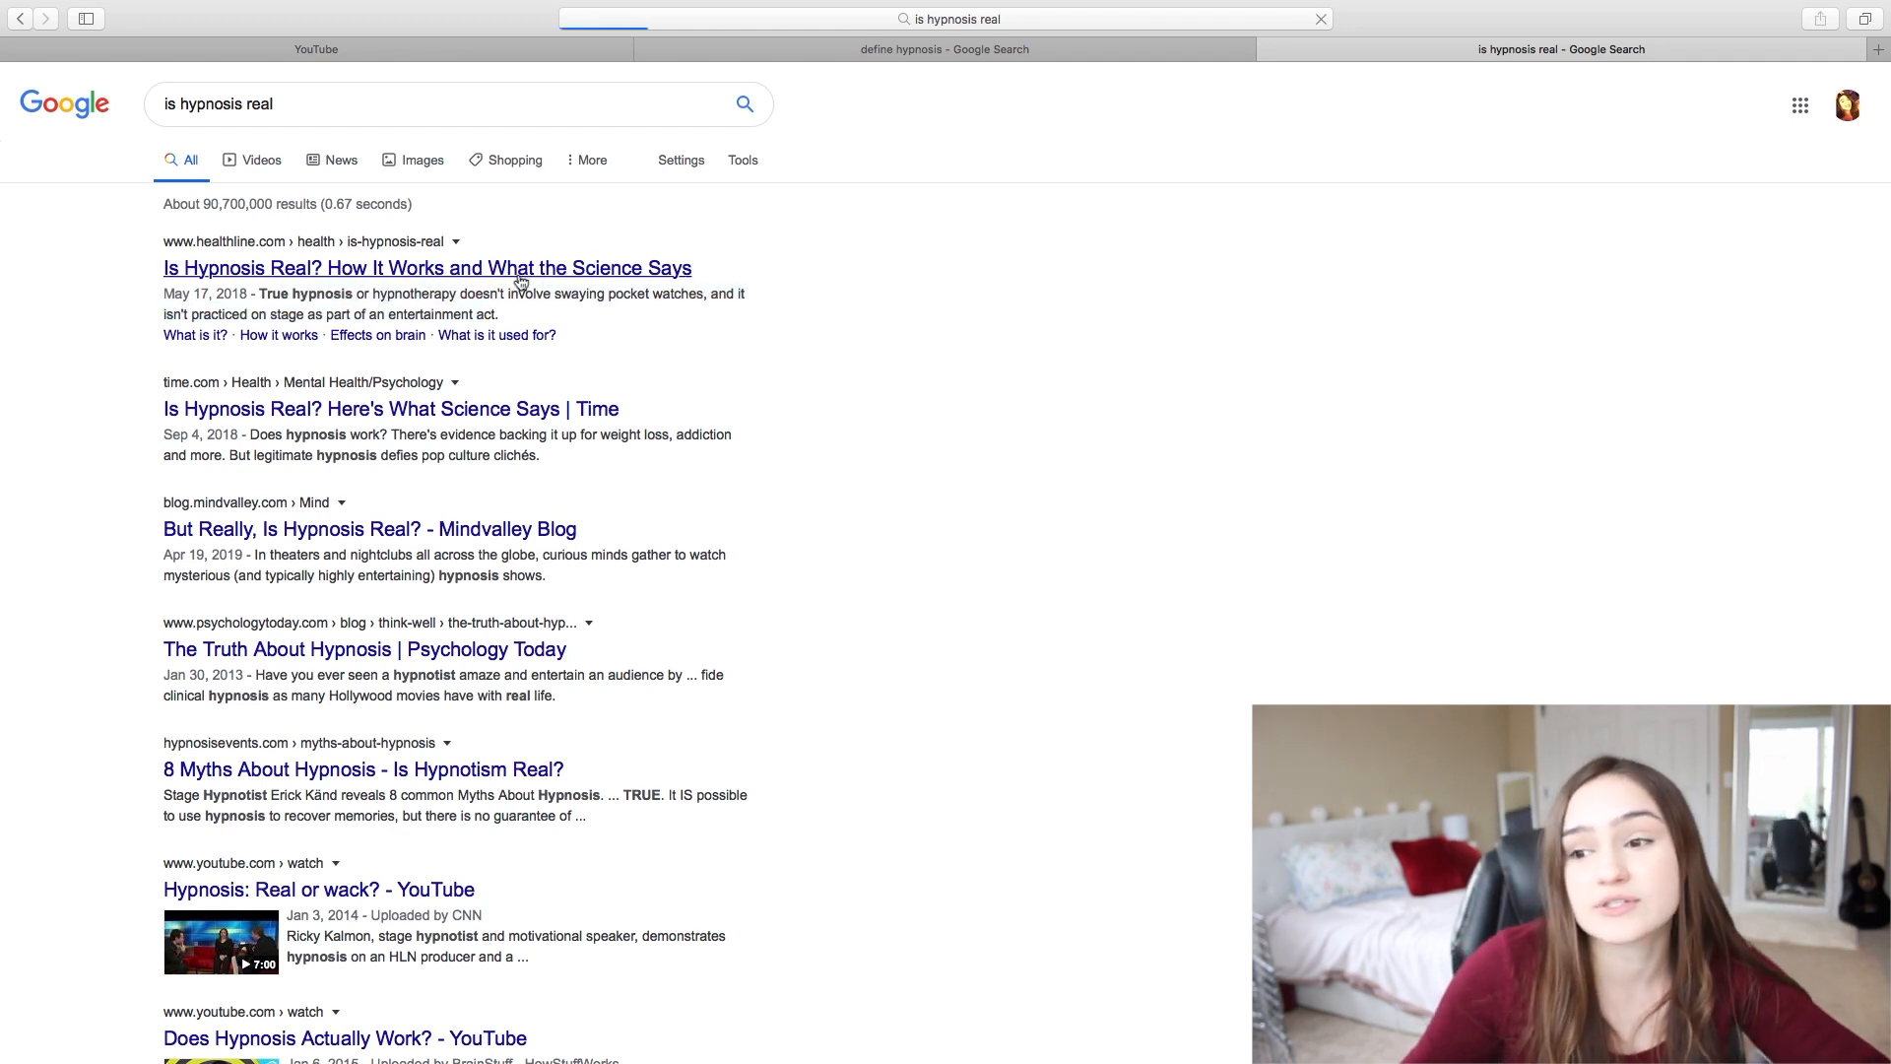
left_click(428, 266)
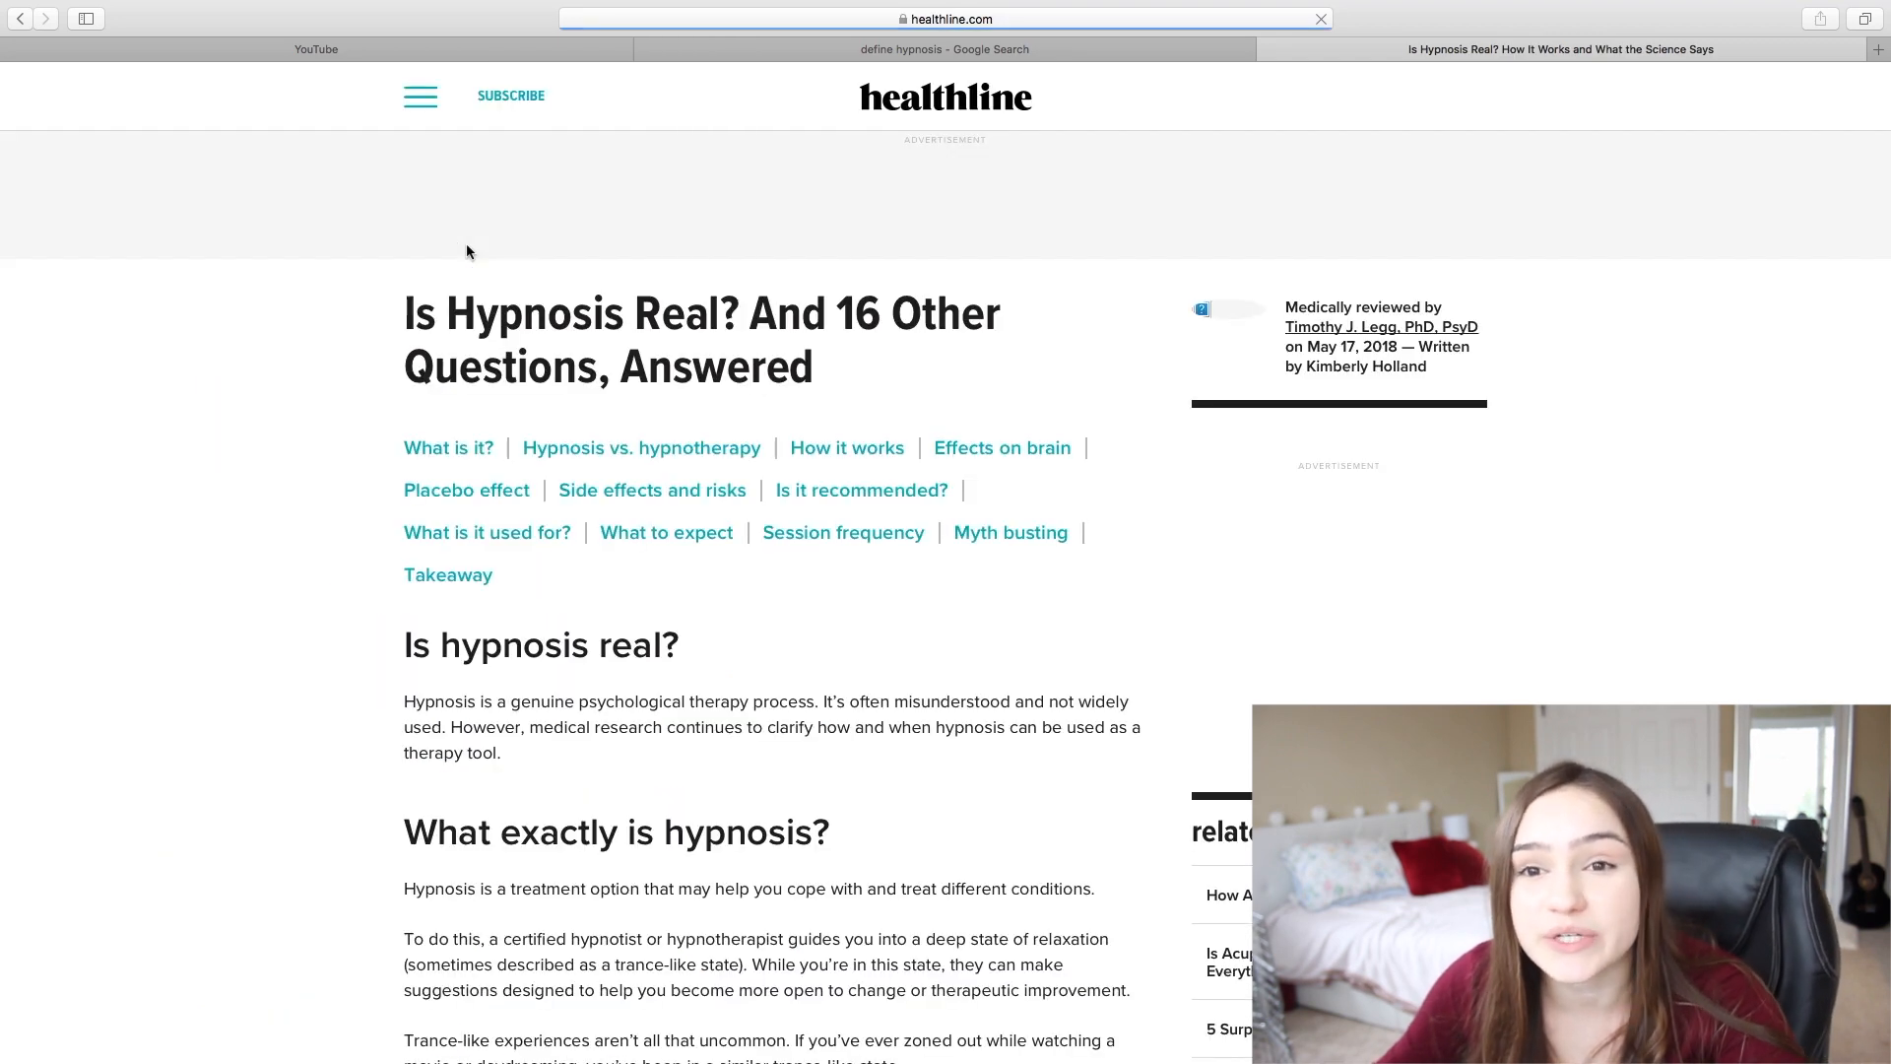
Read the Healthline article down to the 'How does hypnosis work?' section
scroll("down", 3)
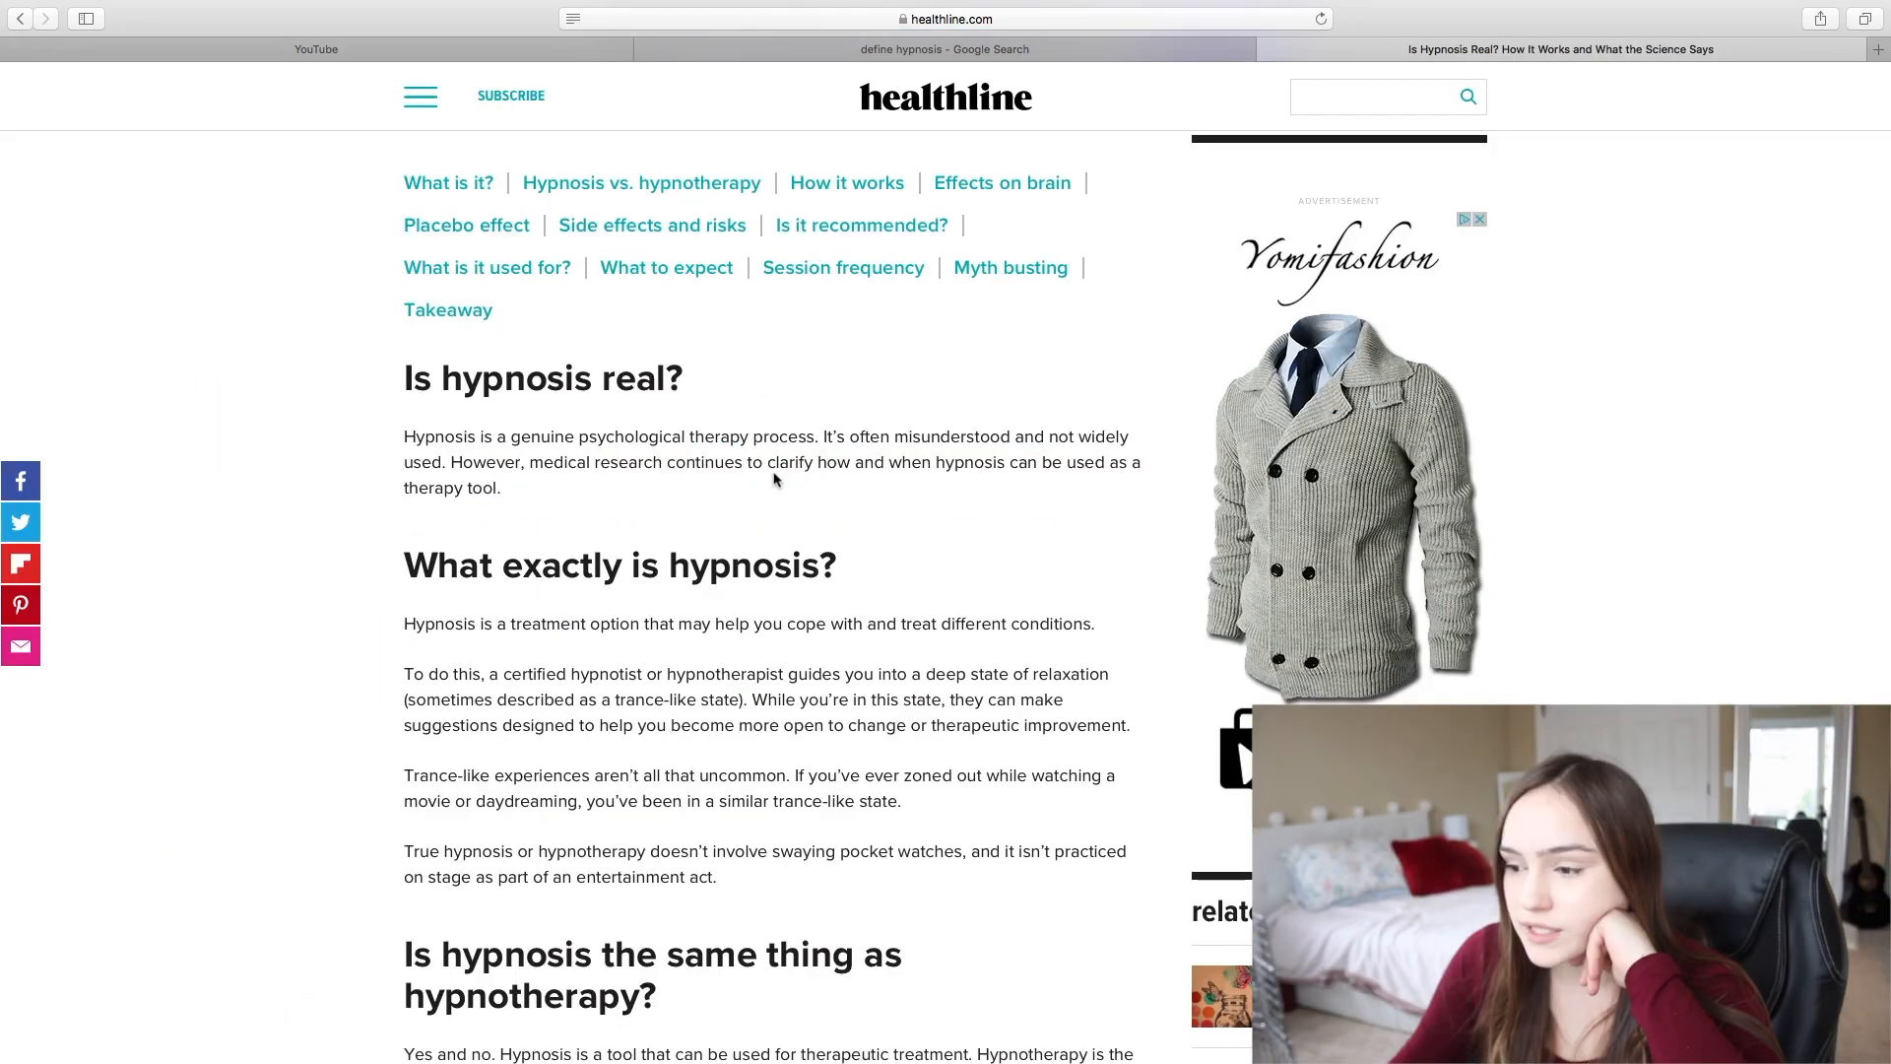
scroll("down", 3)
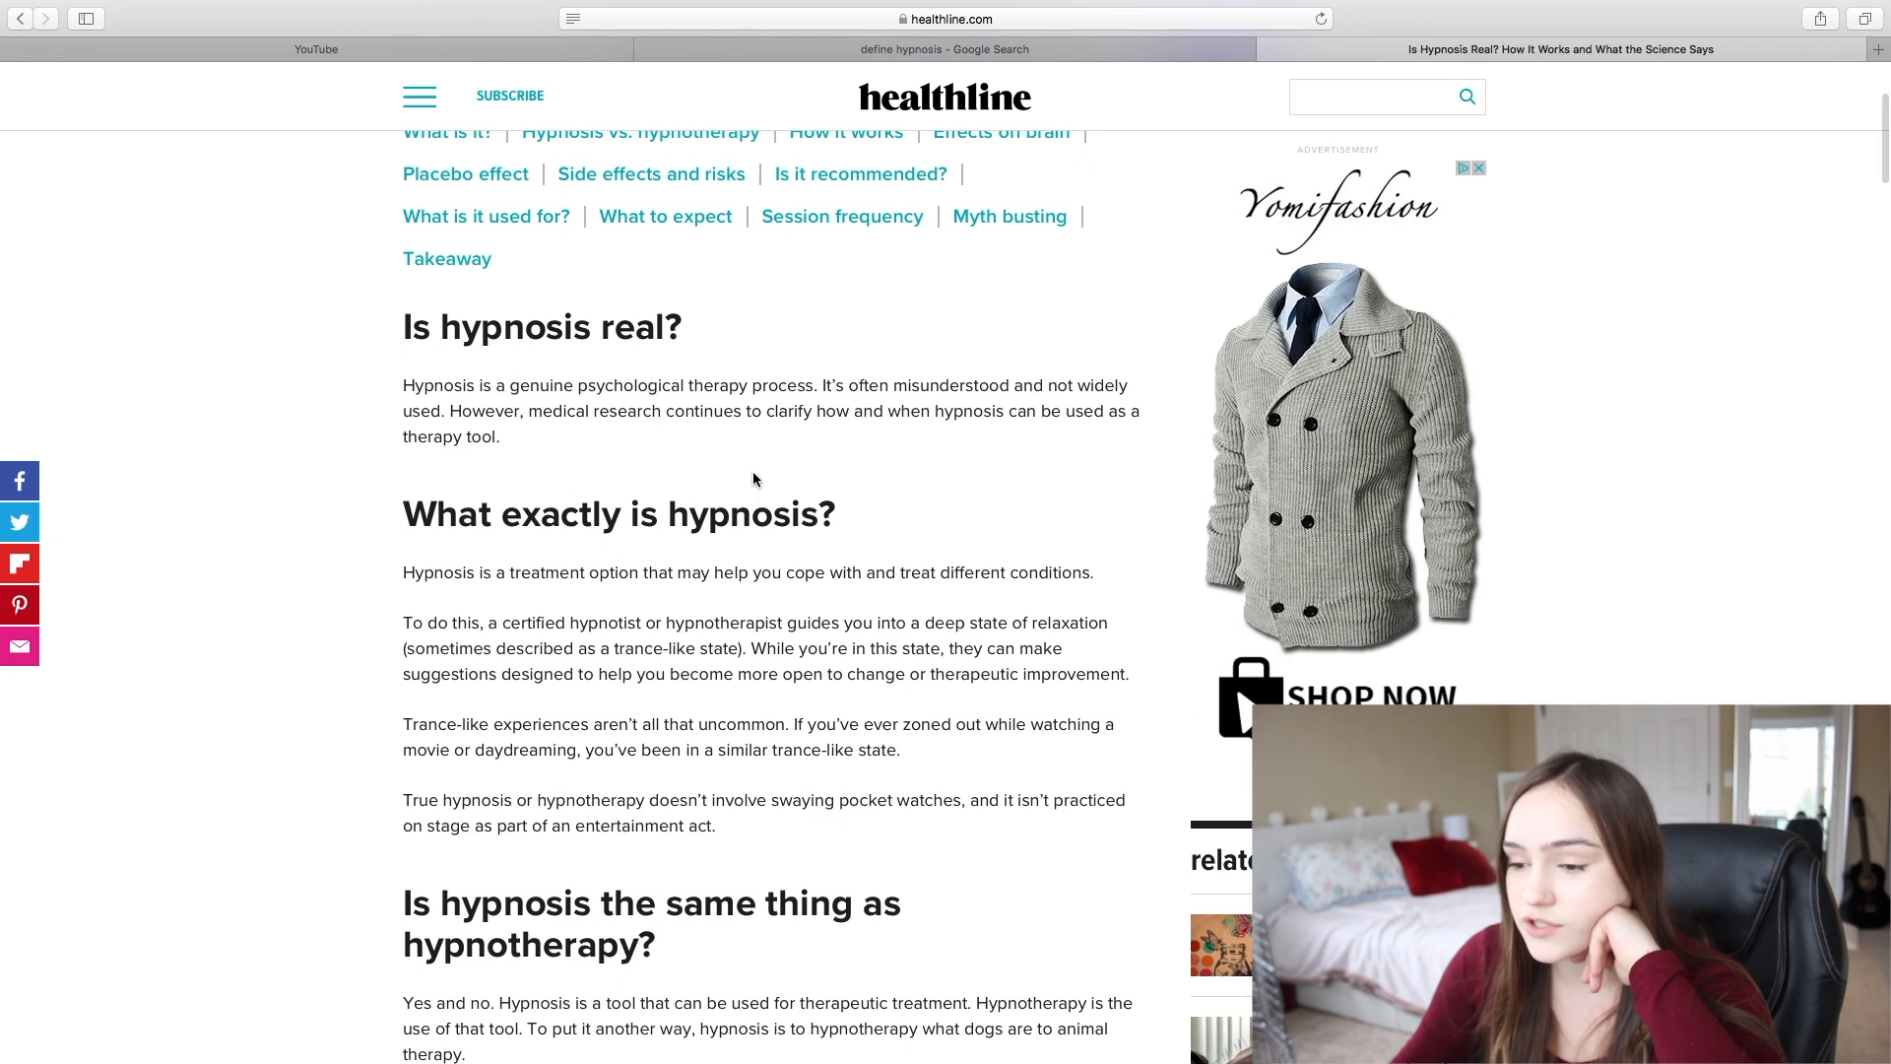
scroll("down", 3)
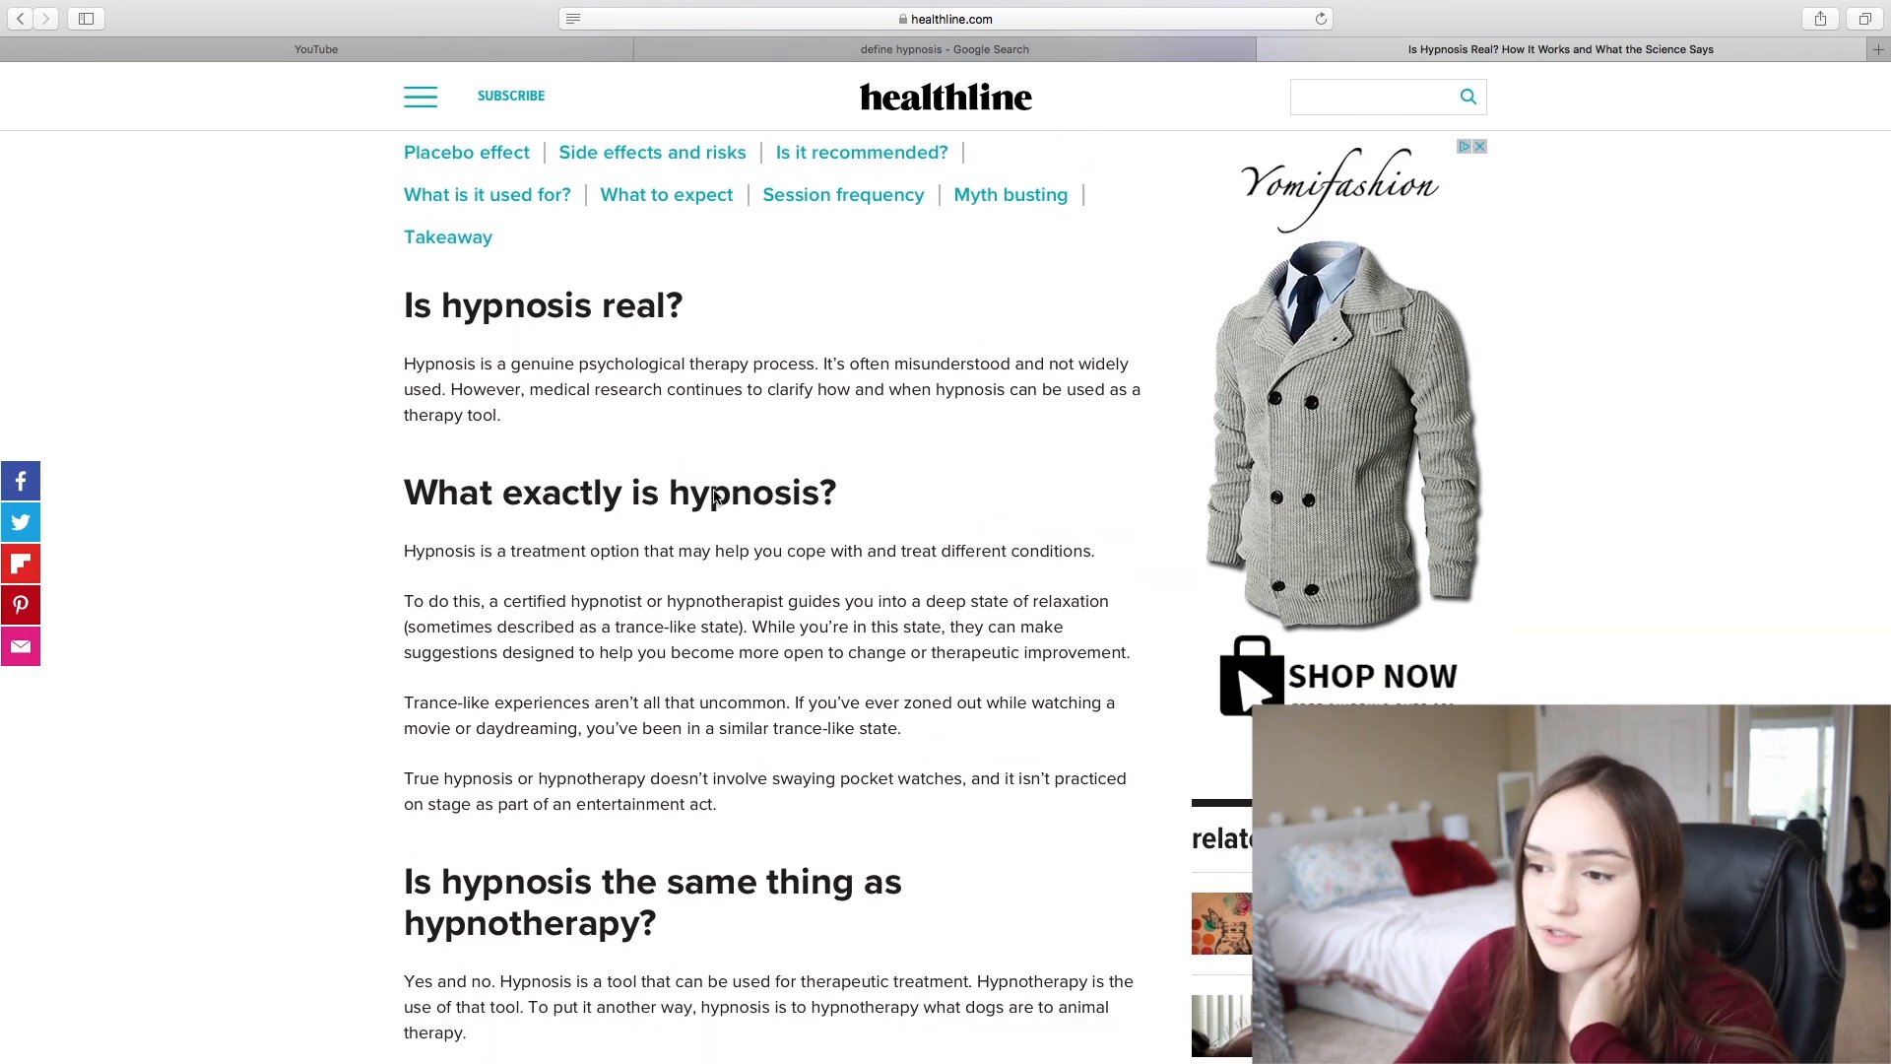
scroll("down", 3)
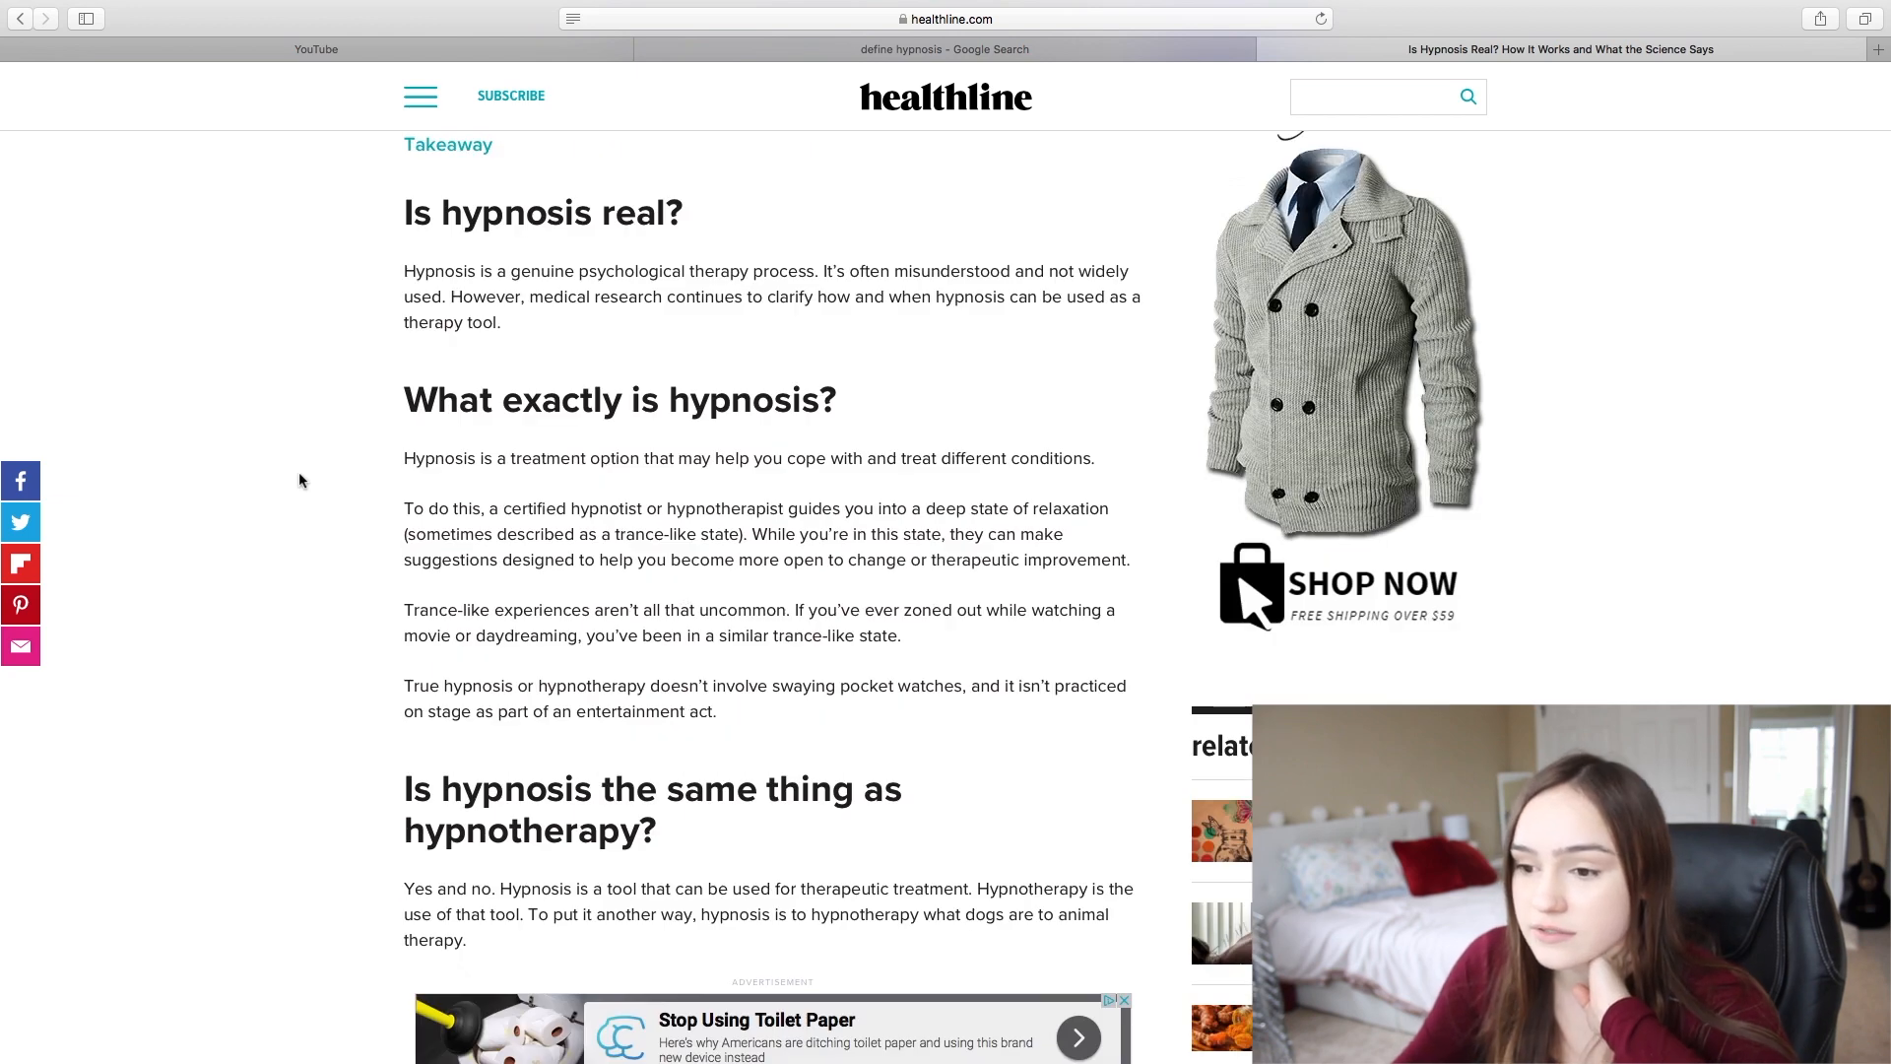
scroll("down", 3)
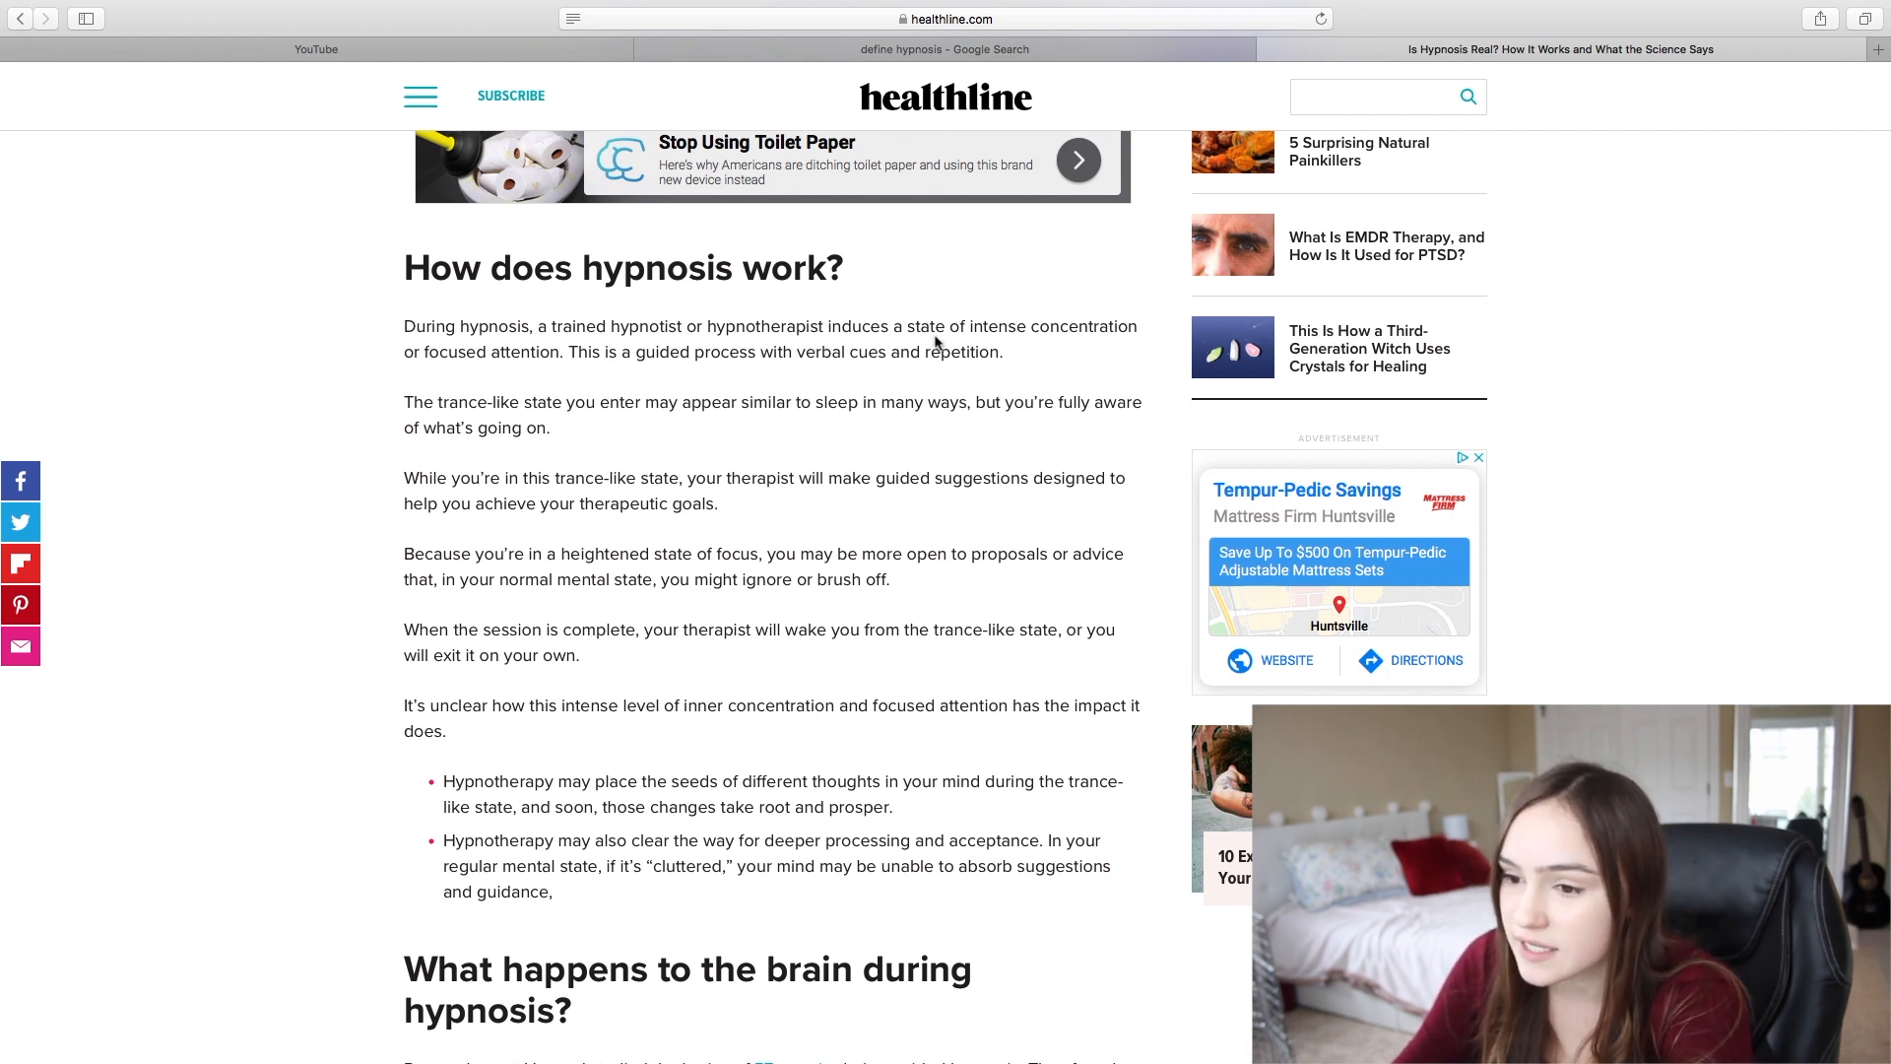
mouse_move(518, 358)
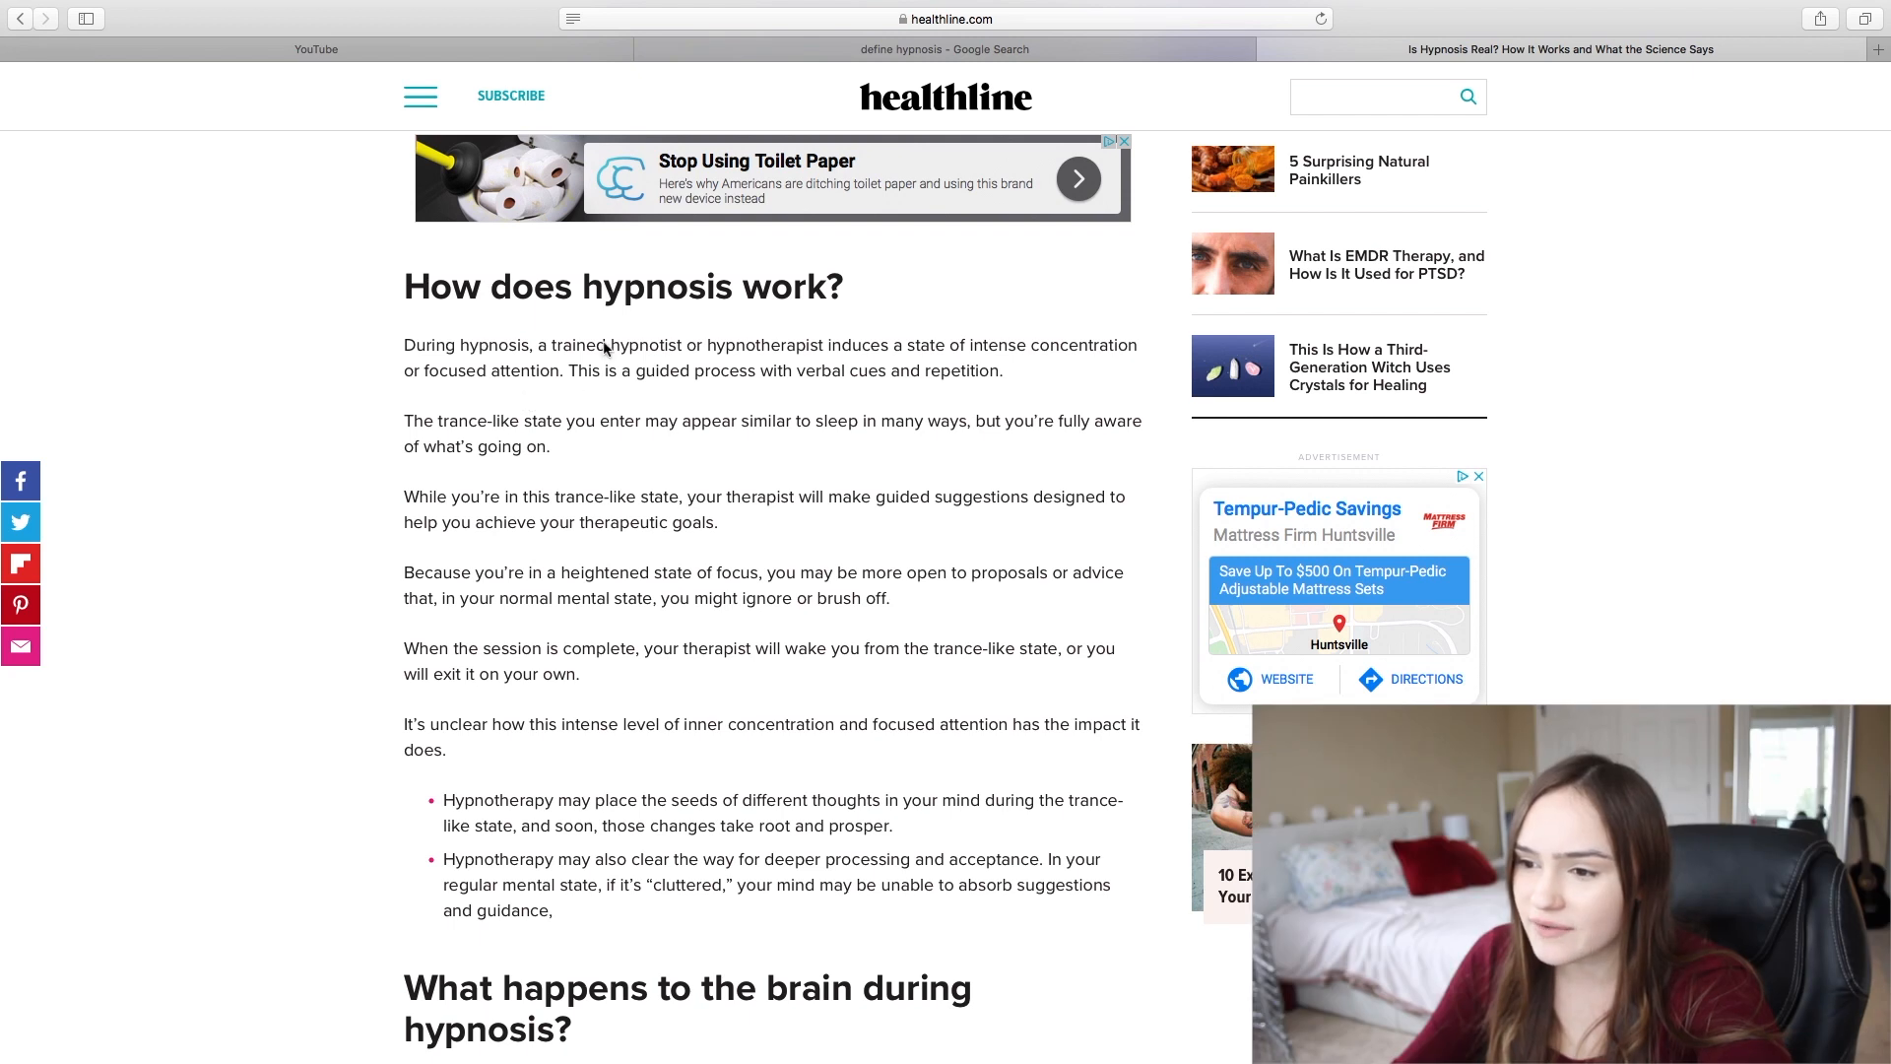
Highlight the phrase 'hypnotist or hypnotherapist', then clear the selection
left_click_drag(608, 345, 734, 345)
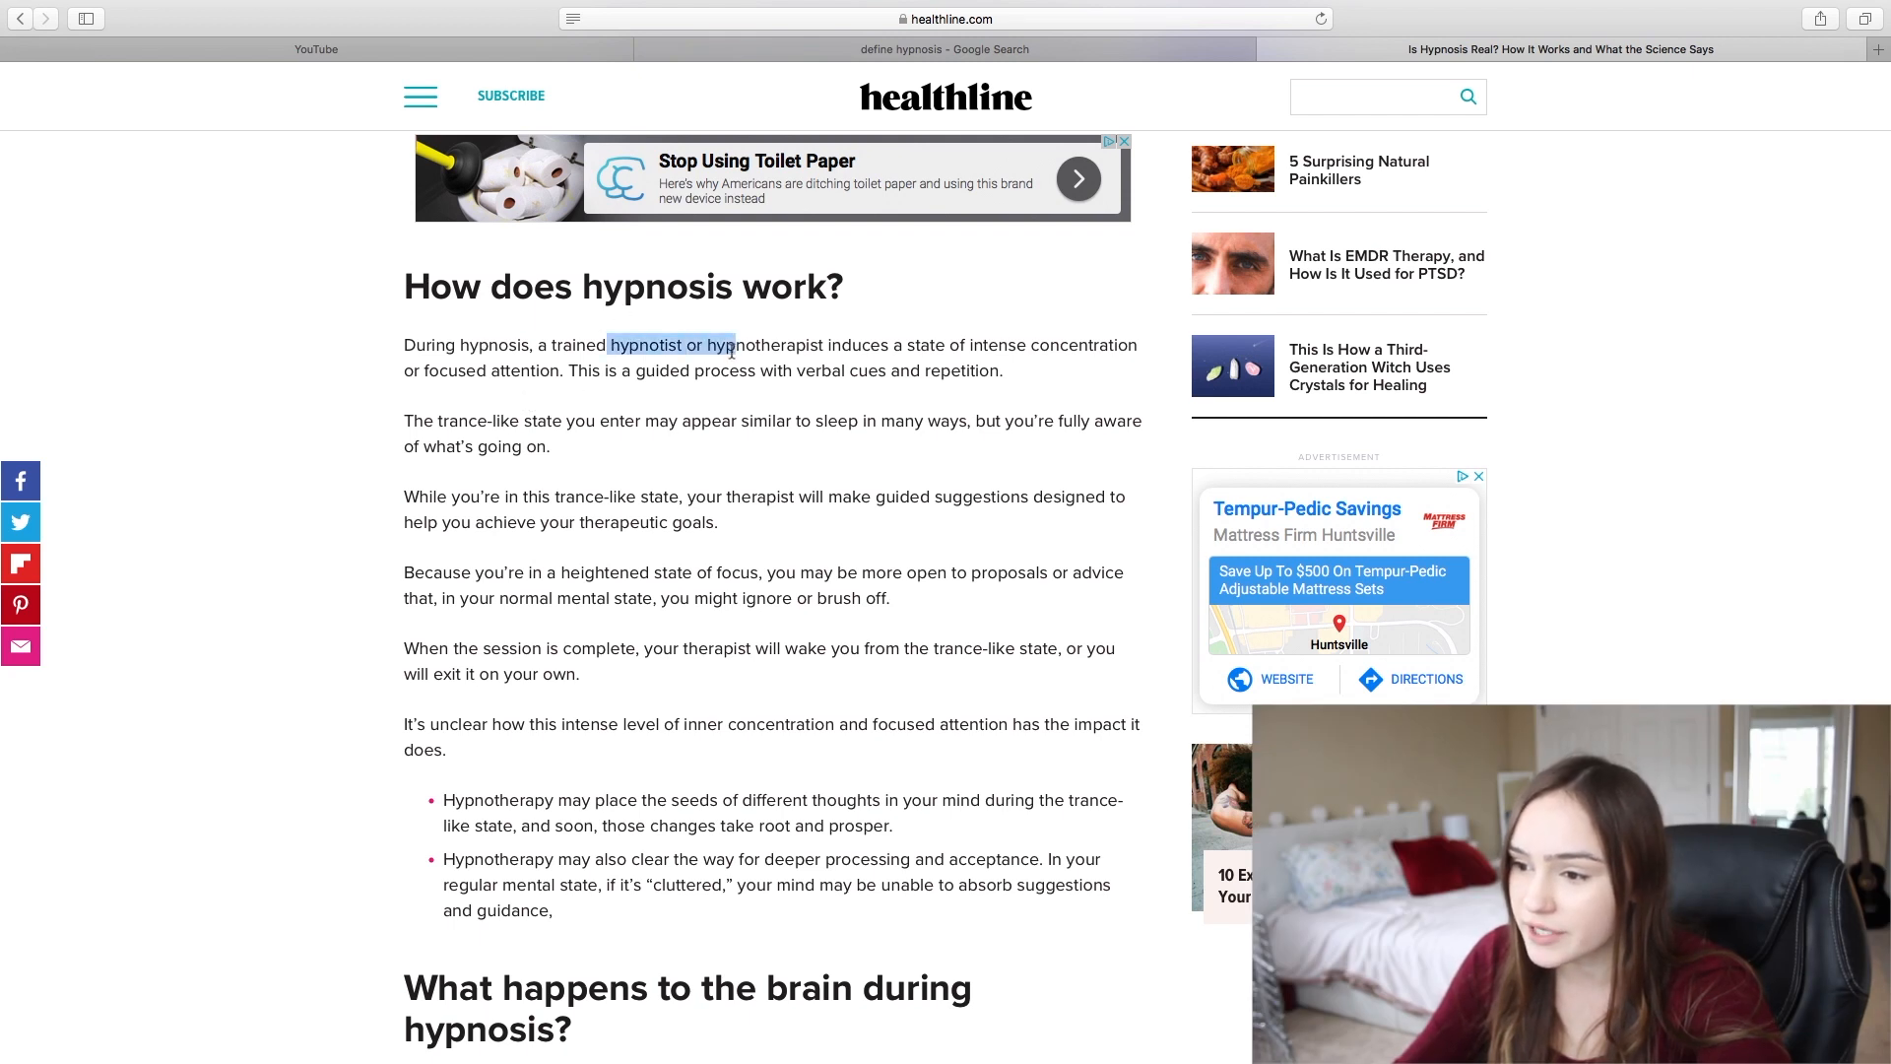
left_click_drag(735, 345, 825, 344)
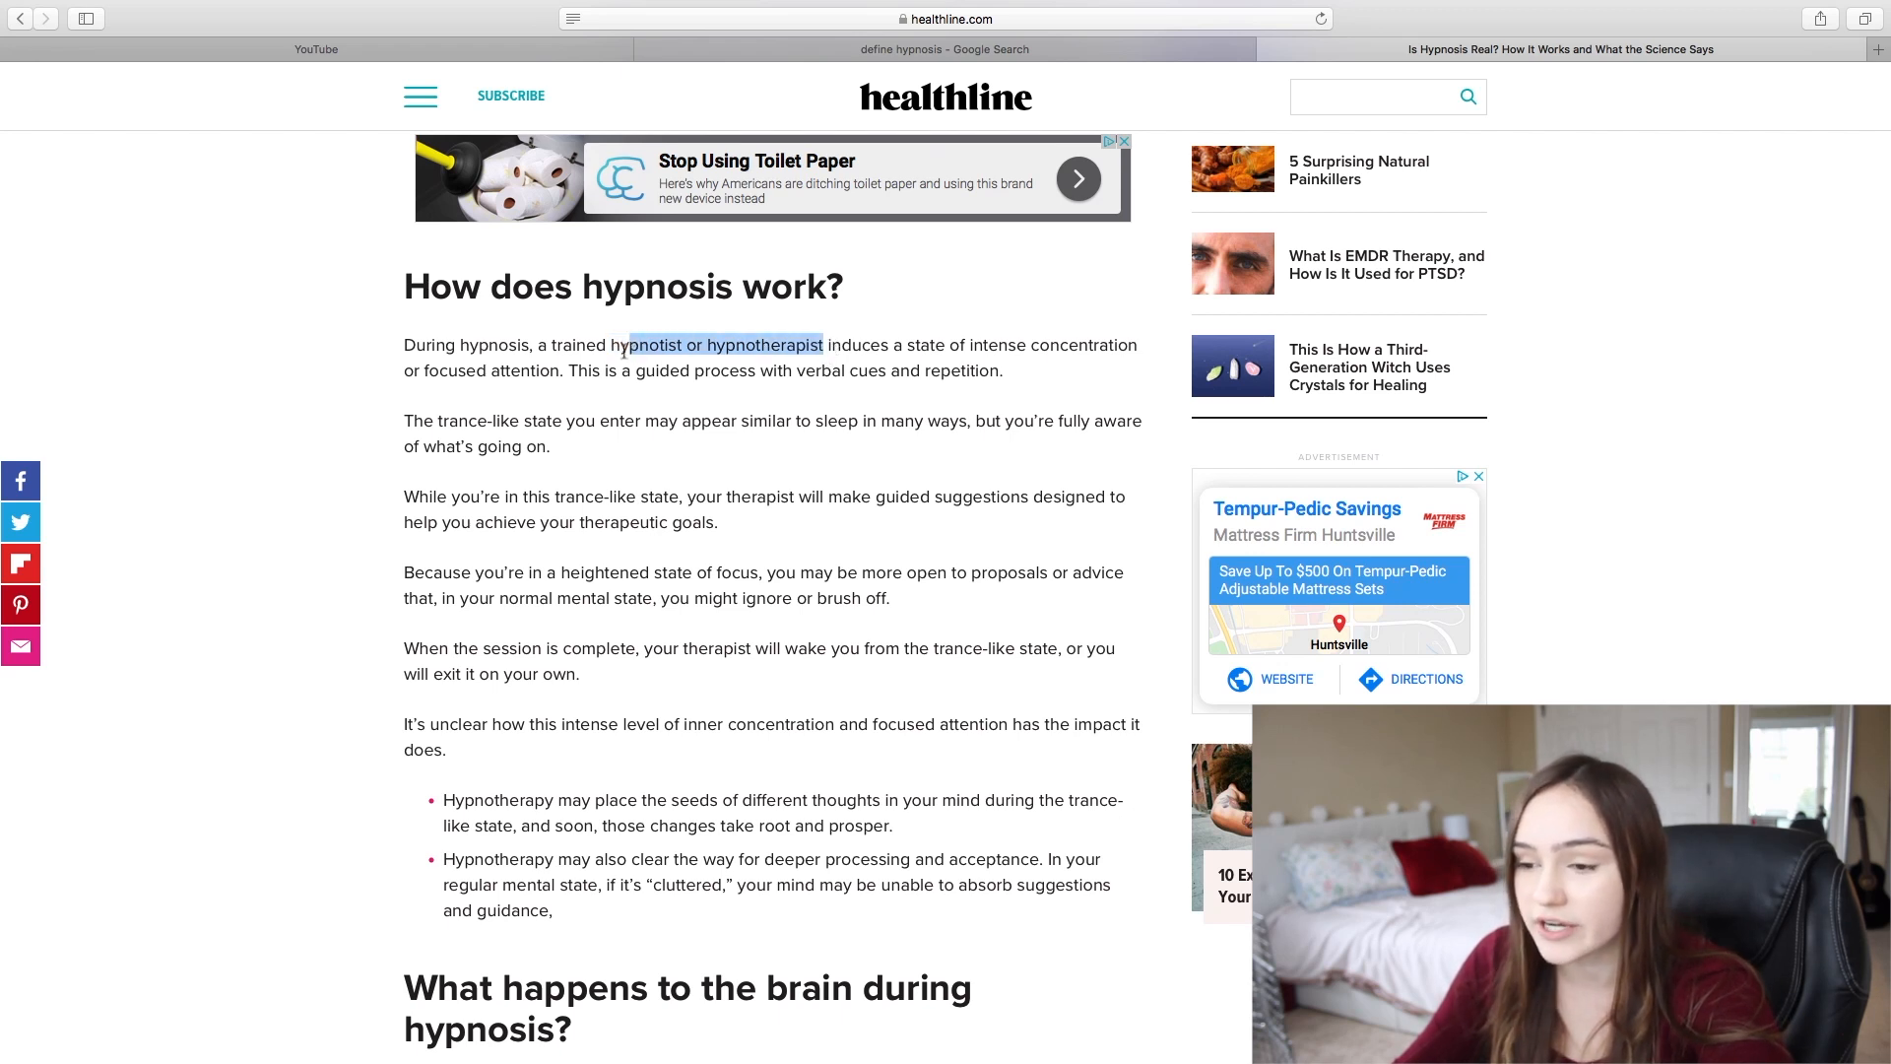
left_click(614, 350)
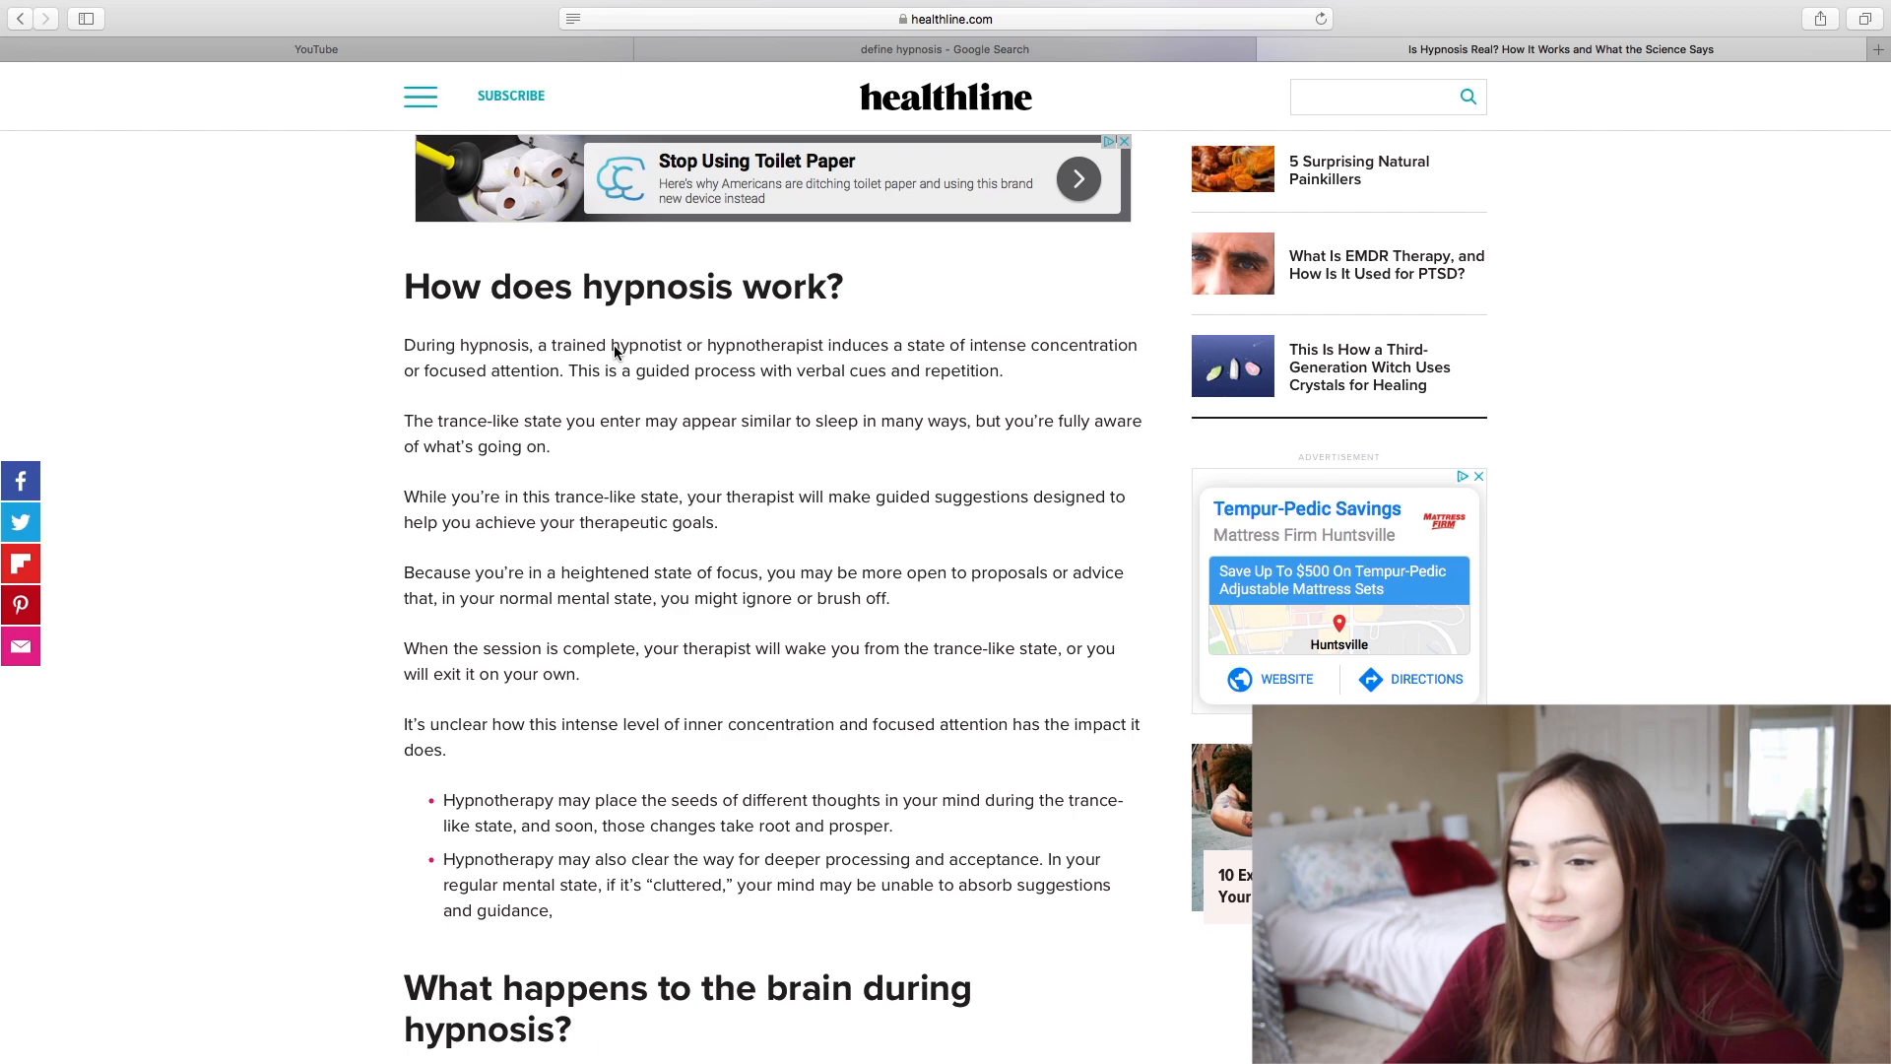
Read on to the sections on brain changes and the placebo effect
scroll("down", 3)
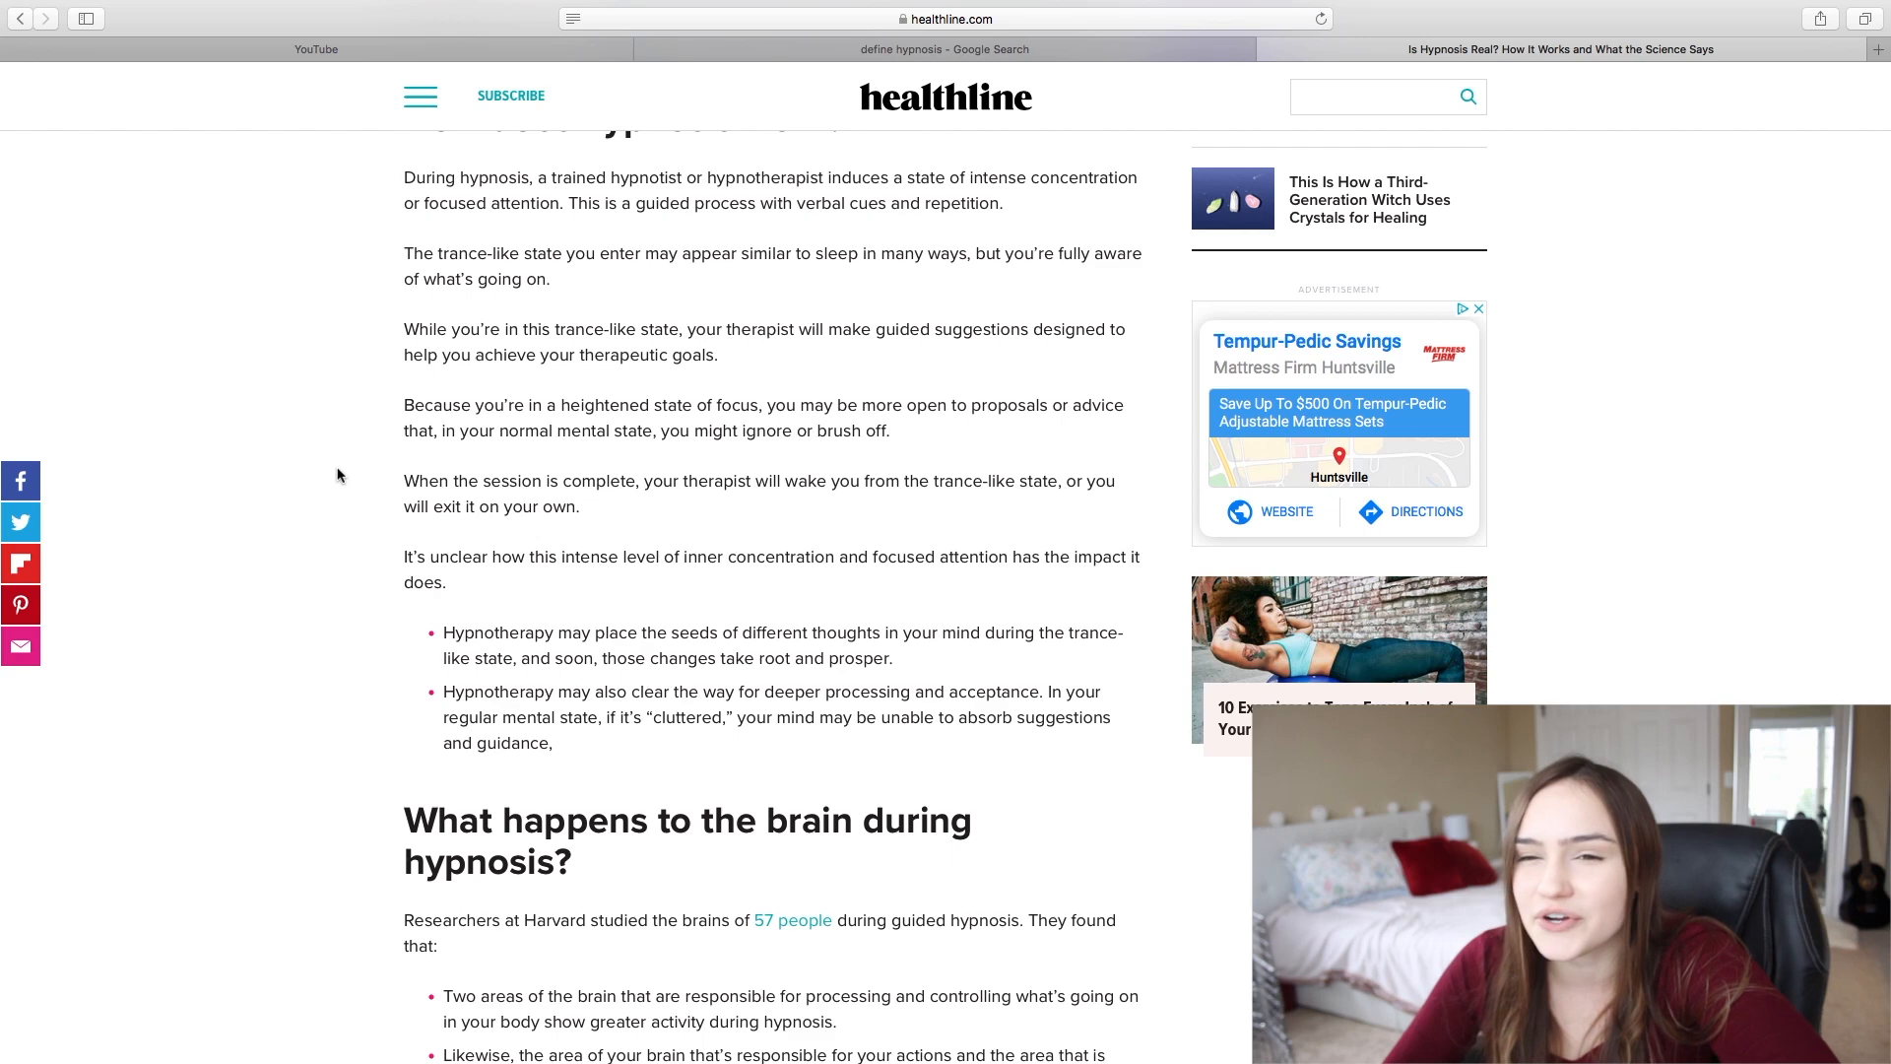
scroll("down", 3)
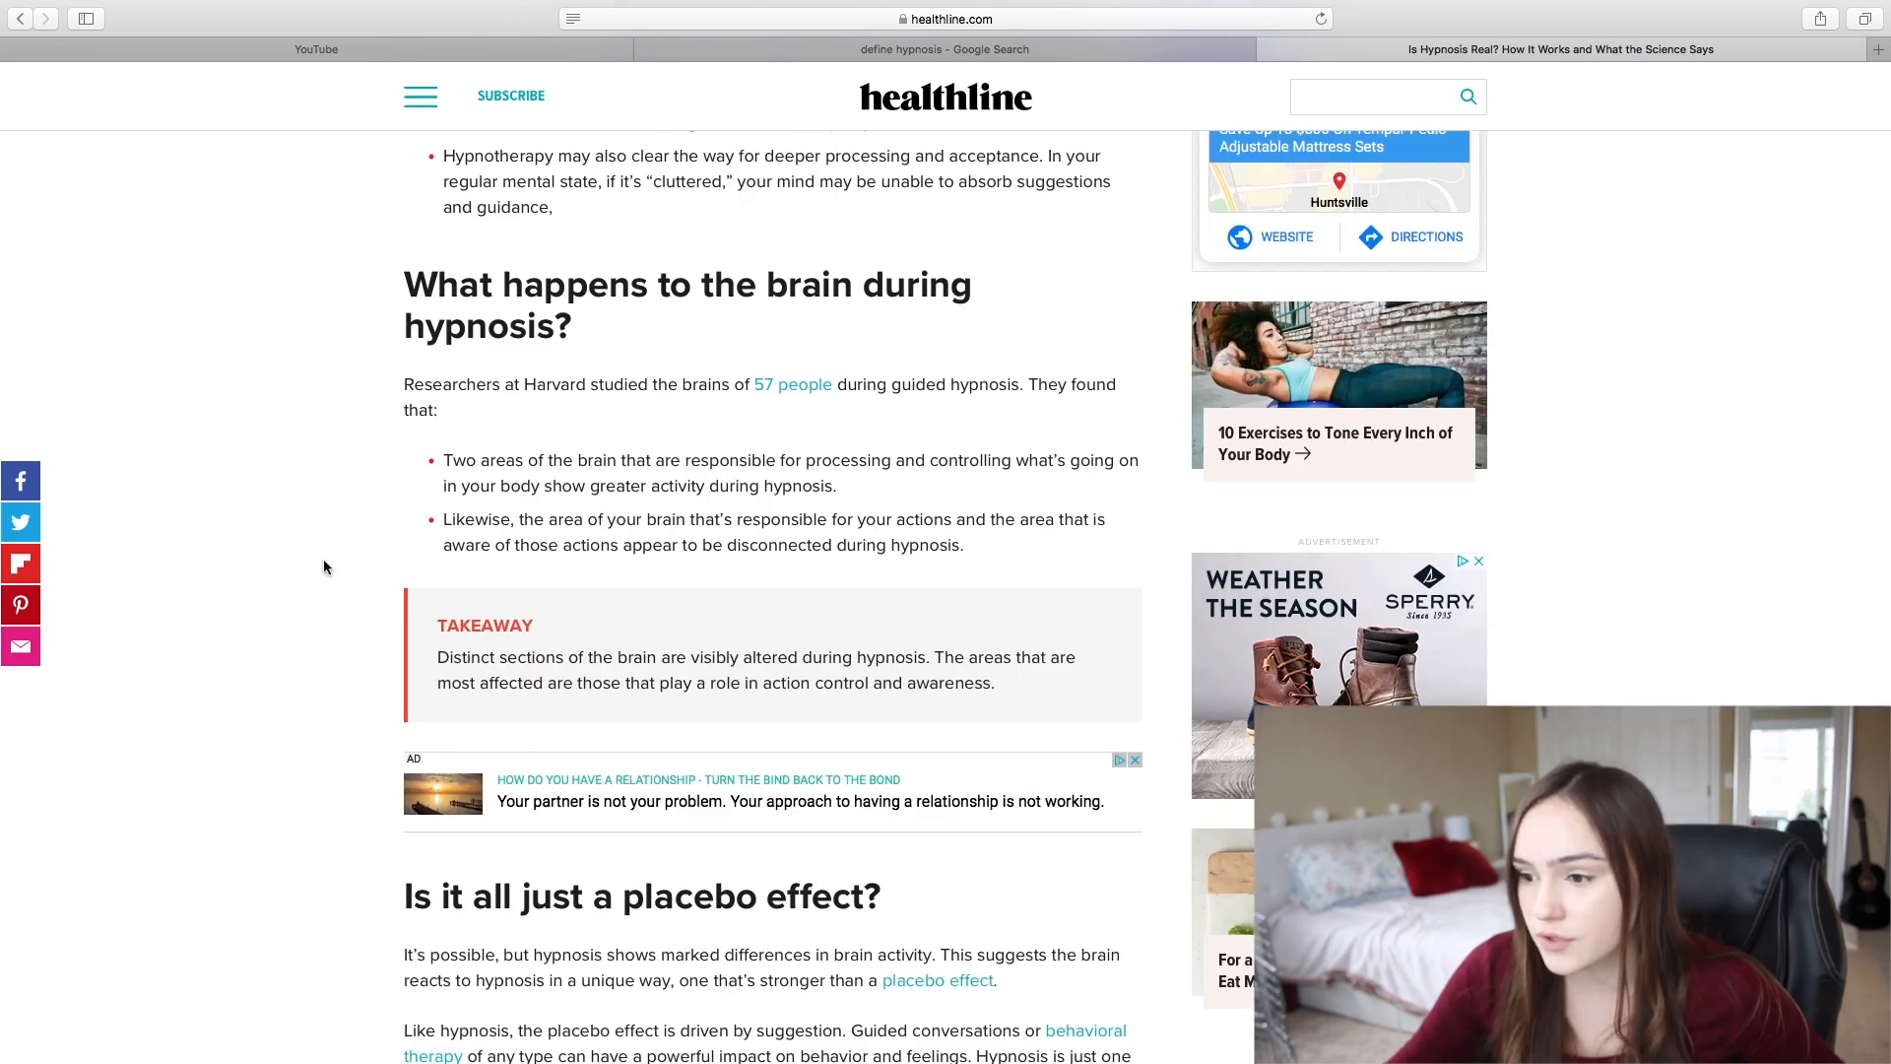
scroll("down", 3)
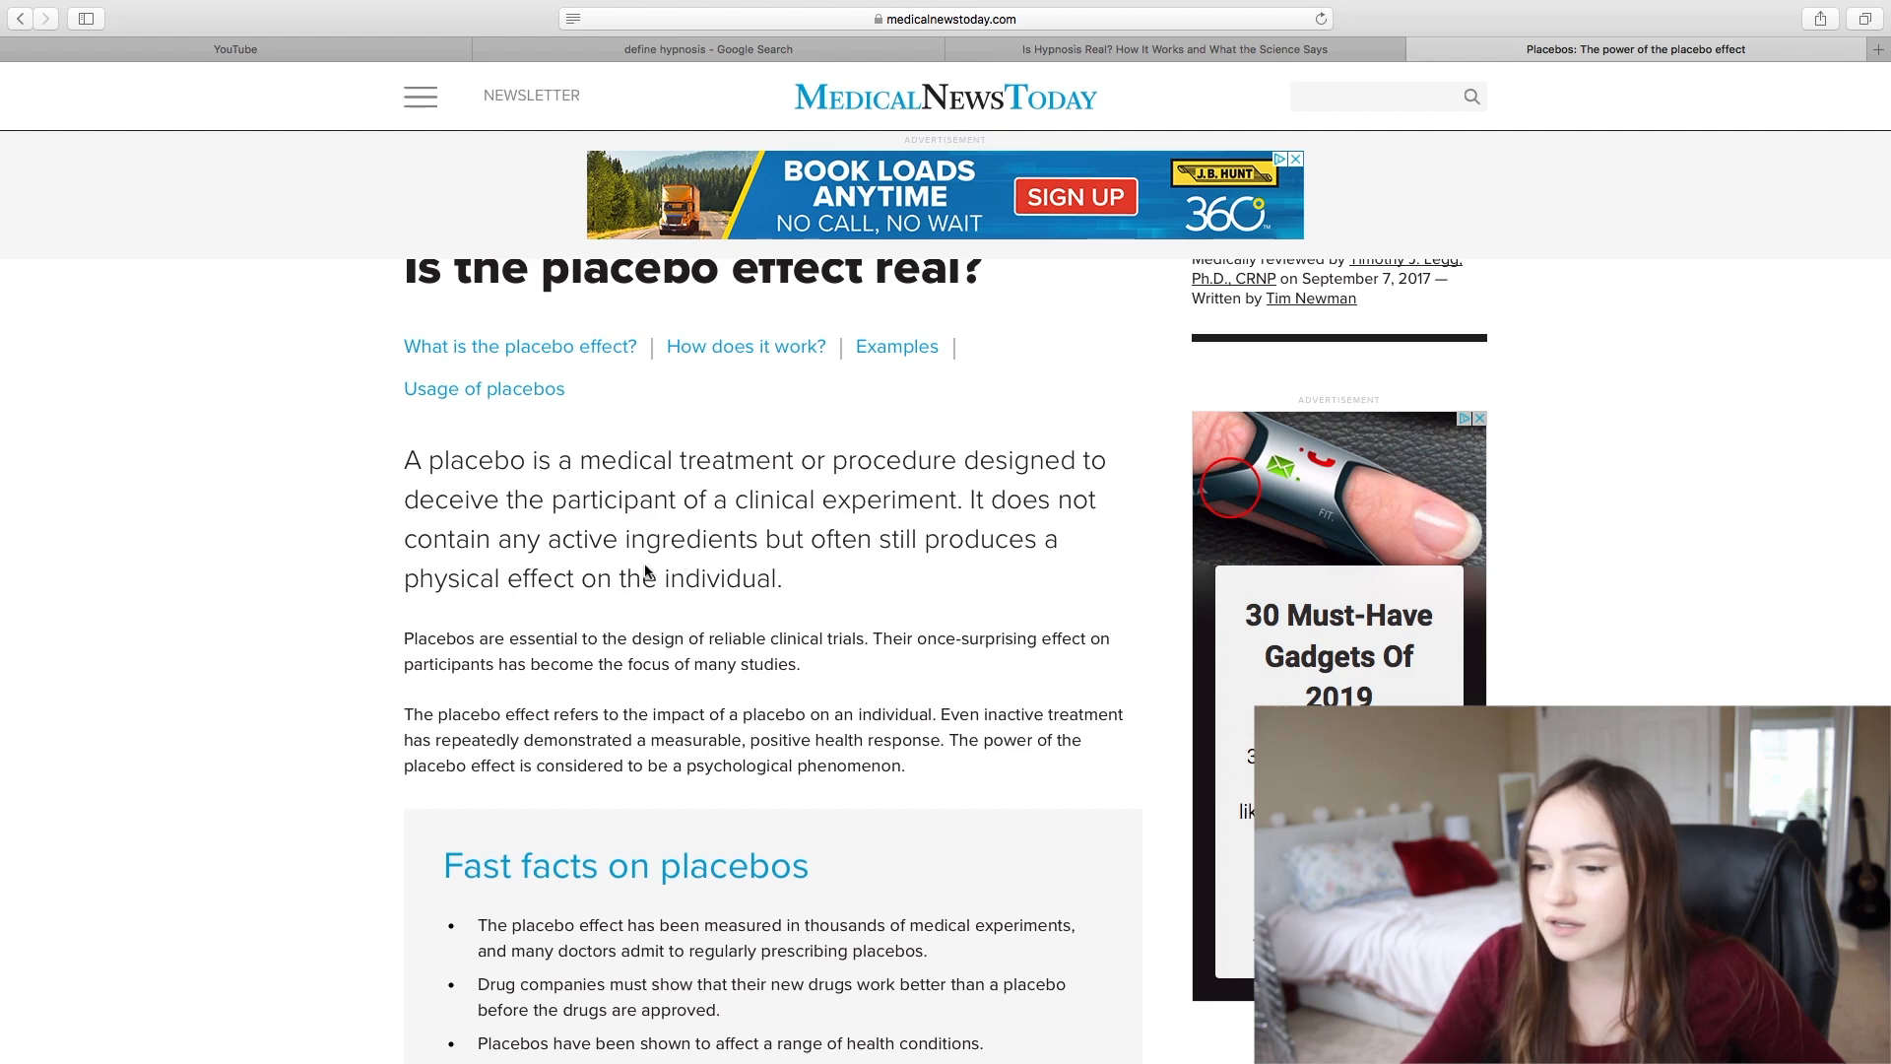
mouse_move(588, 664)
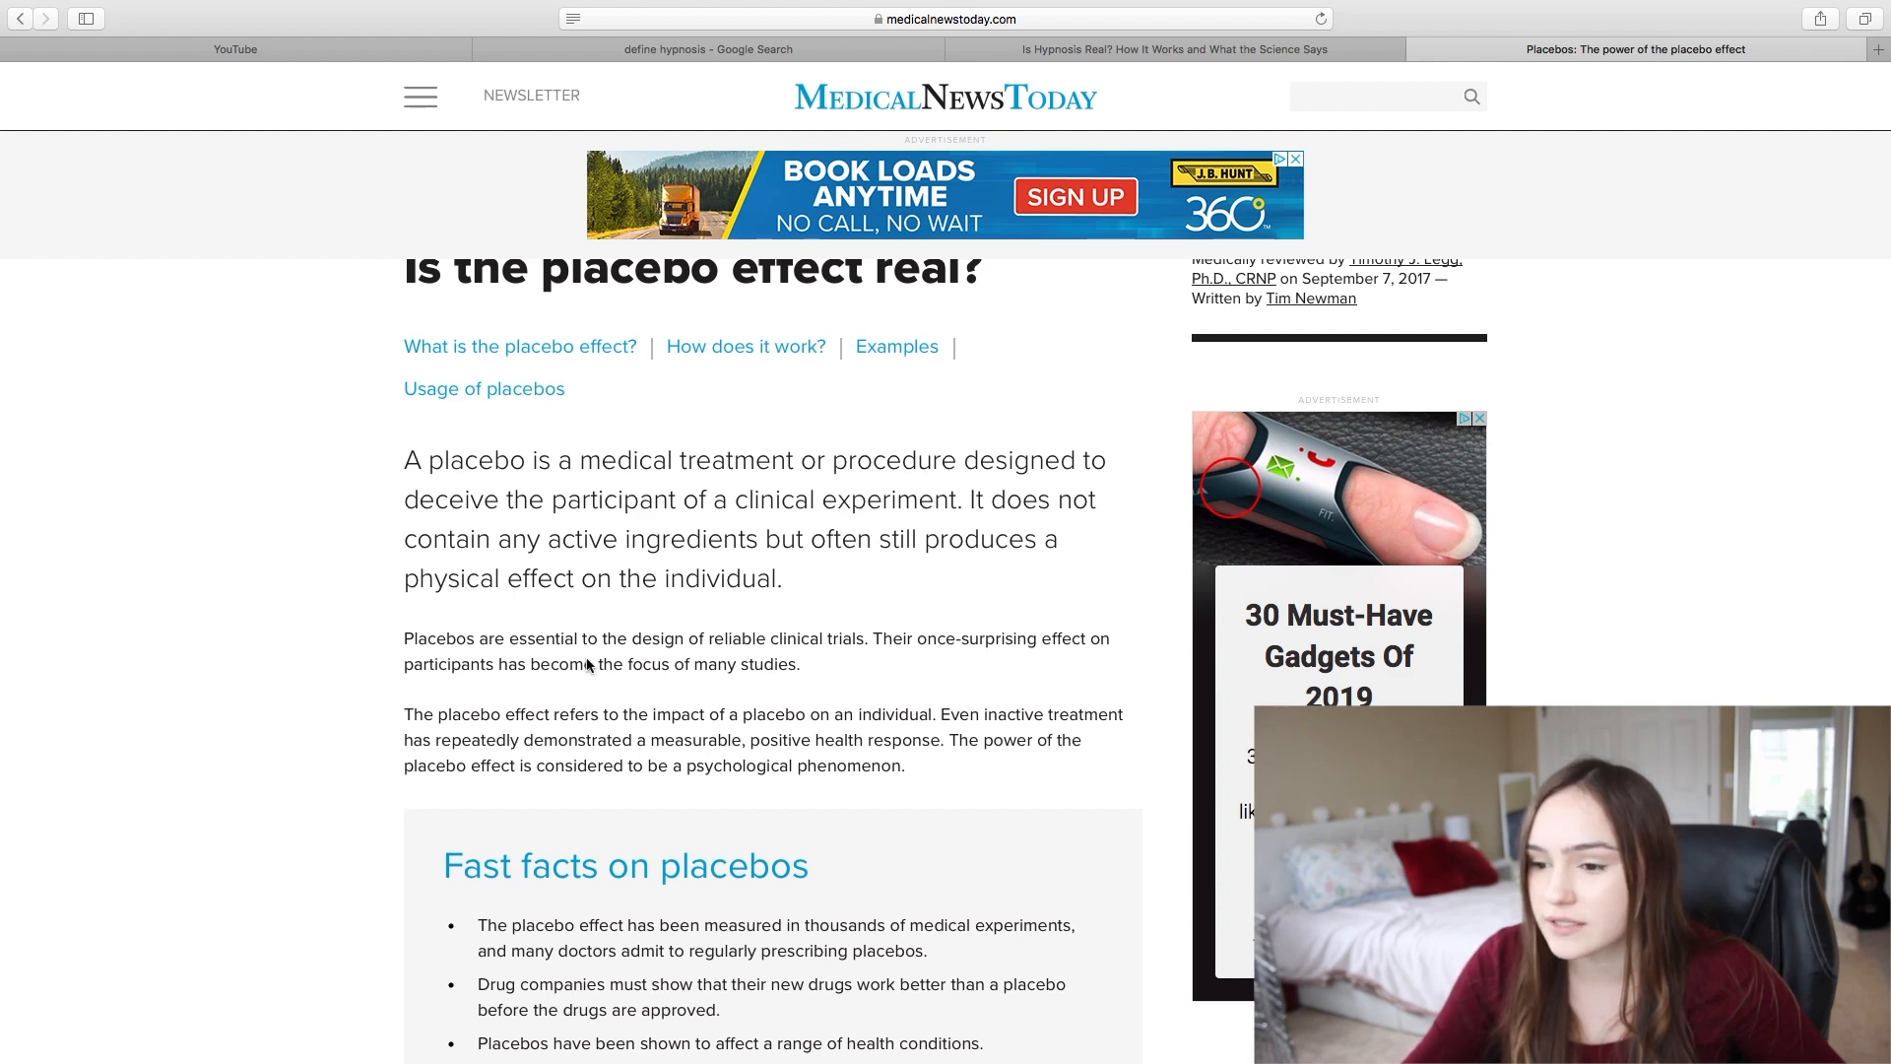
Read the placebo article to 'Fast facts on placebos' and close its tab
scroll("down", 3)
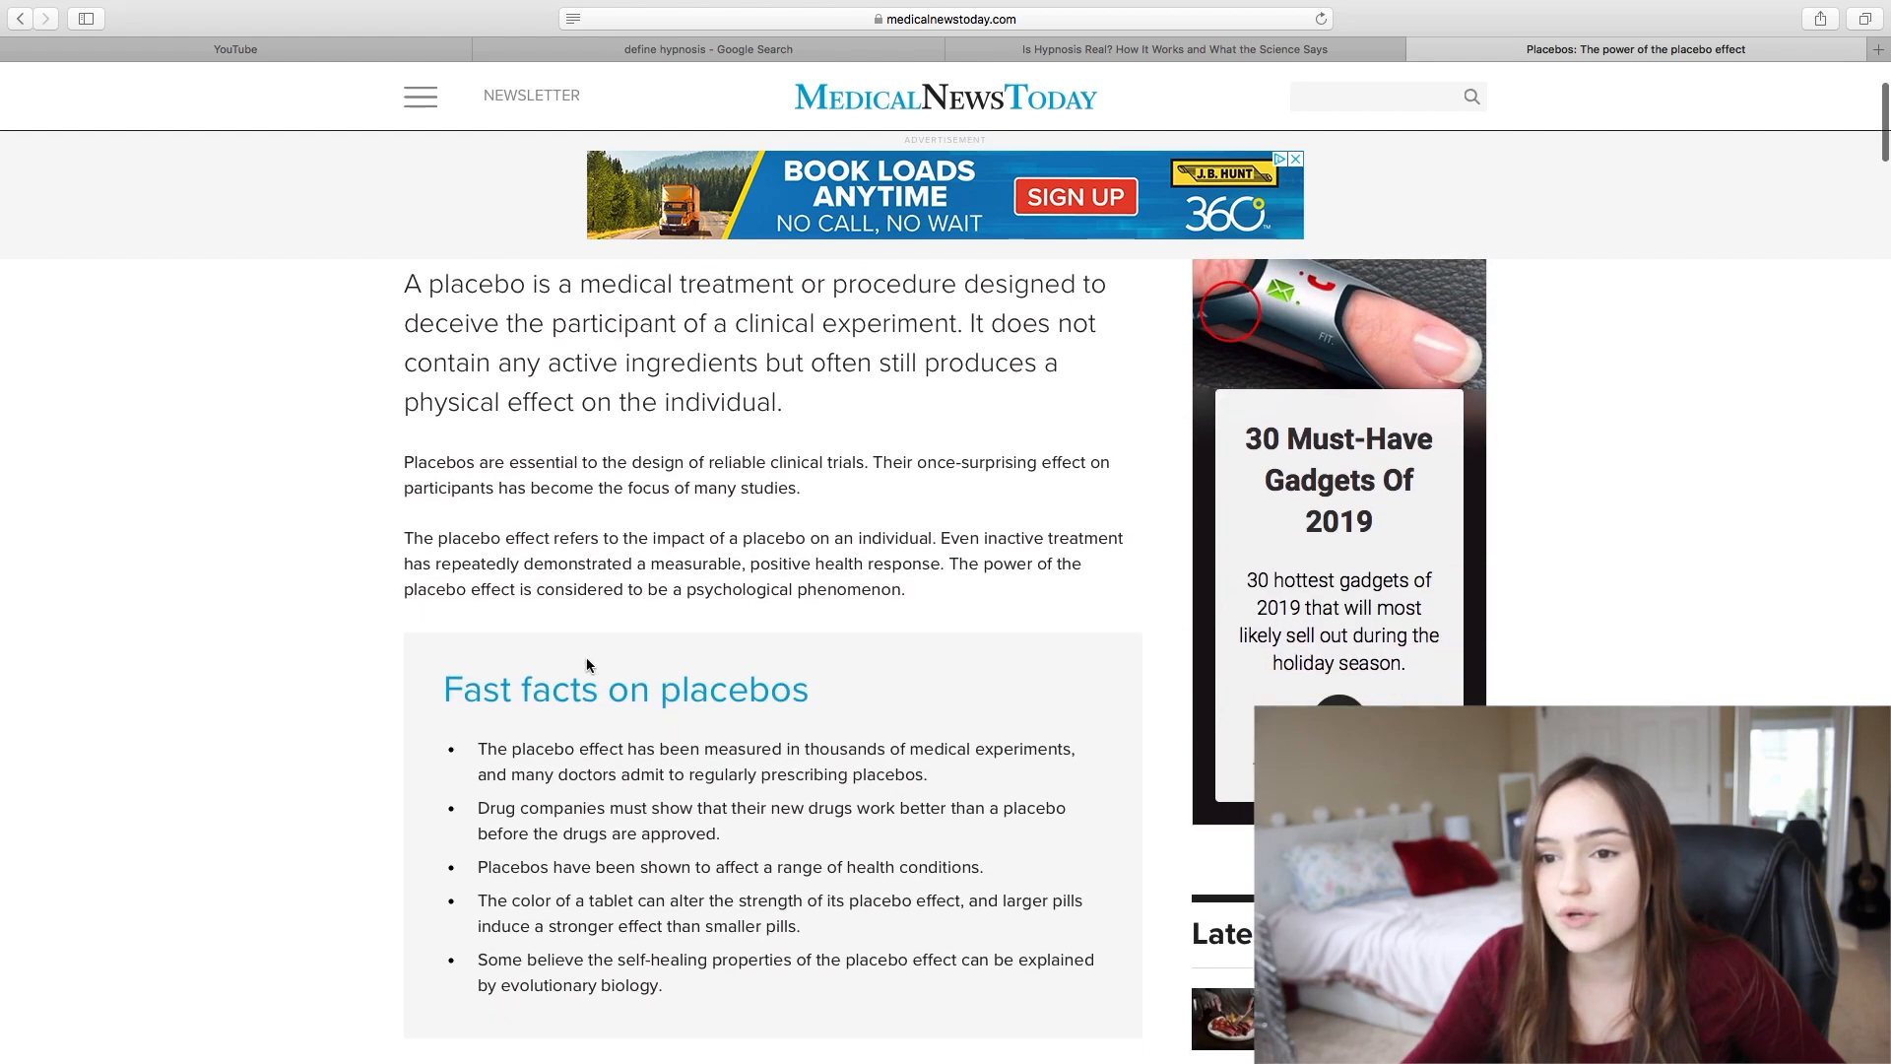
left_click(17, 18)
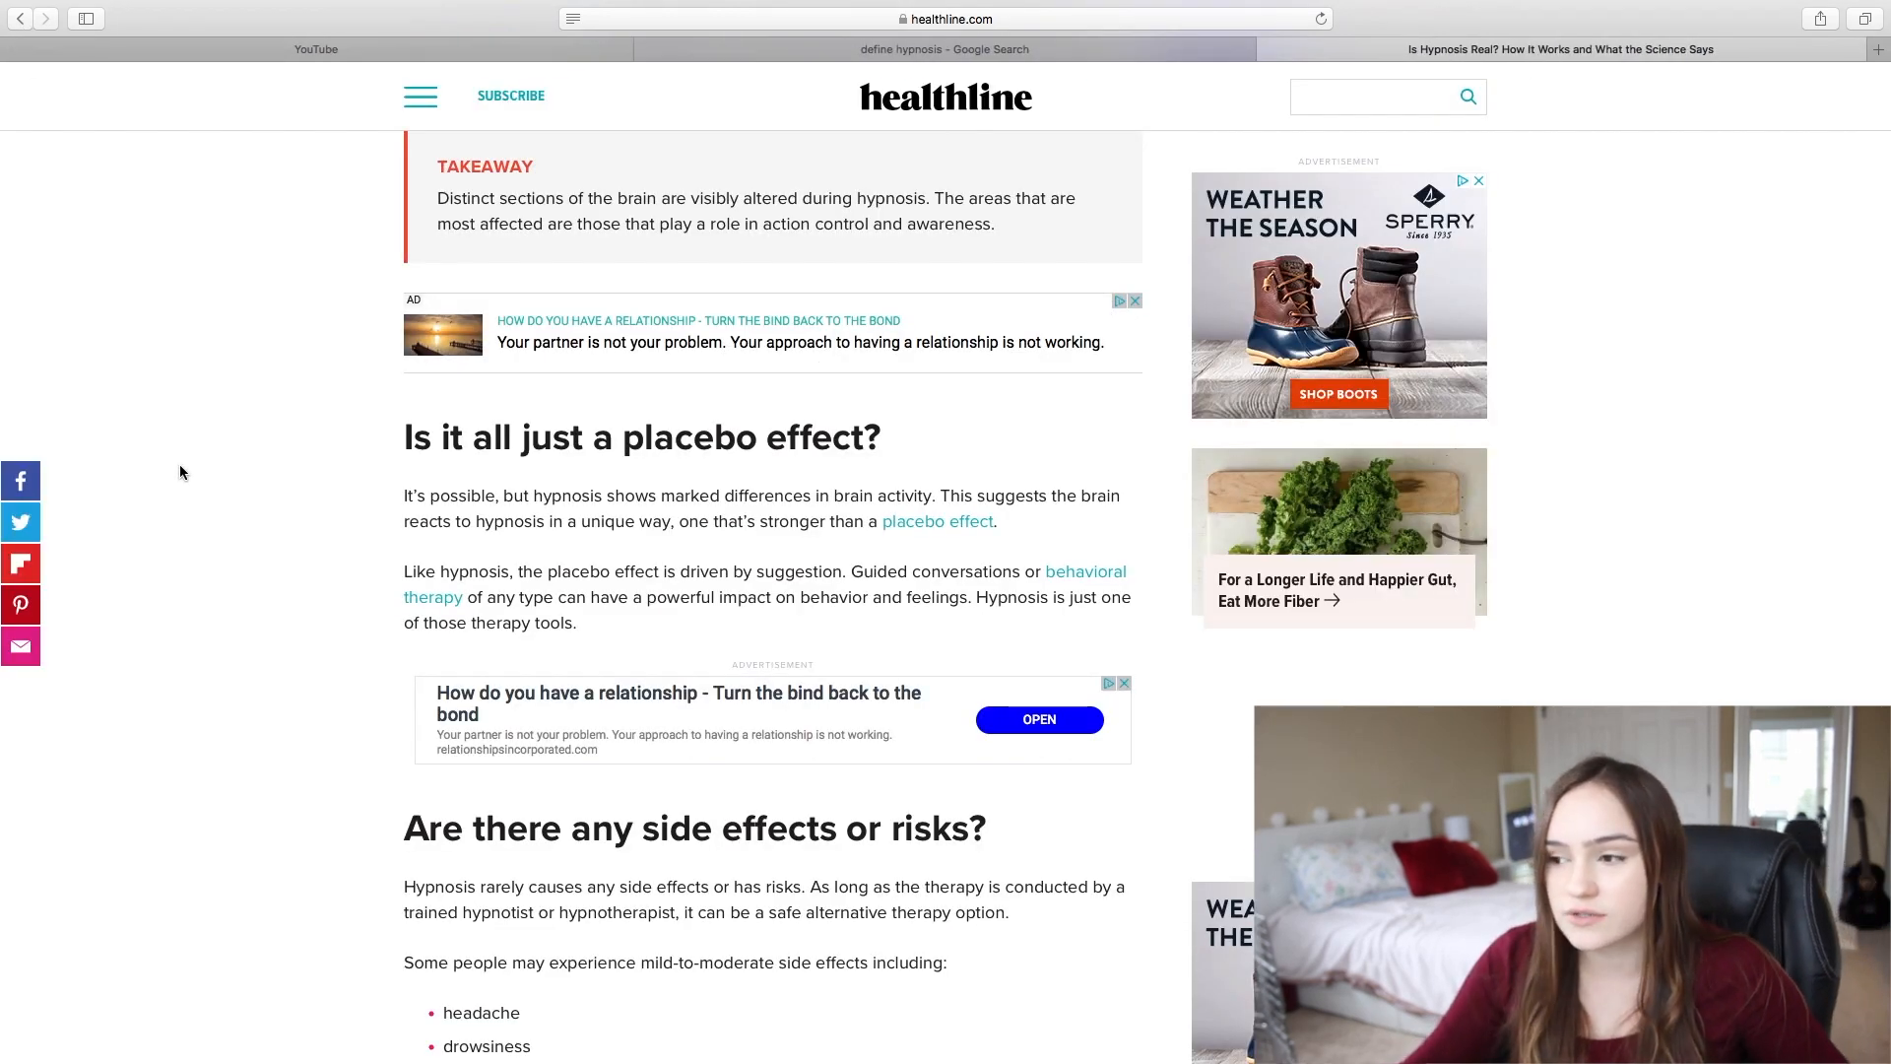
Scroll back up the Healthline article and return to the YouTube video tab
scroll("up", 3)
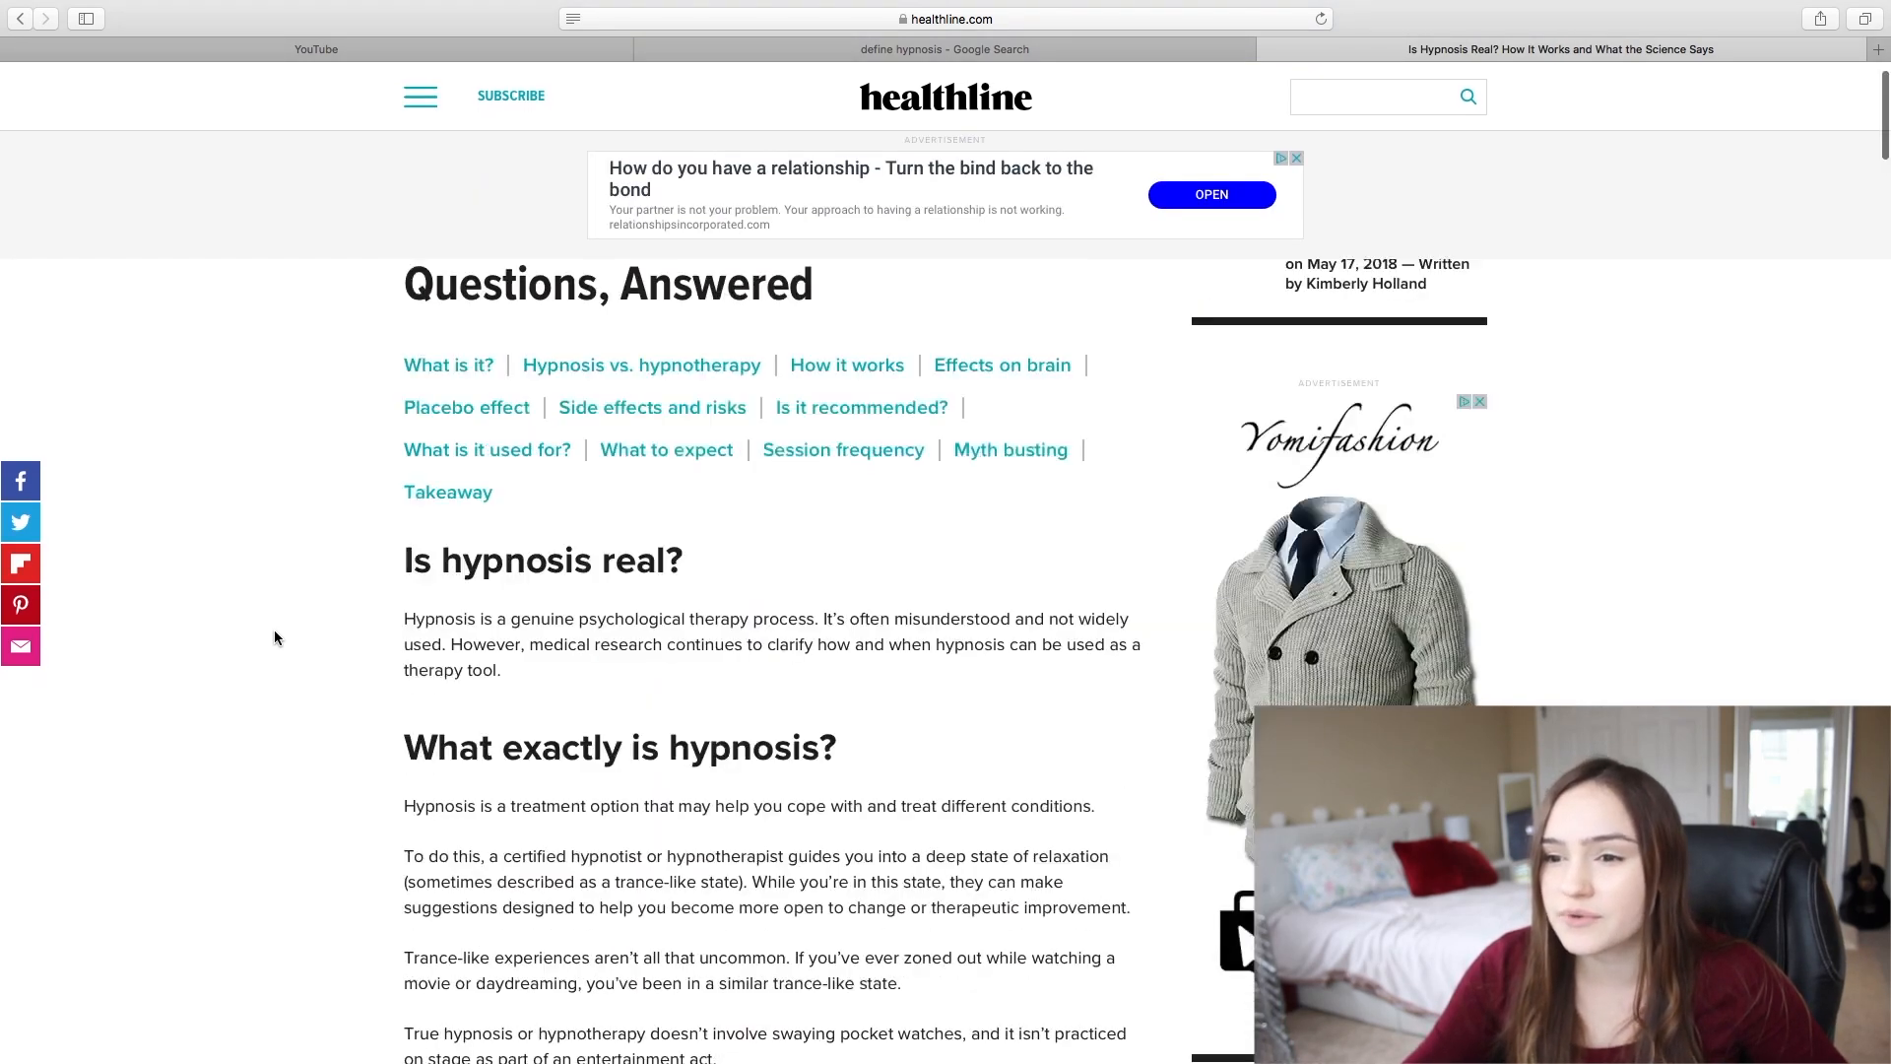
scroll("down", 3)
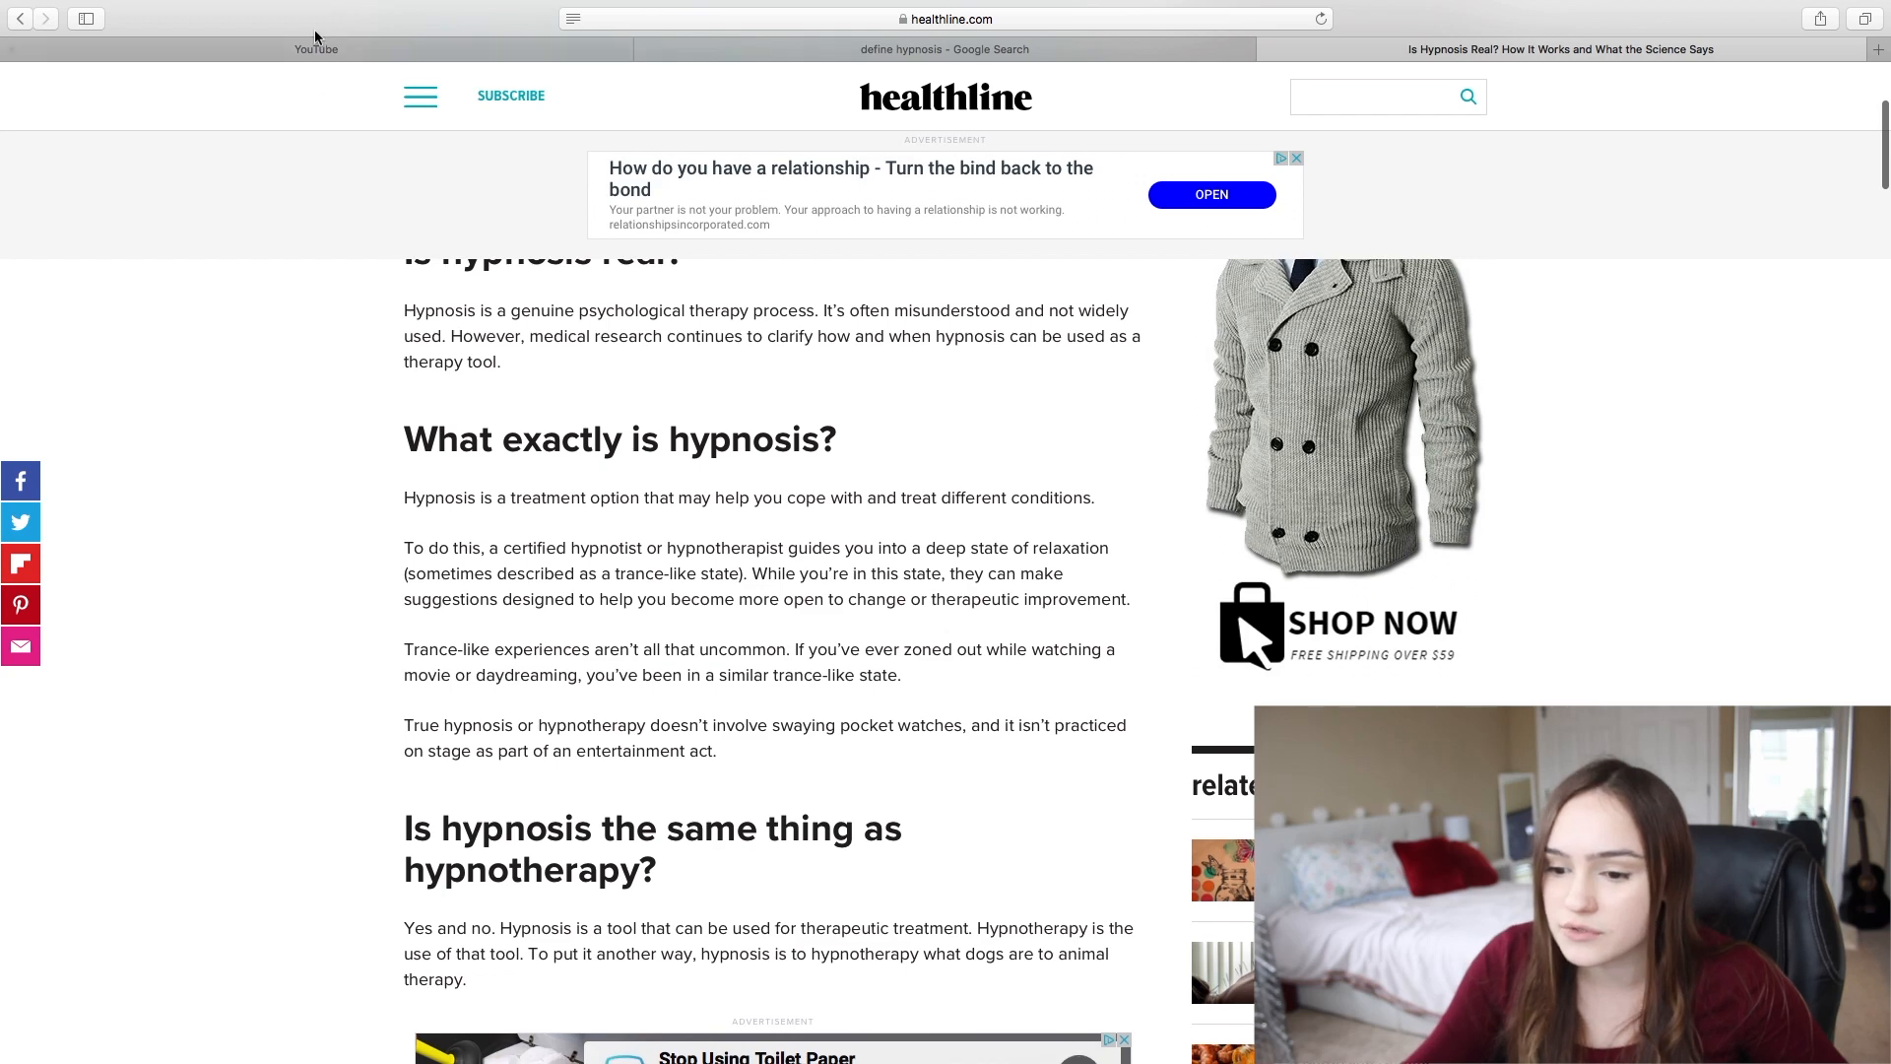
left_click(315, 49)
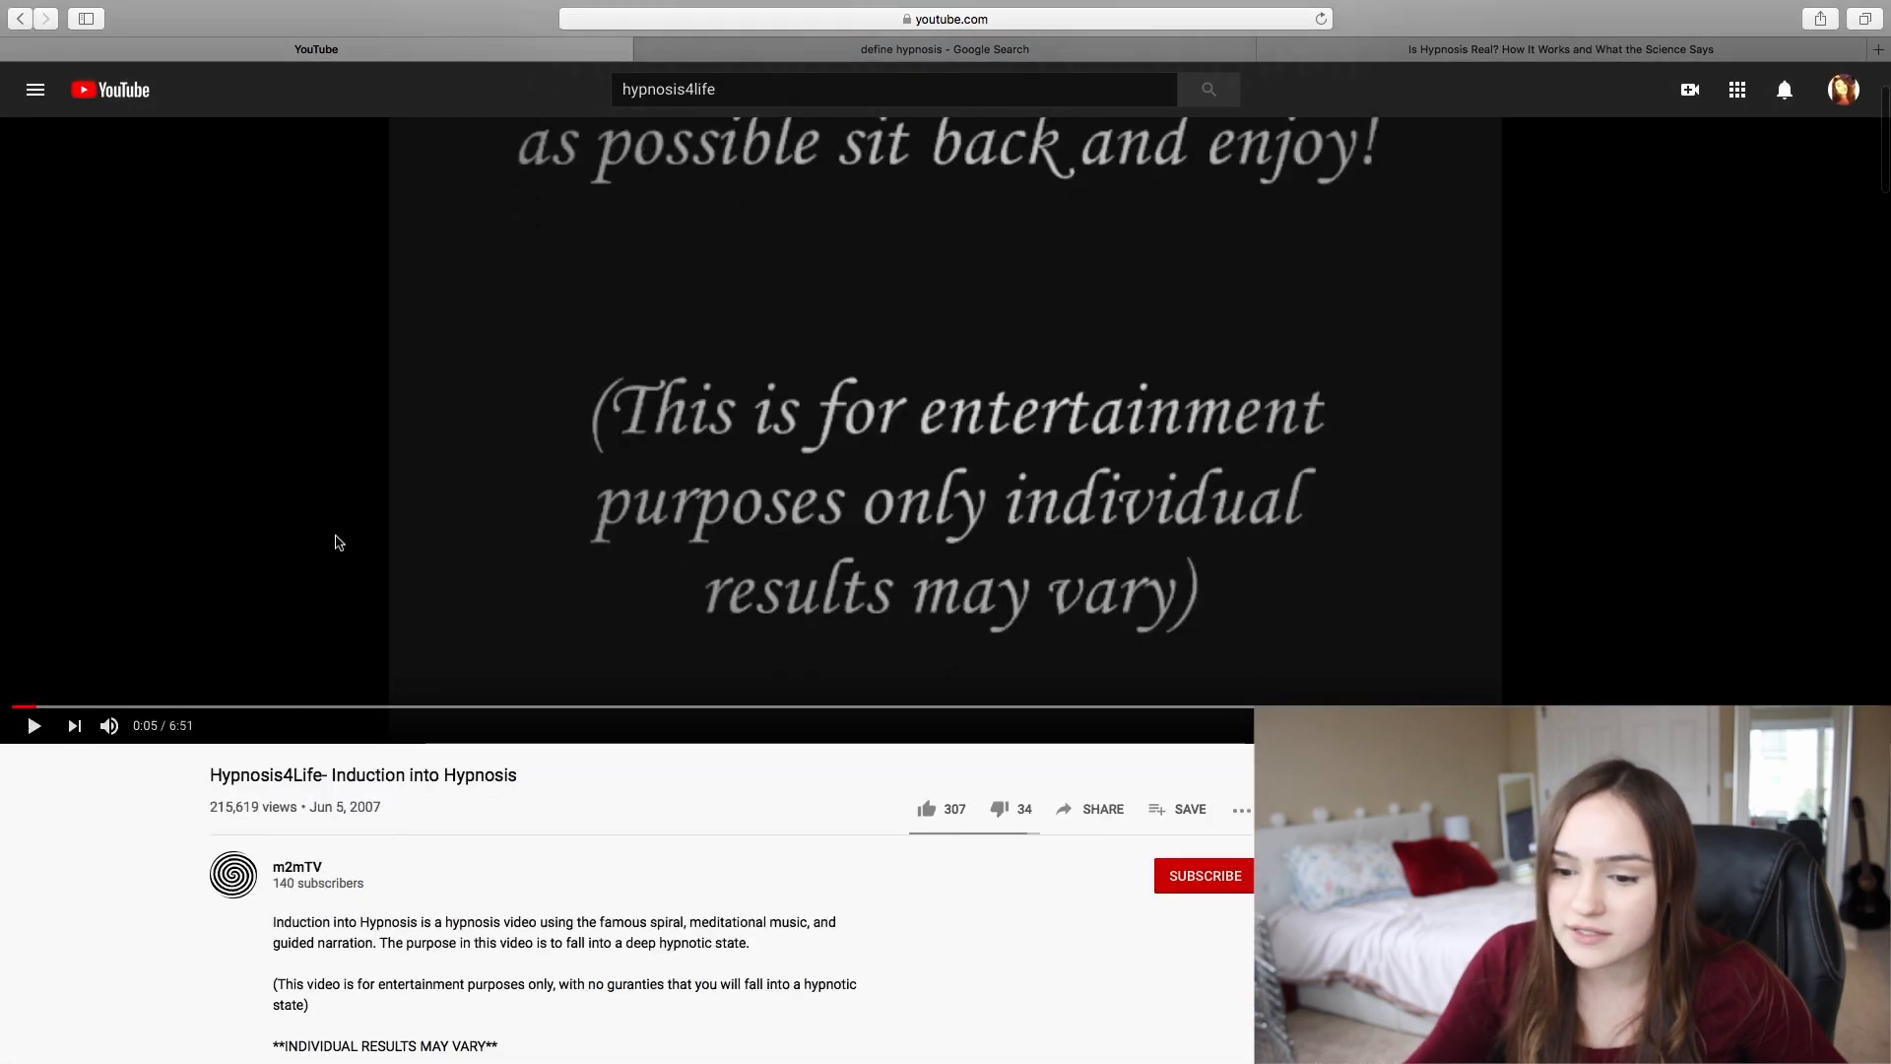